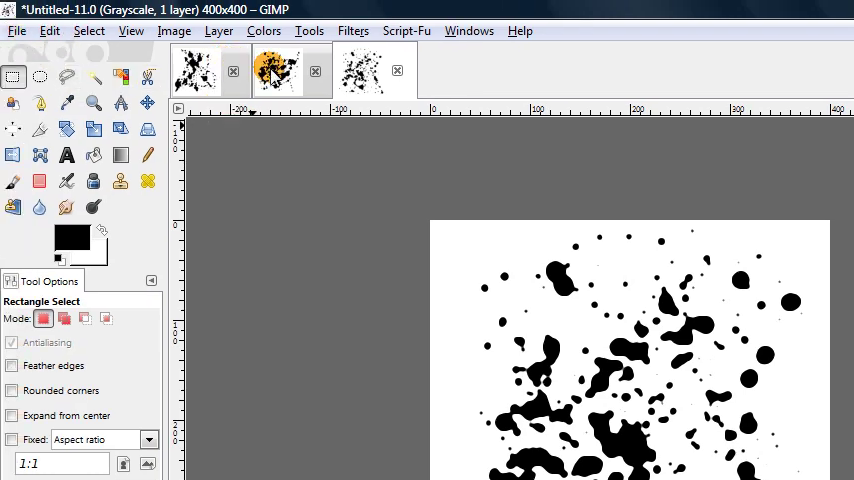
Step: Switch to another splatter image and run the Splatter Brush script with OK
click(205, 72)
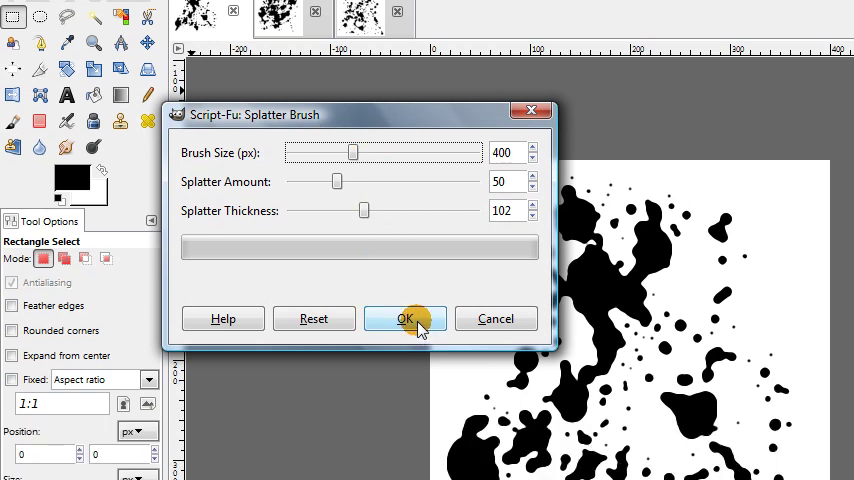
click(405, 318)
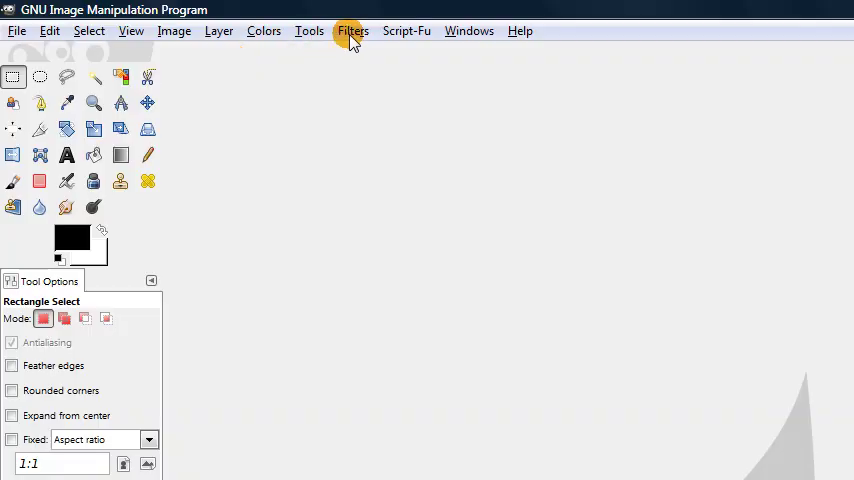
Step: Launch Filters > Script-Fu > Console to get the TinyScheme prompt
click(351, 30)
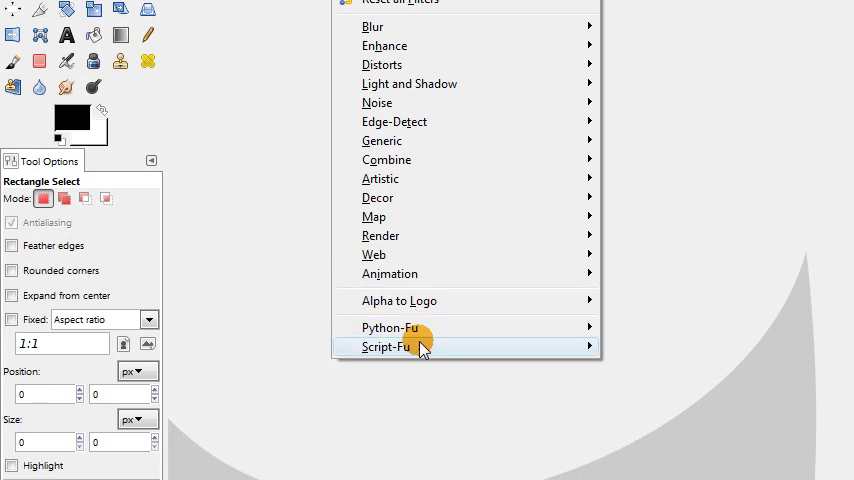
click(405, 346)
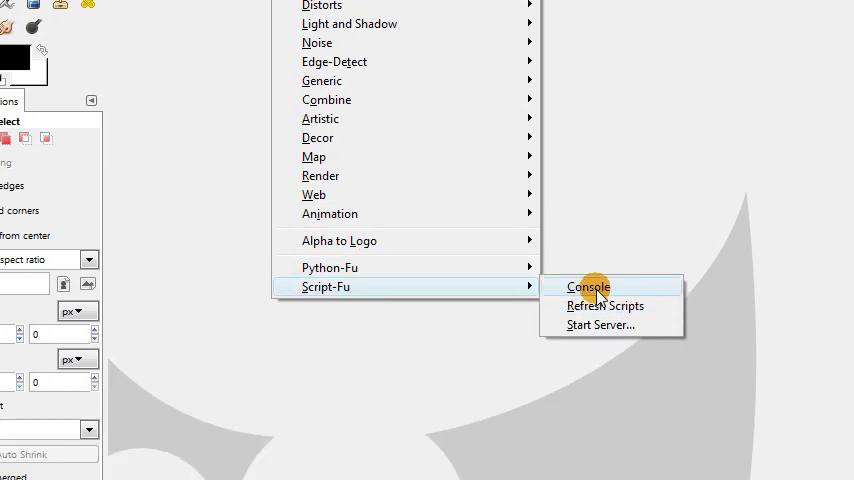
mouse_move(591, 287)
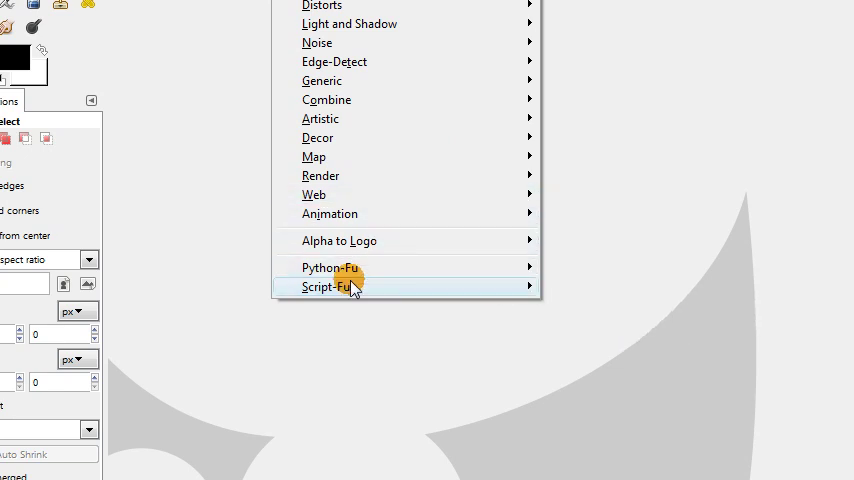
mouse_move(385, 138)
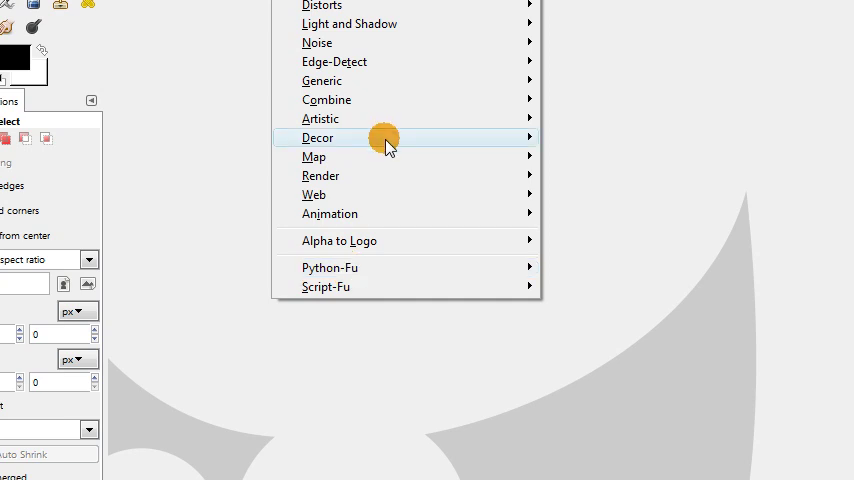
mouse_move(448, 291)
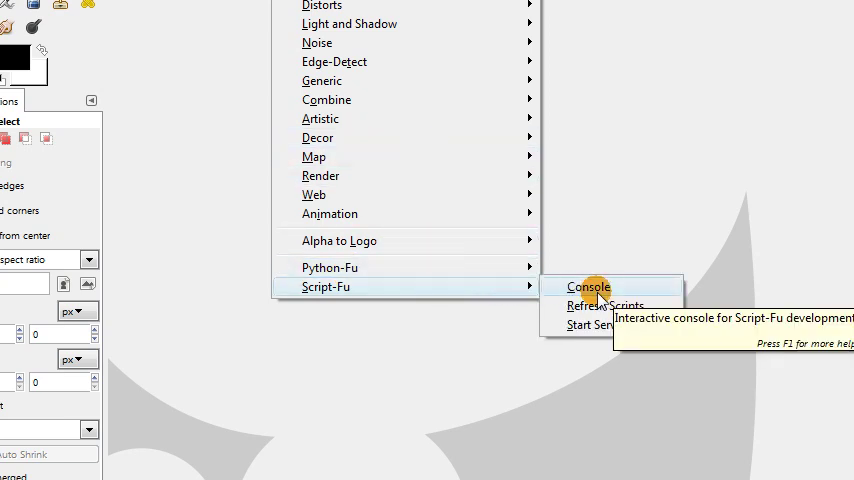
click(589, 287)
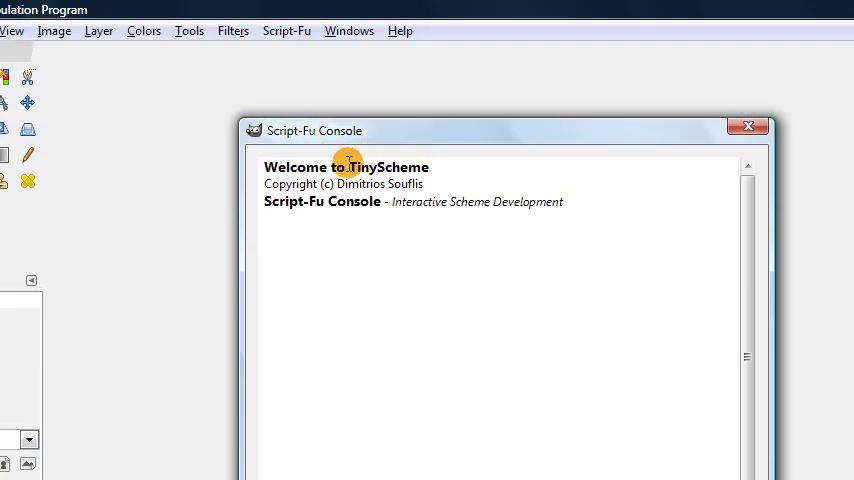
mouse_move(433, 176)
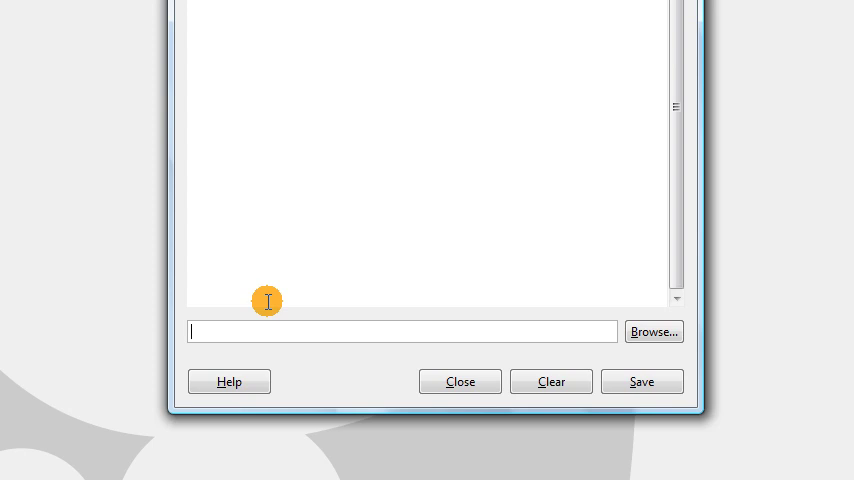
Step: Evaluate (+ 2 3) returning 5, then try infix 2+3 for an unbound-variable error
text(()
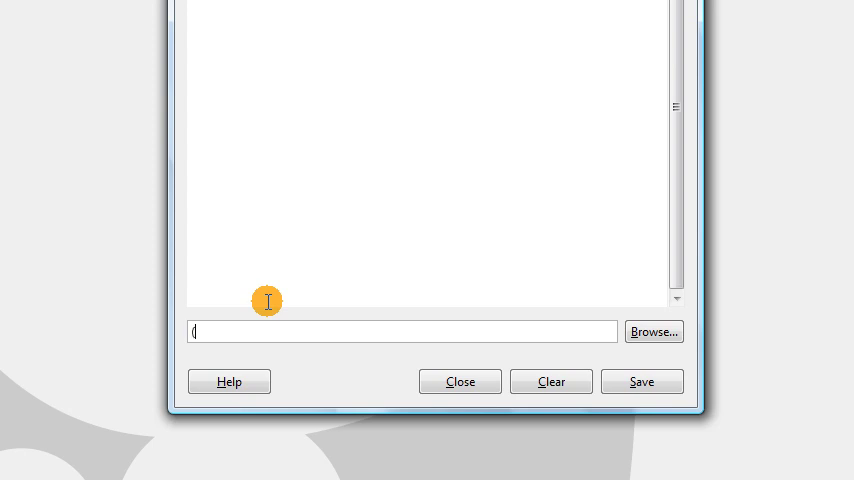
text(+)
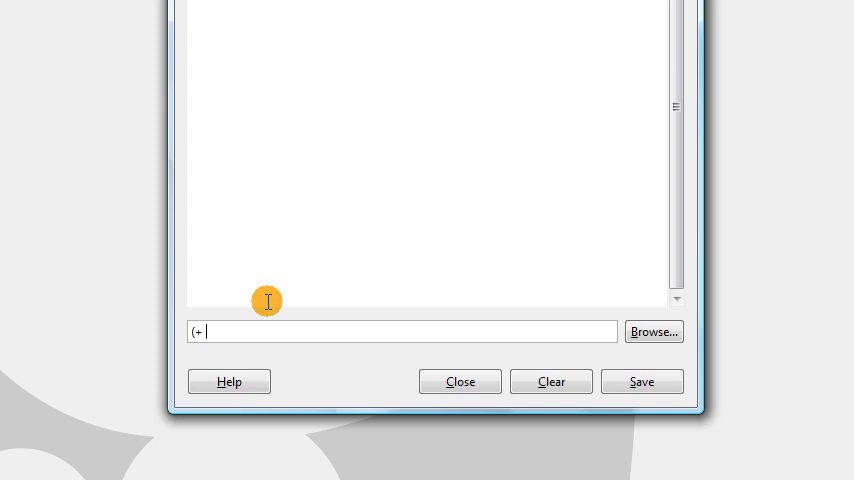
text(2 3))
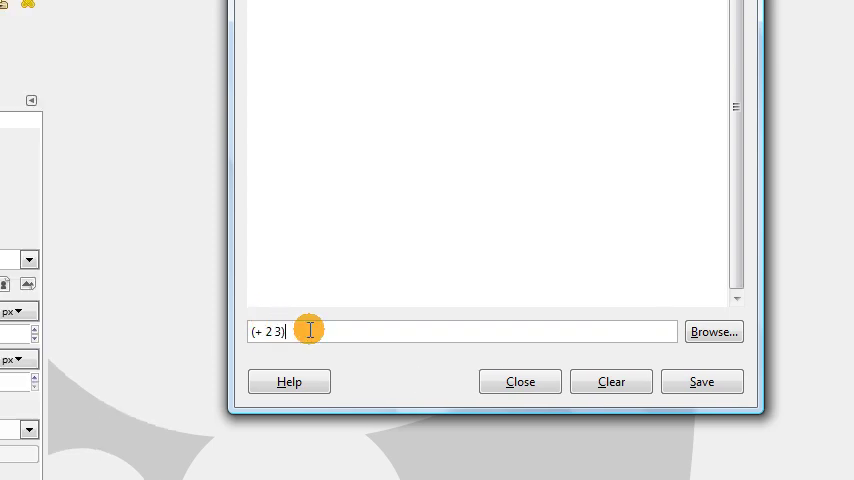
key(Return)
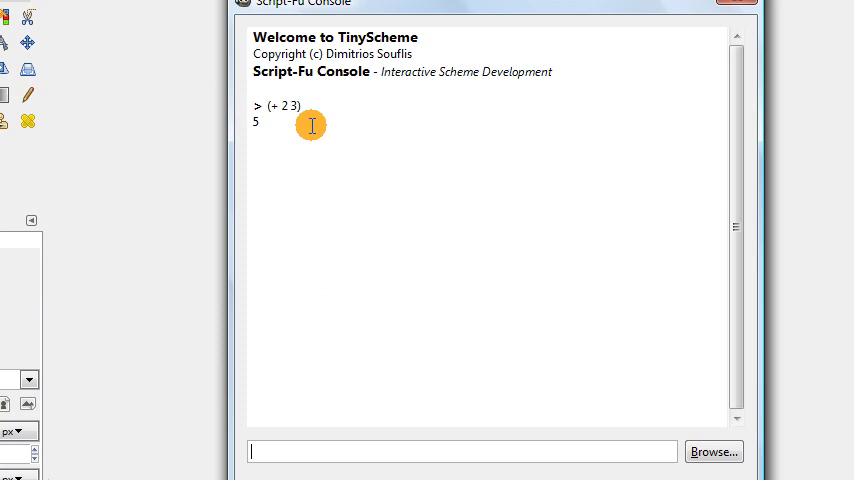
double_click(258, 125)
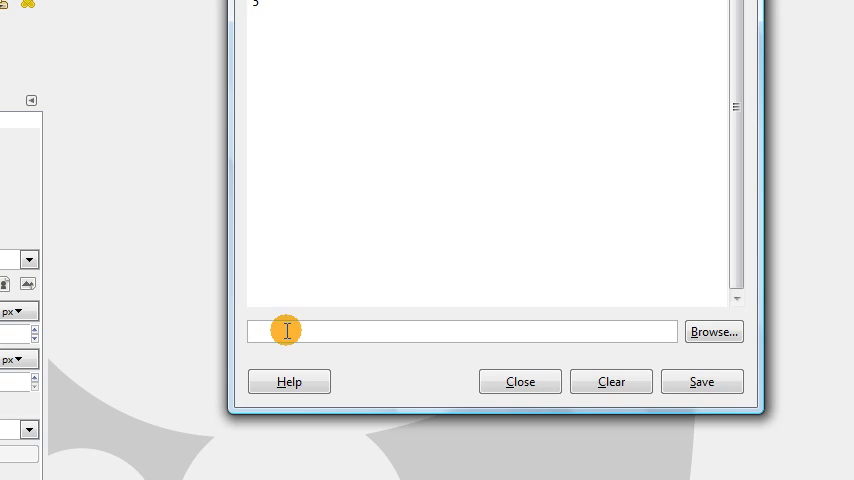
text(2+3)
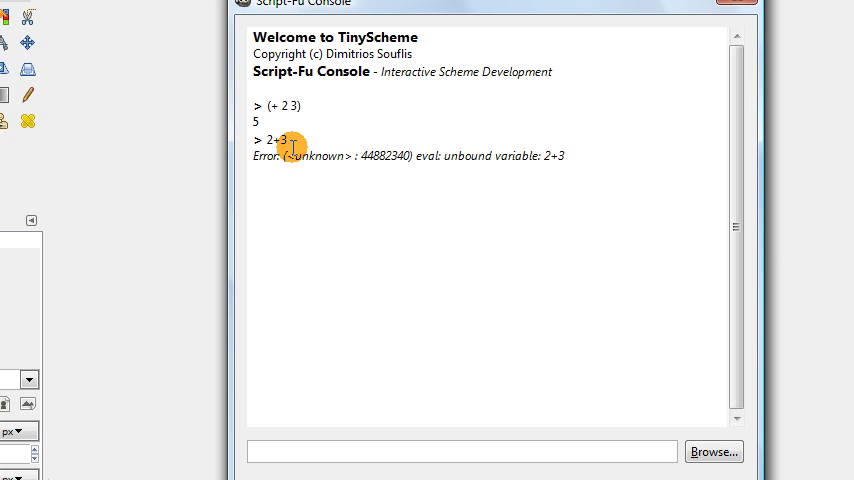
mouse_move(282, 123)
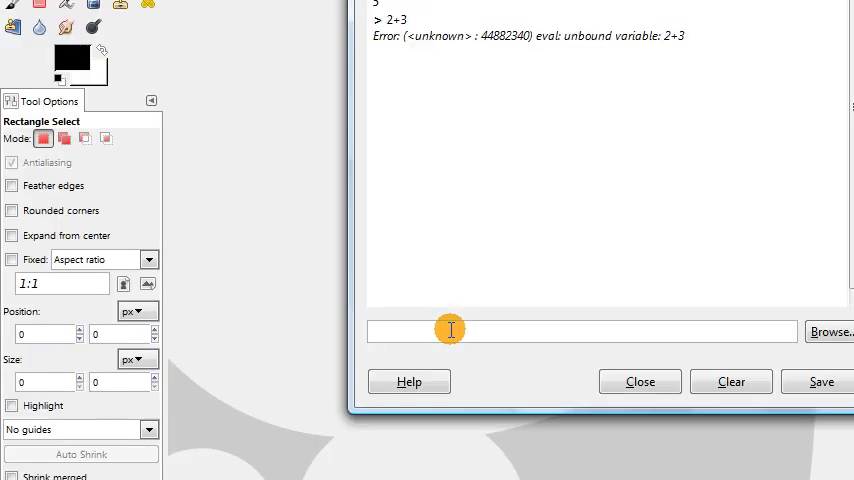
Step: Evaluate multiplication, subtraction and division expressions, then nested (+ (* 5 2) 3) giving 13
text(()
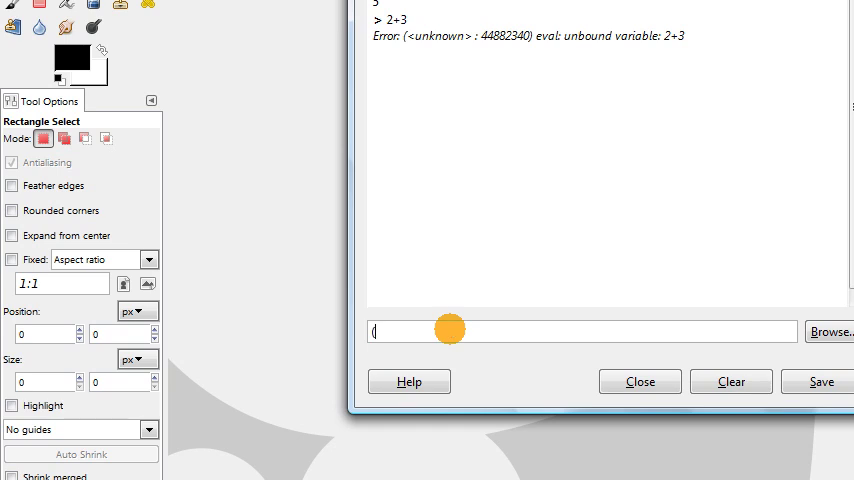
text(* 2)
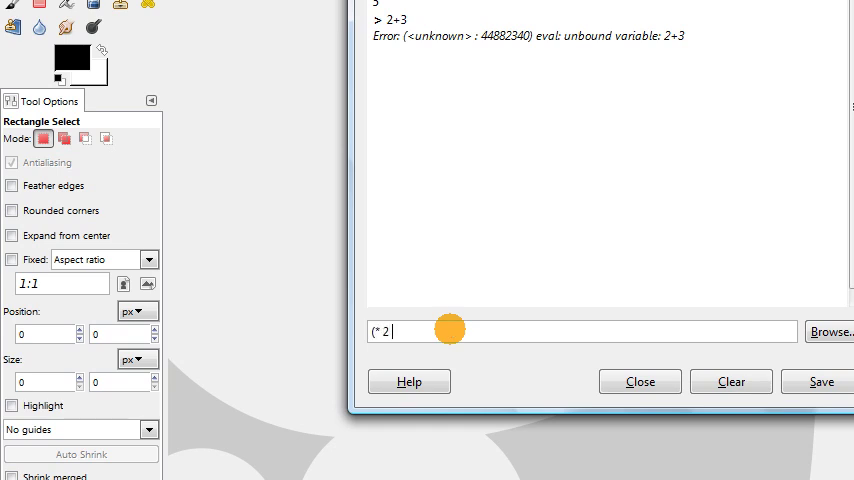
text(3 2))
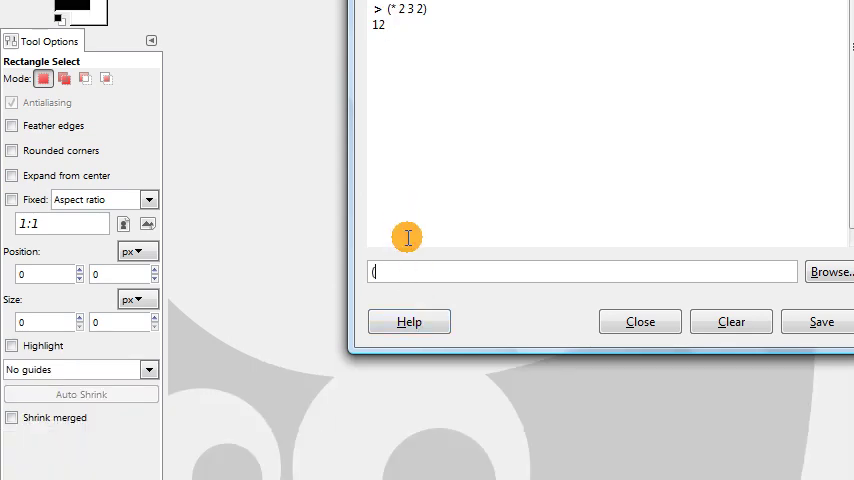
text(-)
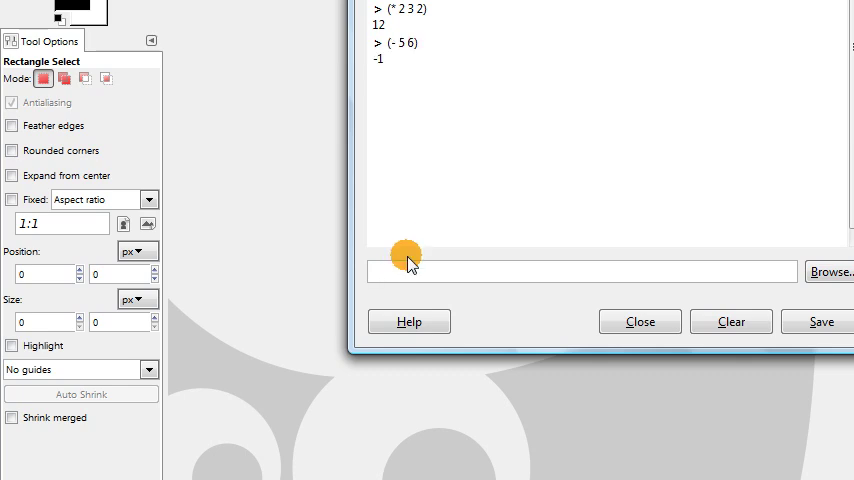
text(()
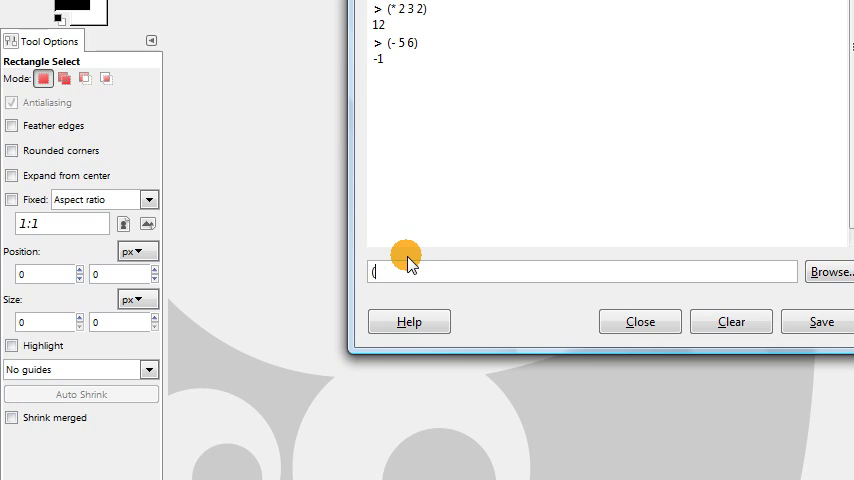
text(/ 10)
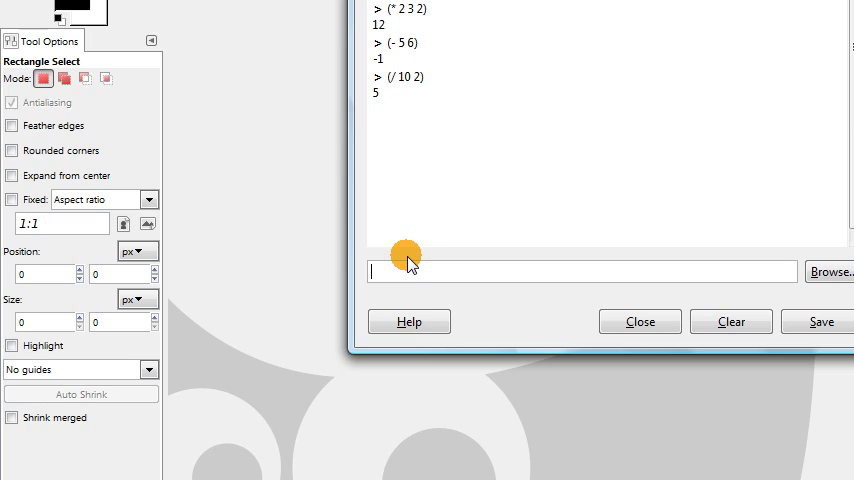
text(()
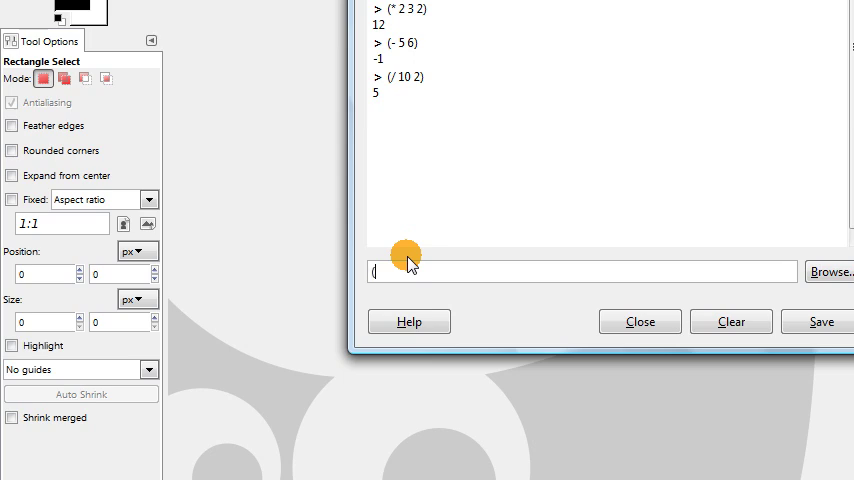
text(+ (*)
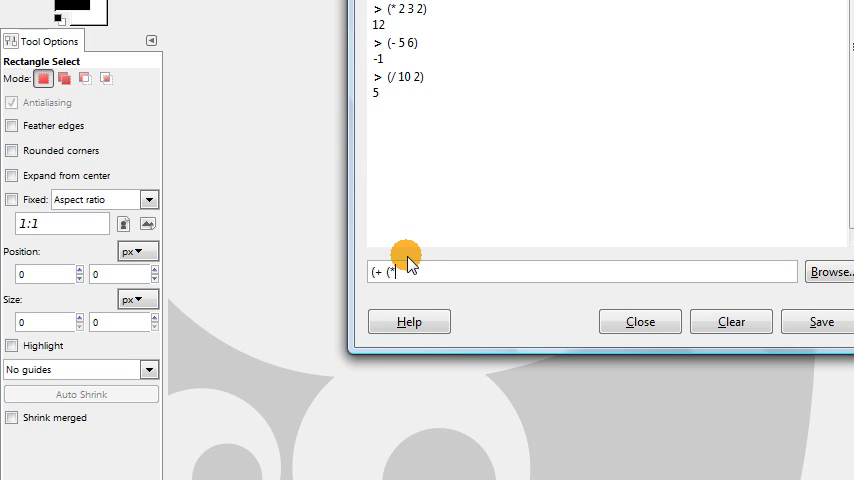
text(5 6)
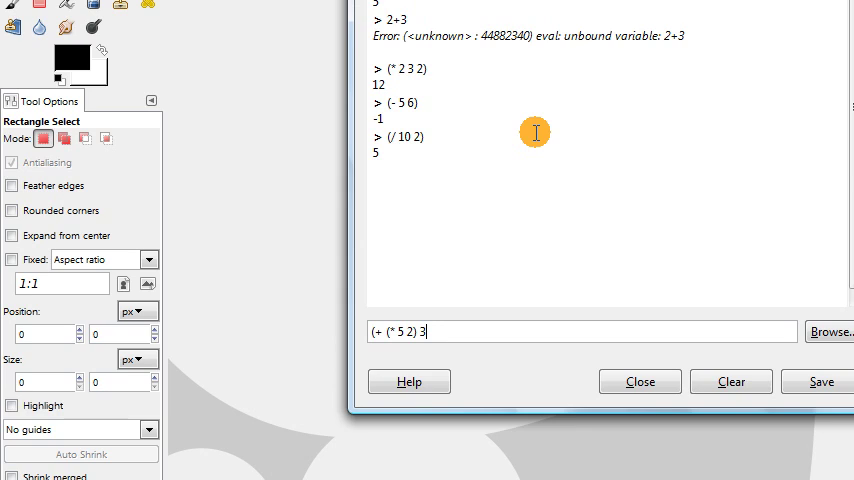
text())
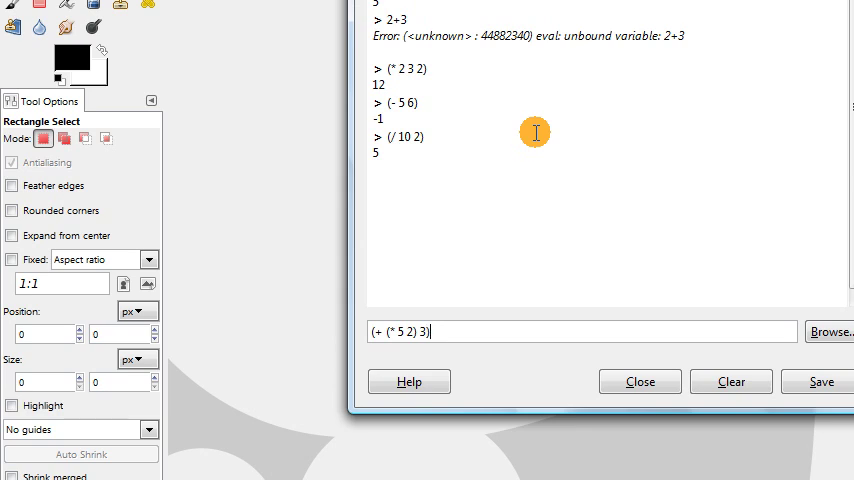
double_click(403, 331)
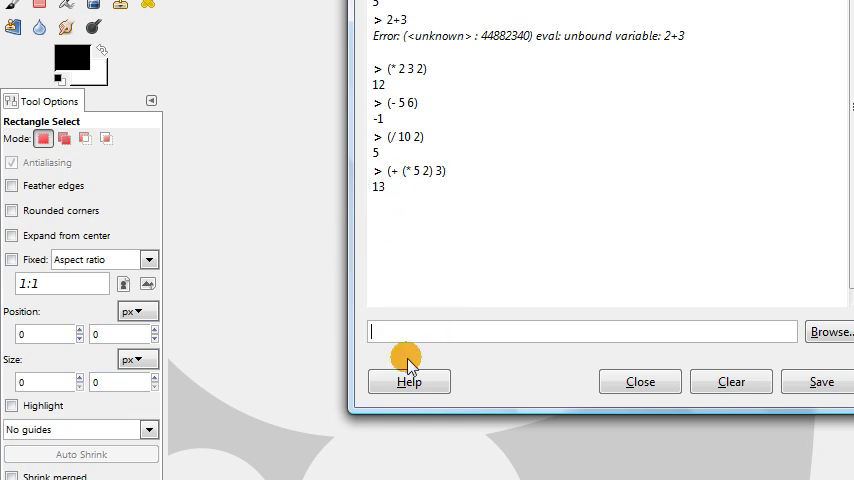
mouse_move(415, 333)
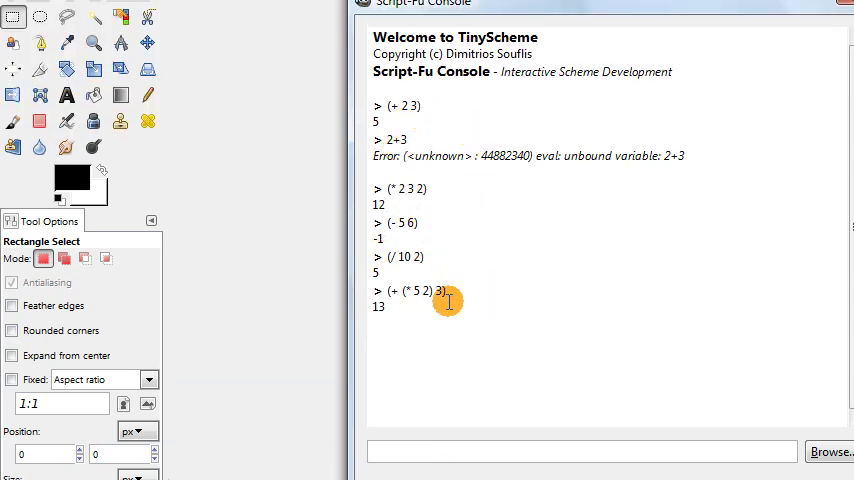
mouse_move(420, 279)
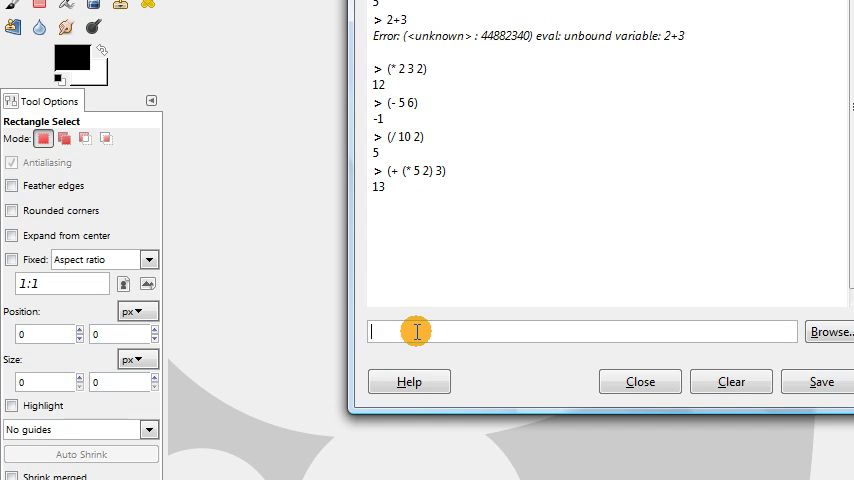
Step: Enter (define x 32), check x, and evaluate (+ 30 x)
text((define x 32)
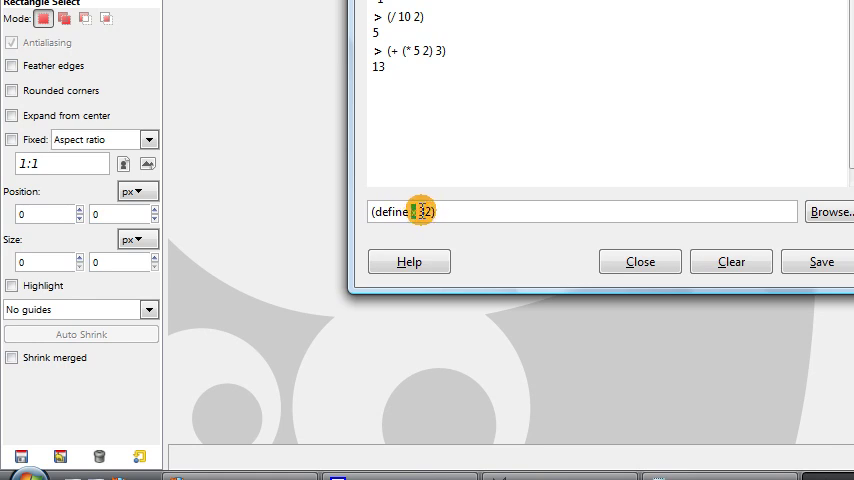
text(x)
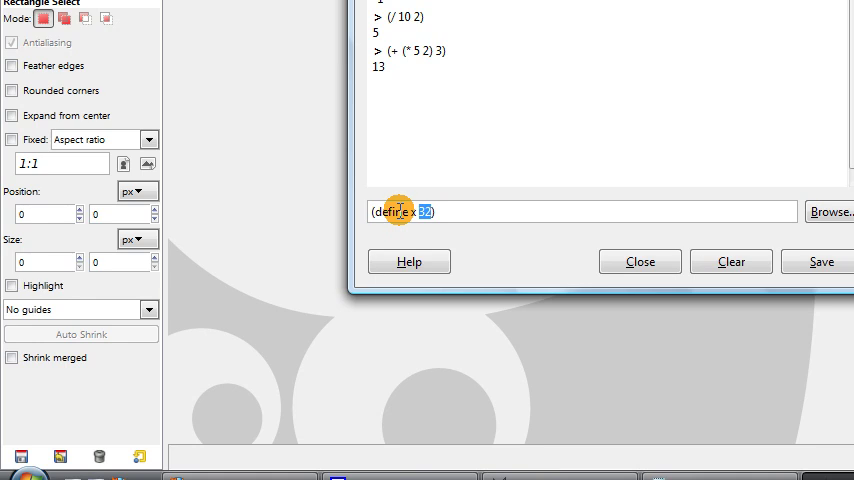
double_click(394, 211)
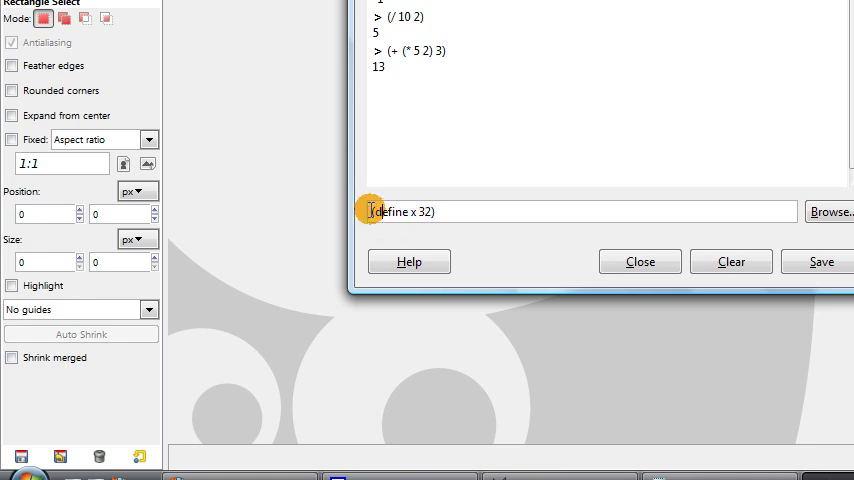
double_click(390, 211)
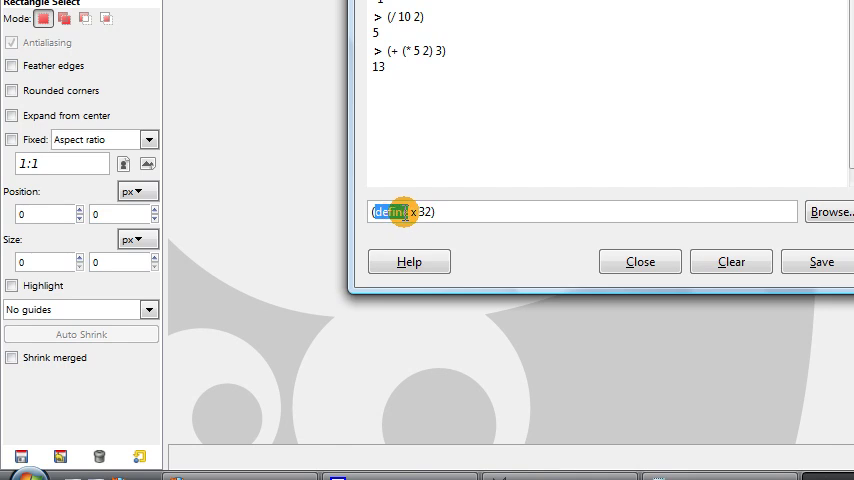
double_click(392, 211)
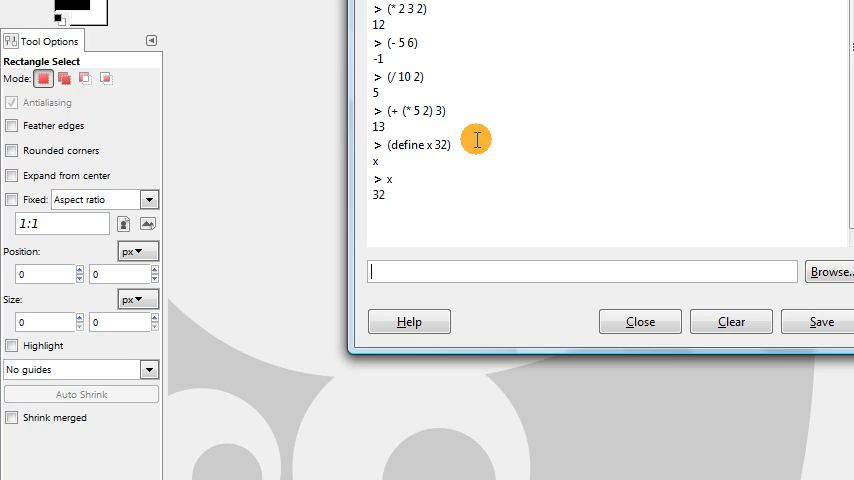
text(()
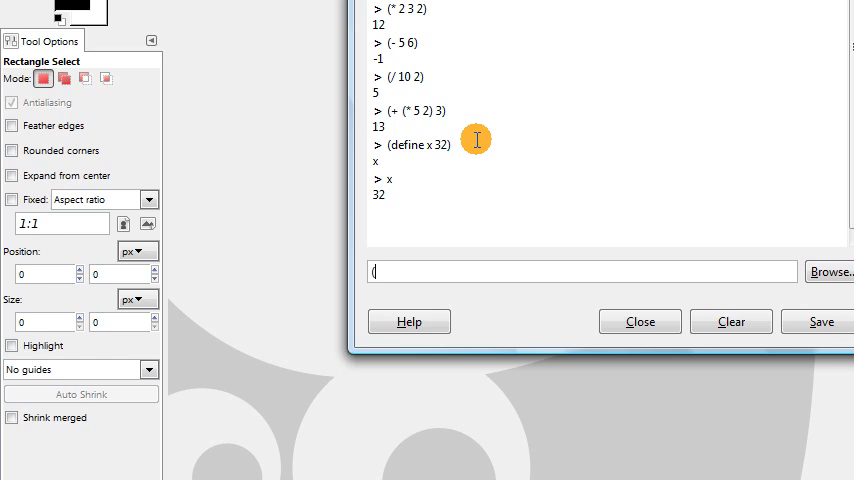
text(+ 32)
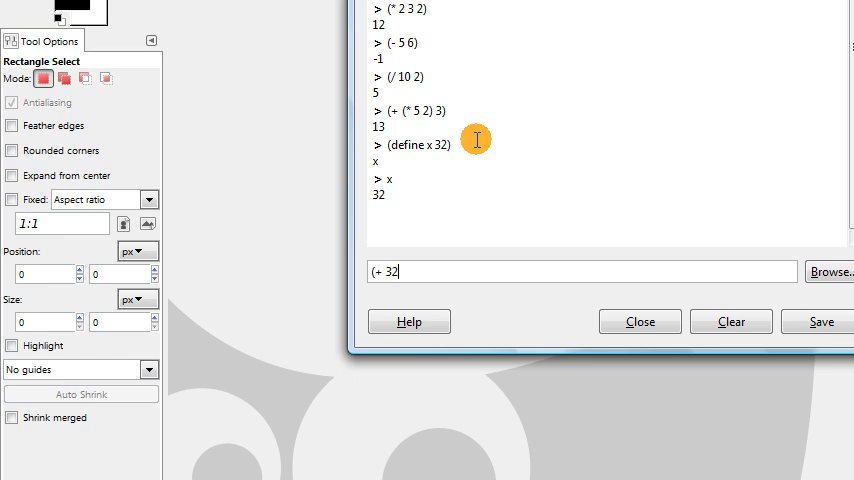
key(BackSpace)
text(0 x))
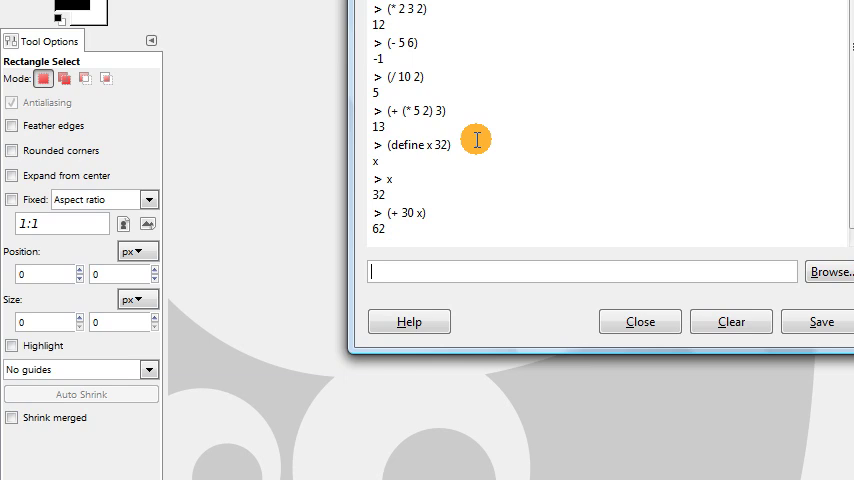
mouse_move(434, 177)
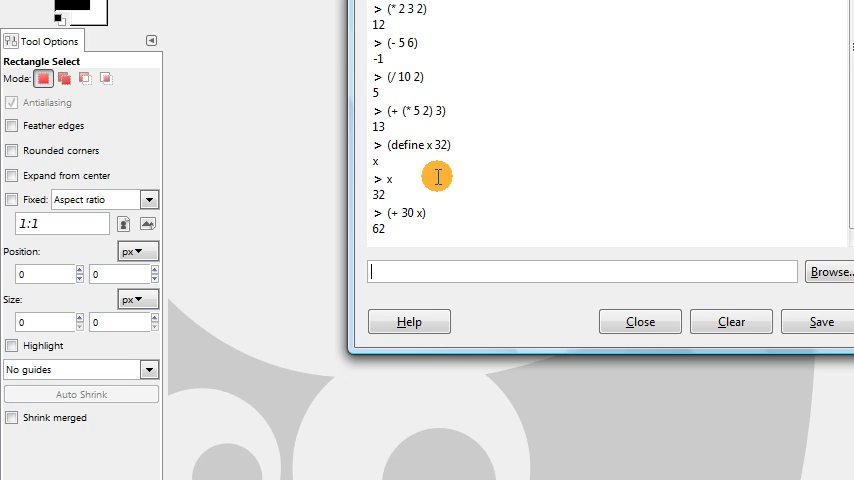
mouse_move(410, 214)
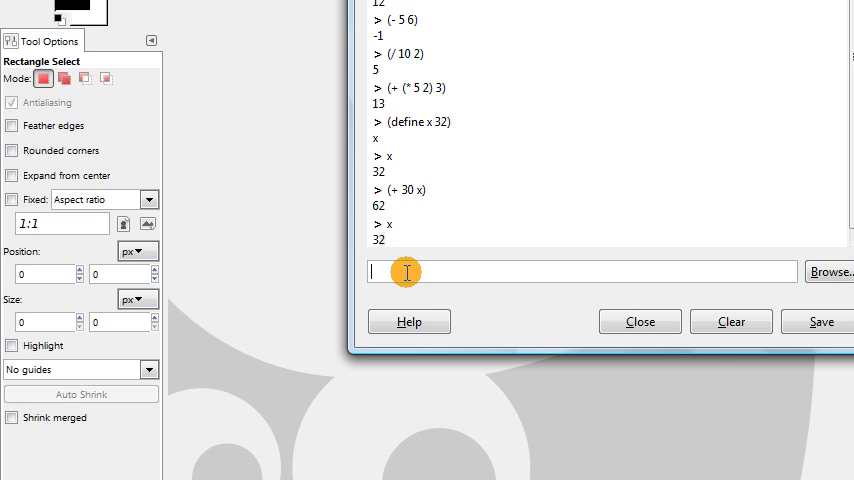
Step: Reassign x with (set! x (+ 30 x)) and confirm x now holds 62
text(()
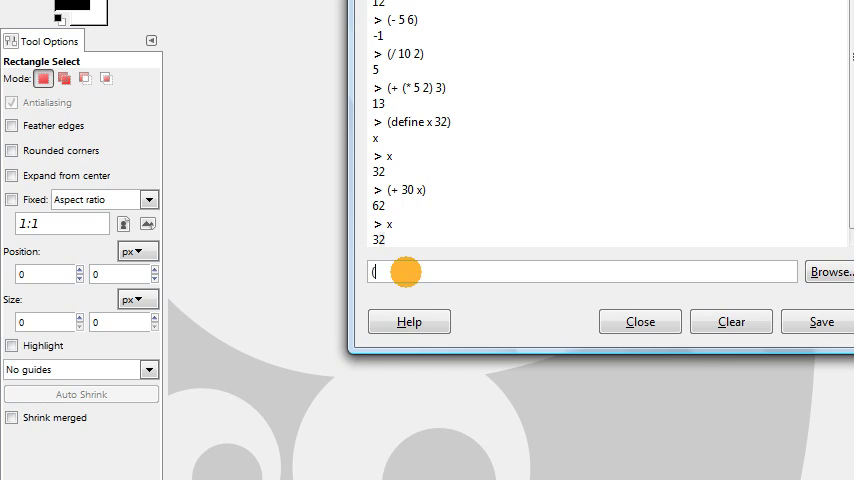
text(set!)
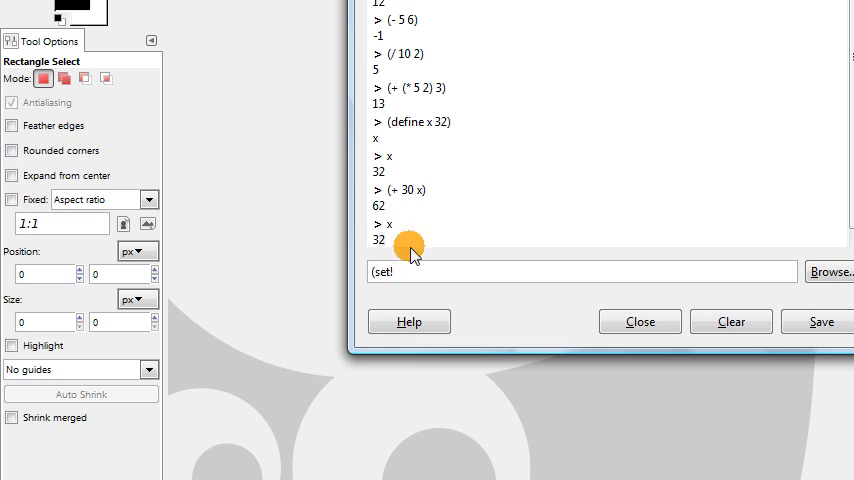
double_click(381, 271)
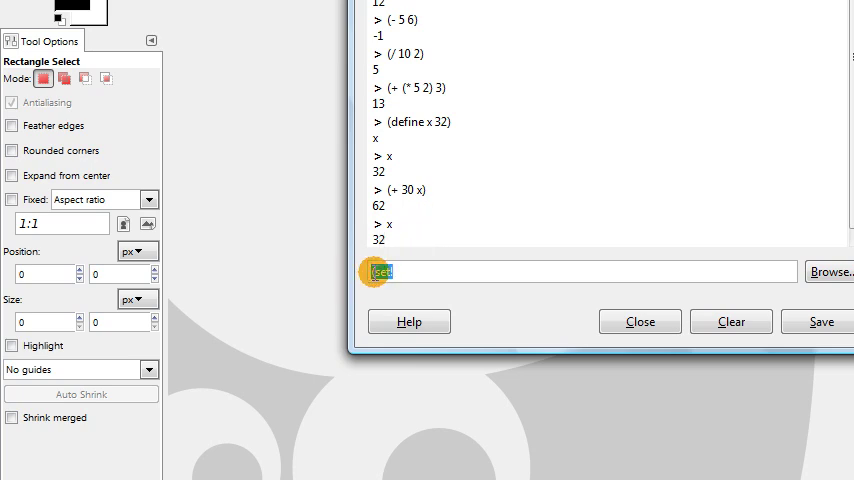
click(418, 271)
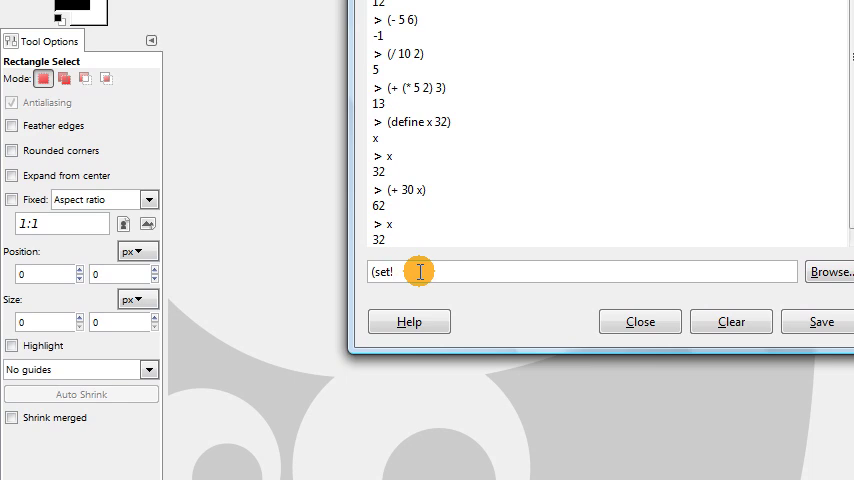
text(x)
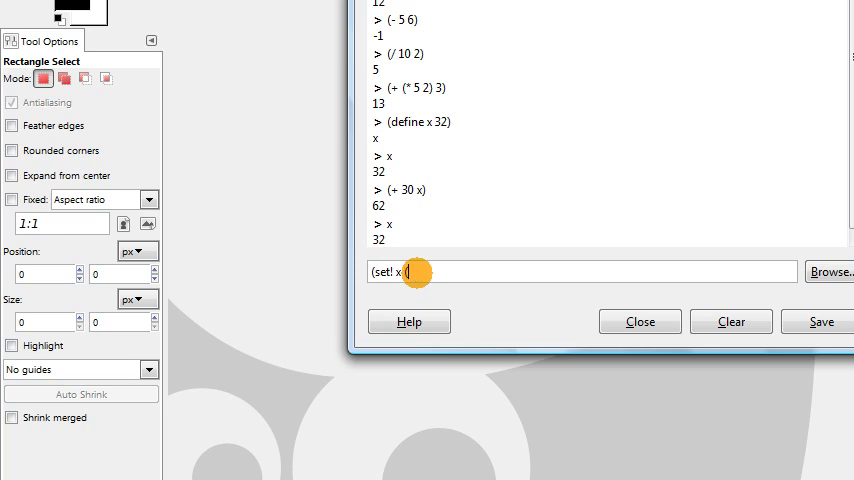
text((+)
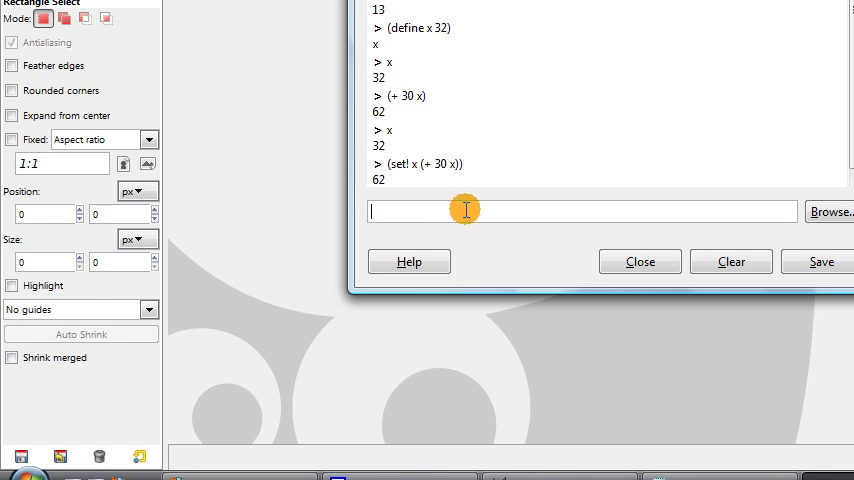
text(x)
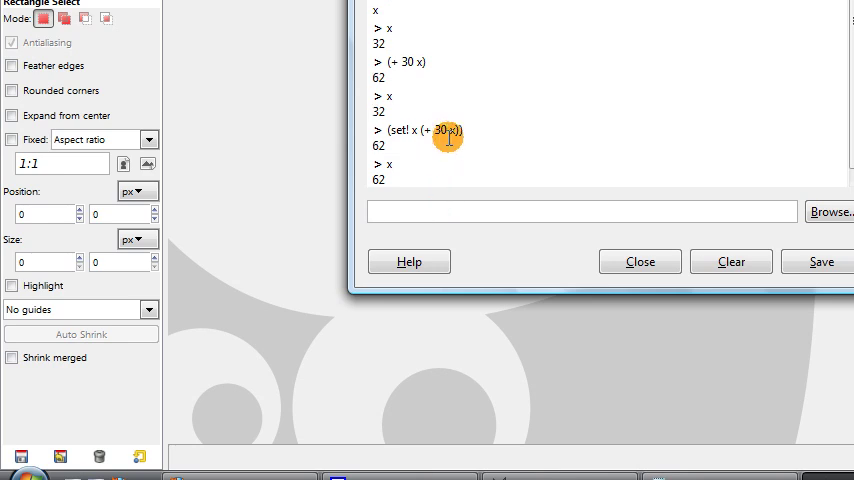
mouse_move(424, 130)
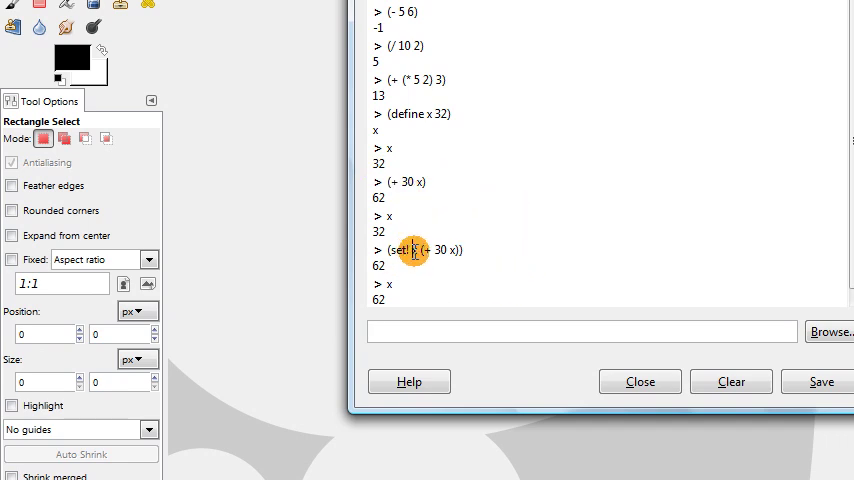
Step: Enter (define my-variable "hello"), then evaluate my-variable to get "hello"
text((define my)
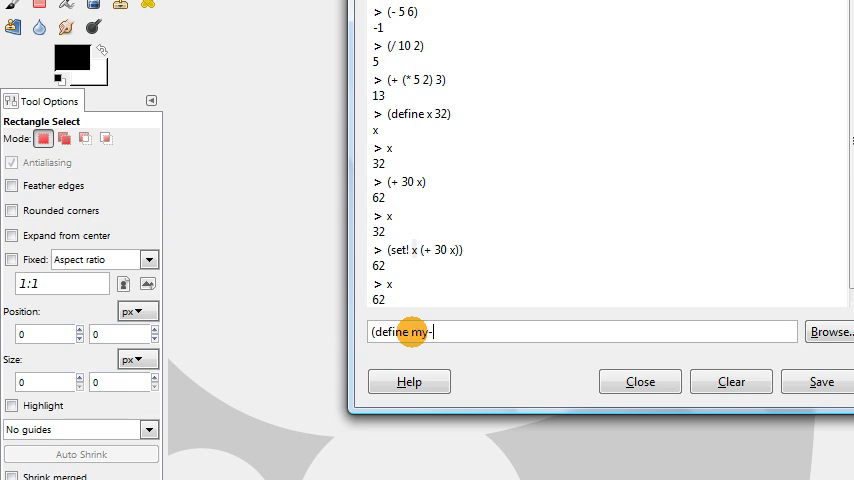
text(-varib)
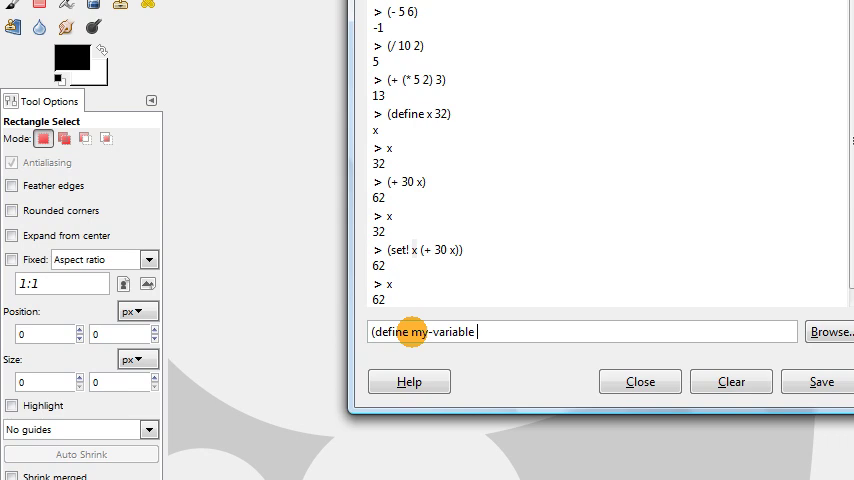
text(")
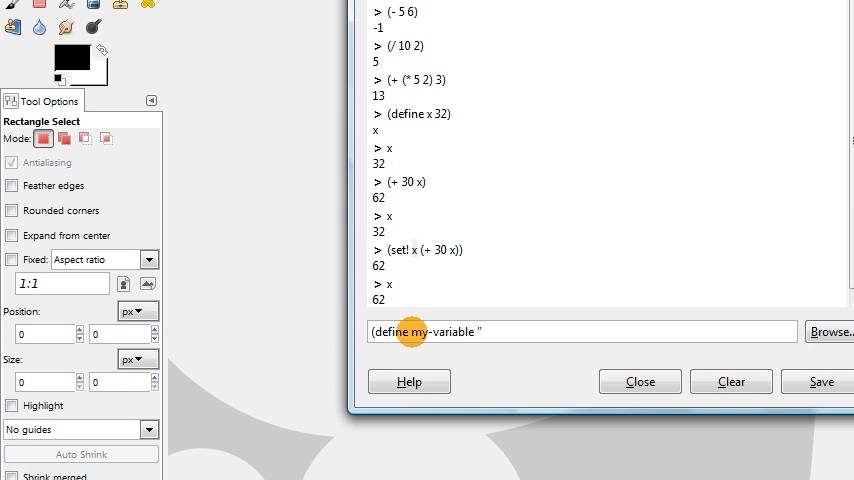
text(hell)
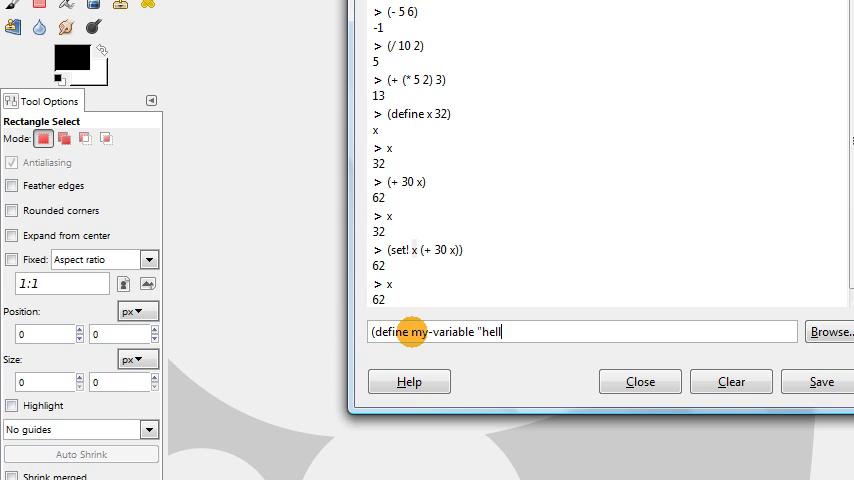
text(o"))
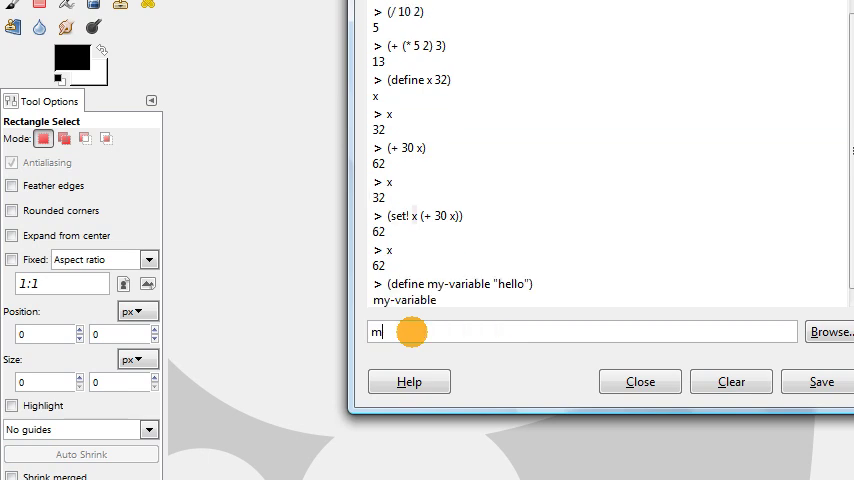
text(y-vara)
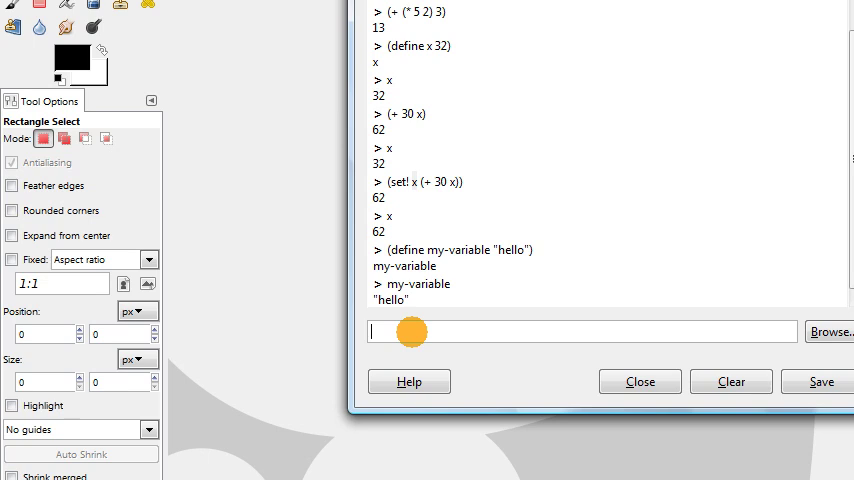
Step: Evaluate (integer? 5) and (integer? x), both returning #t
text(()
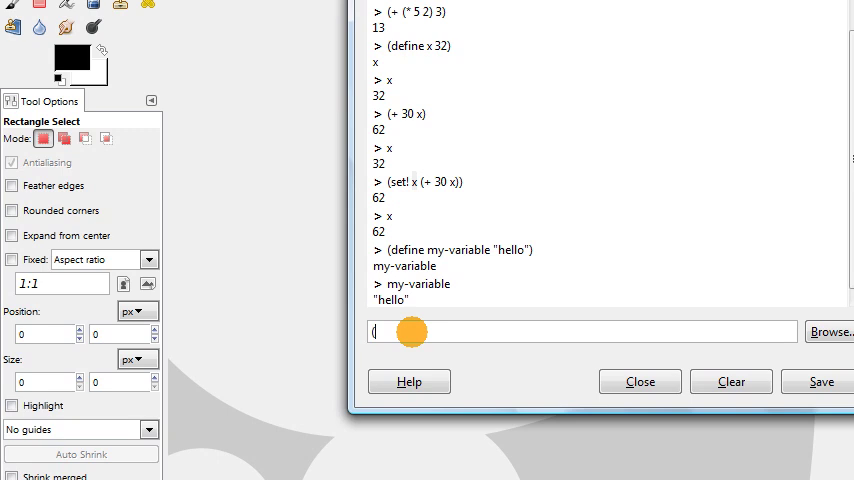
text(i)
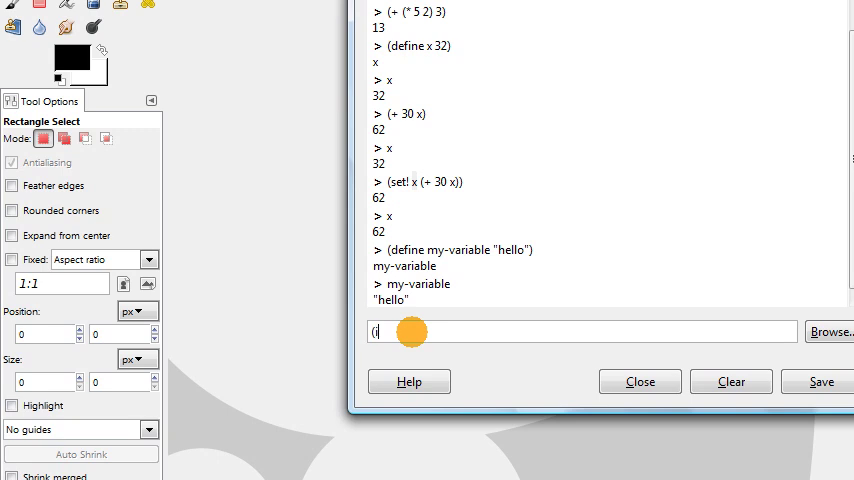
text(nteger)
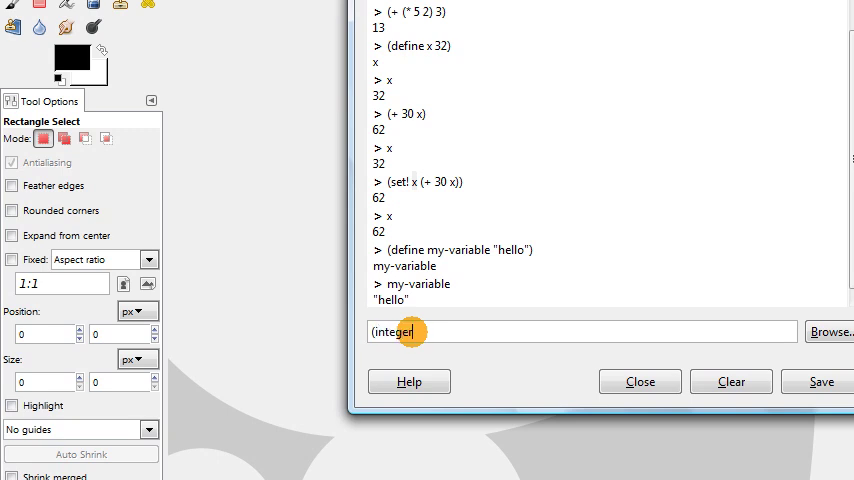
text(? 5)
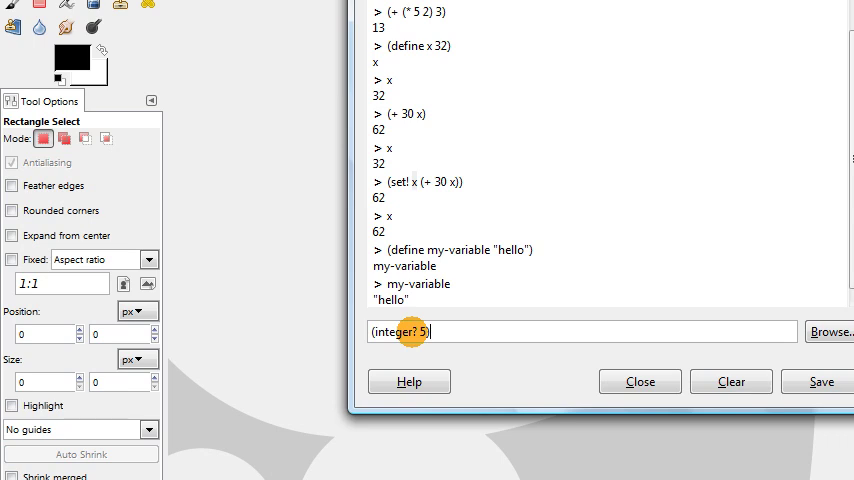
key(Return)
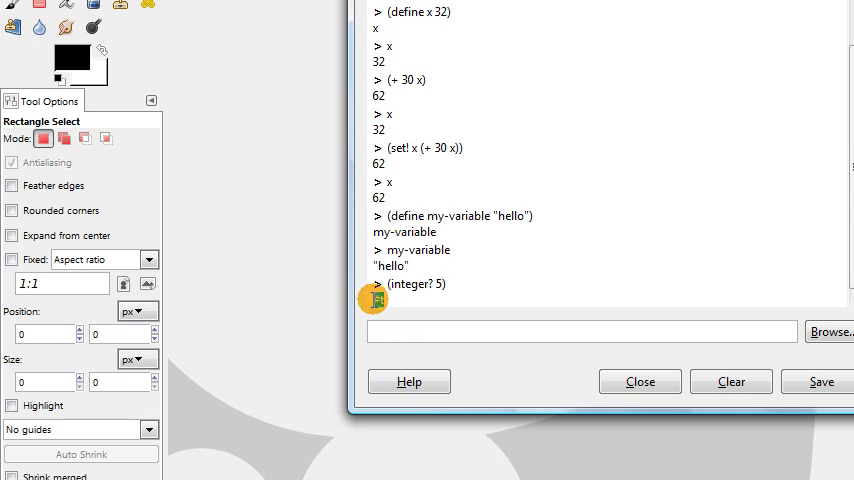
key(Return)
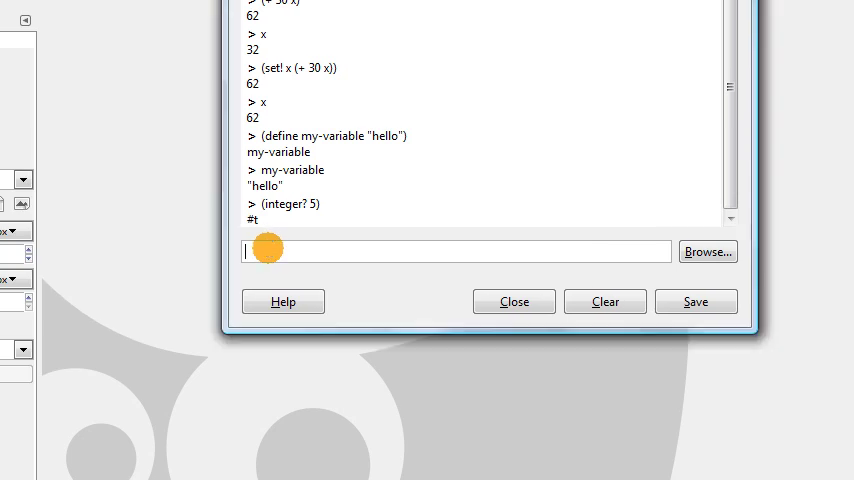
text((integer?)
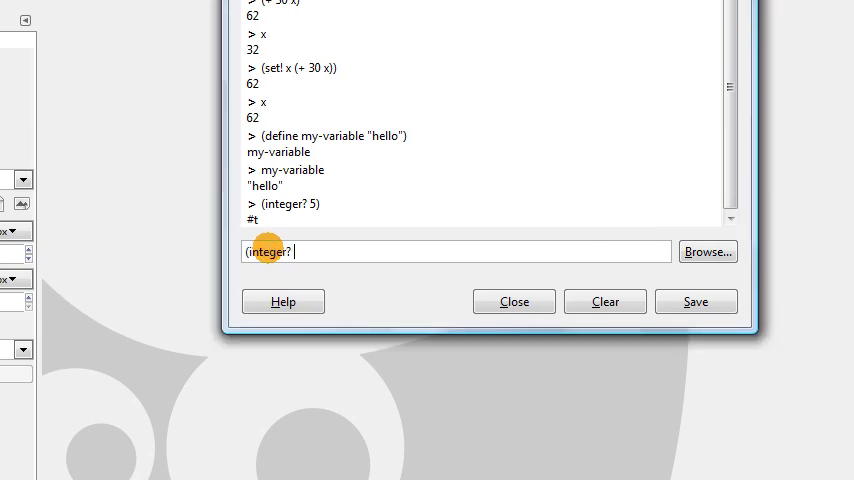
text(x))
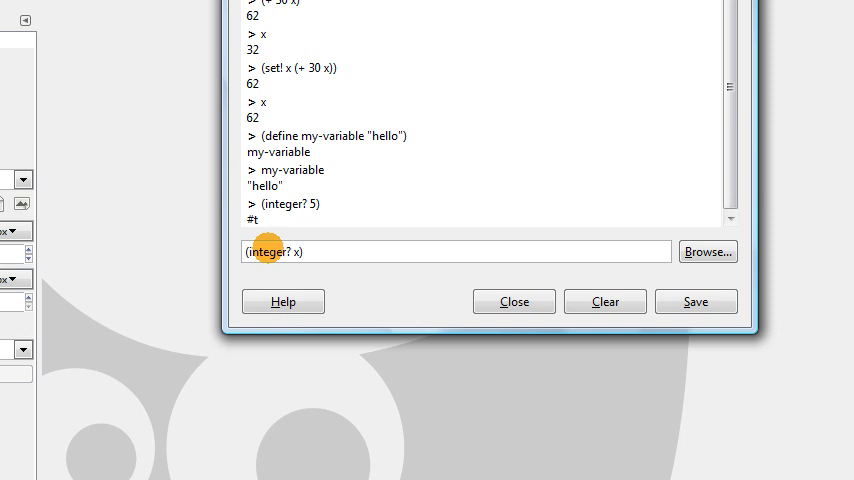
key(Return)
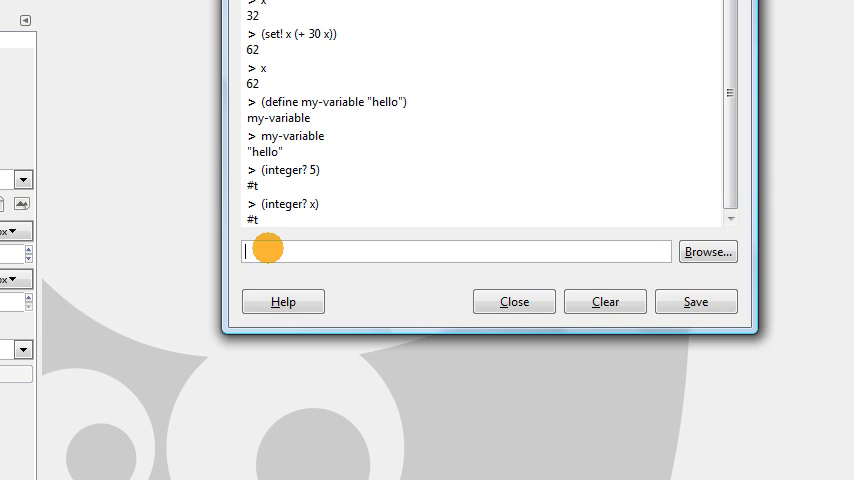
Step: Evaluate (integer? my-variable), which returns #f
text((integer)
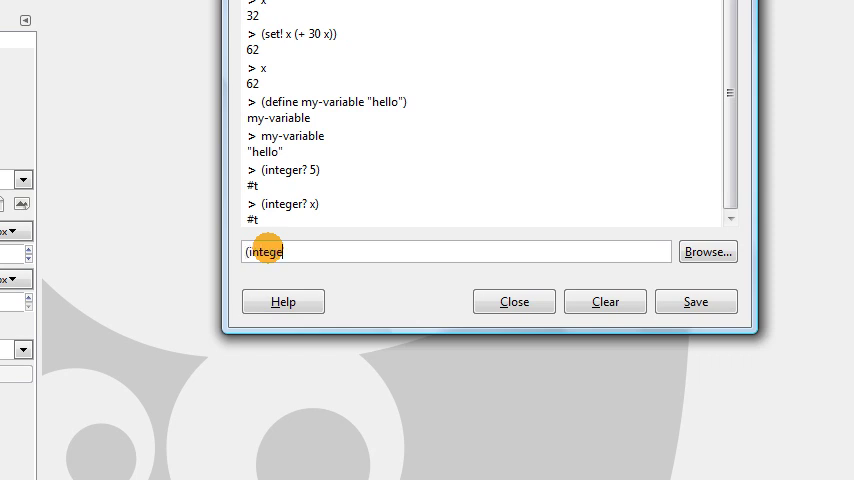
text(r? m)
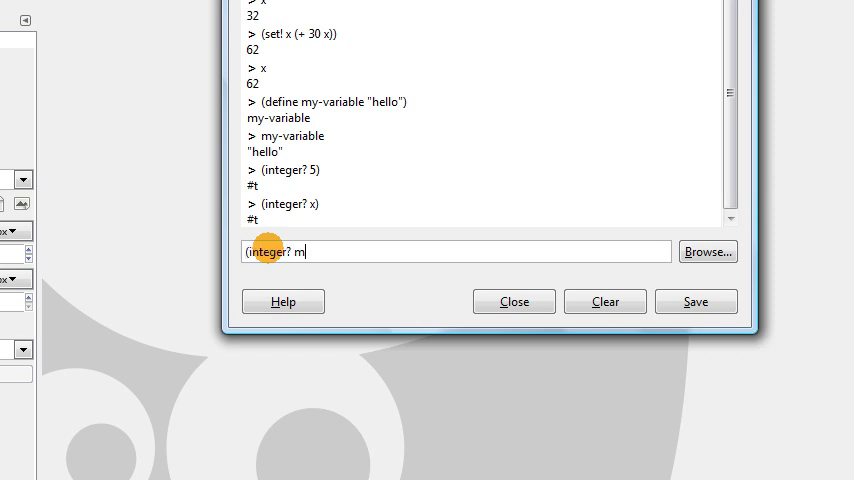
text(y-varia)
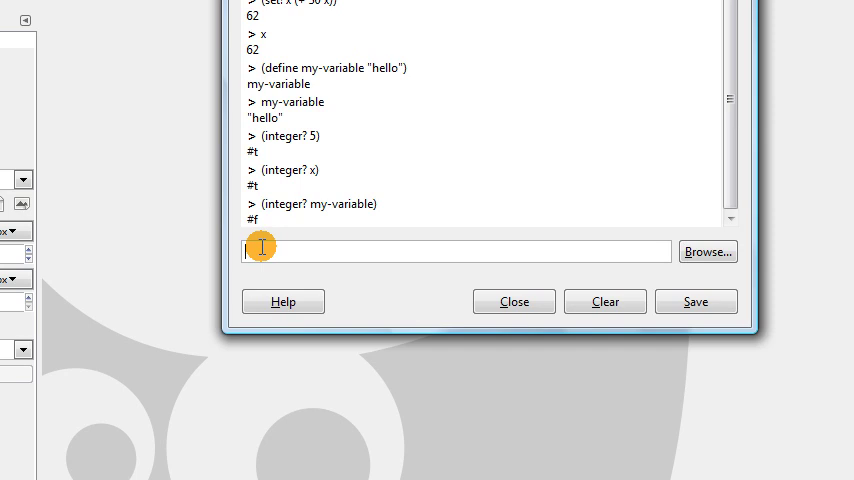
Step: Run (random 100) three times, getting varying results such as 71 and 94
text(()
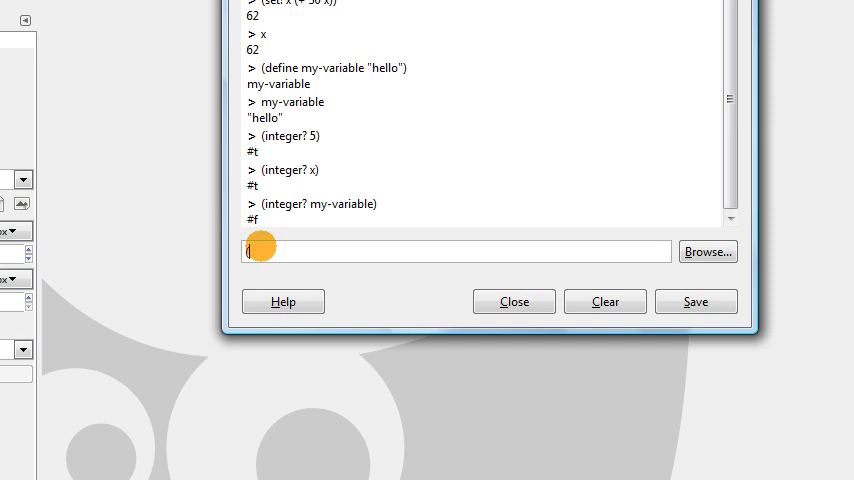
text(random)
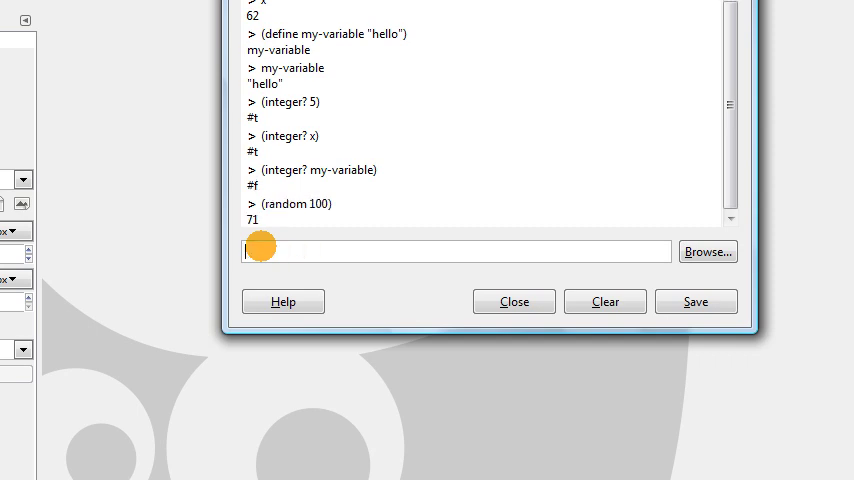
text(()
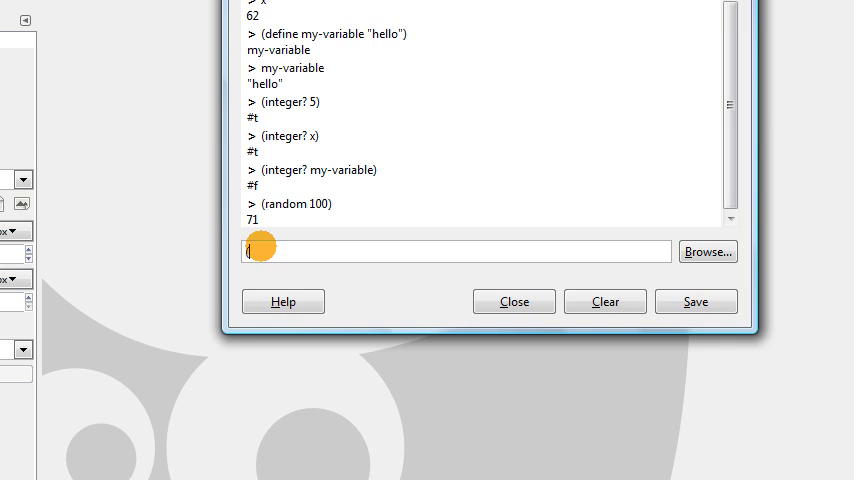
text((random 100))
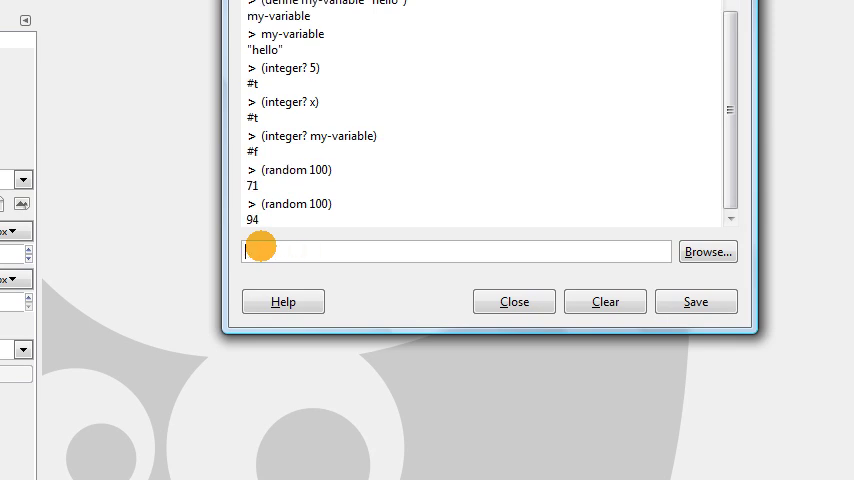
text(9)
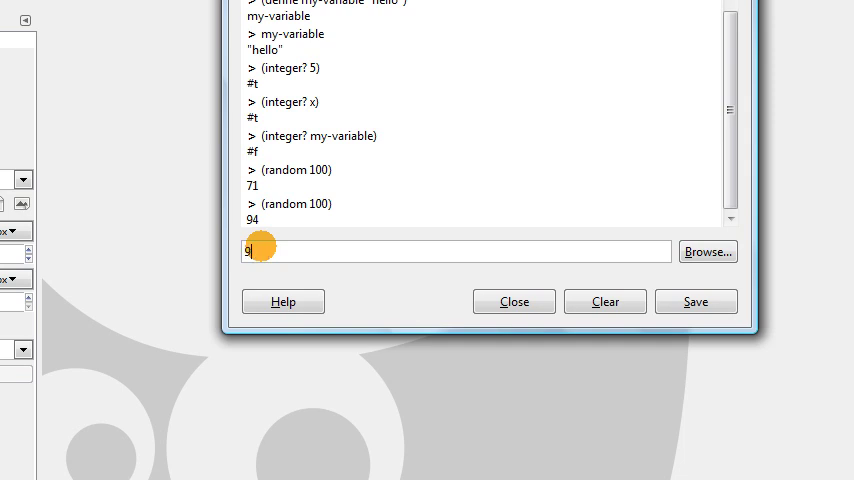
text((random)
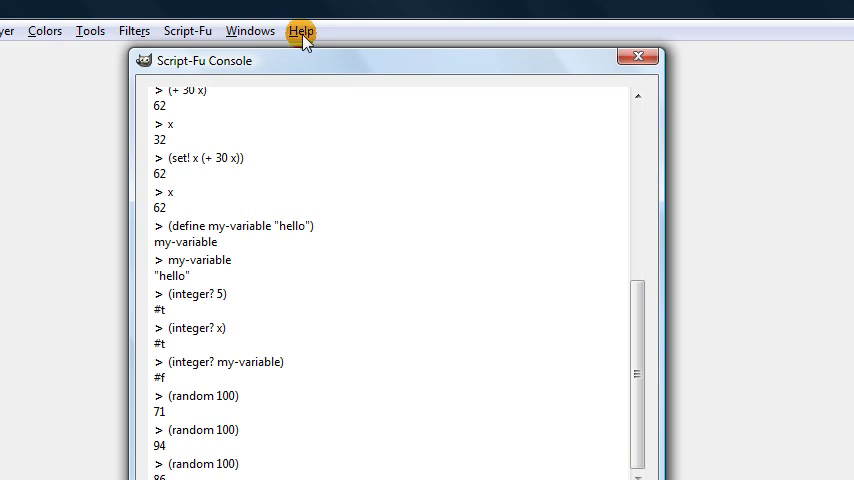
Step: Open Help > Procedure Browser, listing 1199 procedures
click(301, 30)
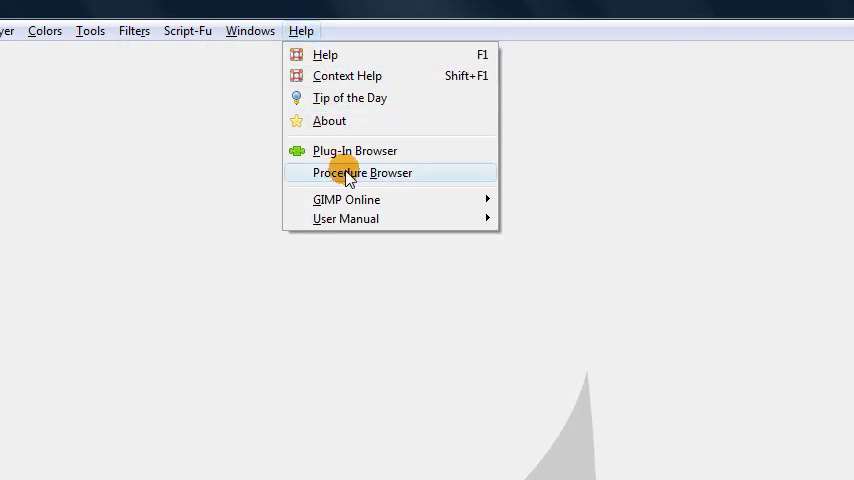
click(363, 172)
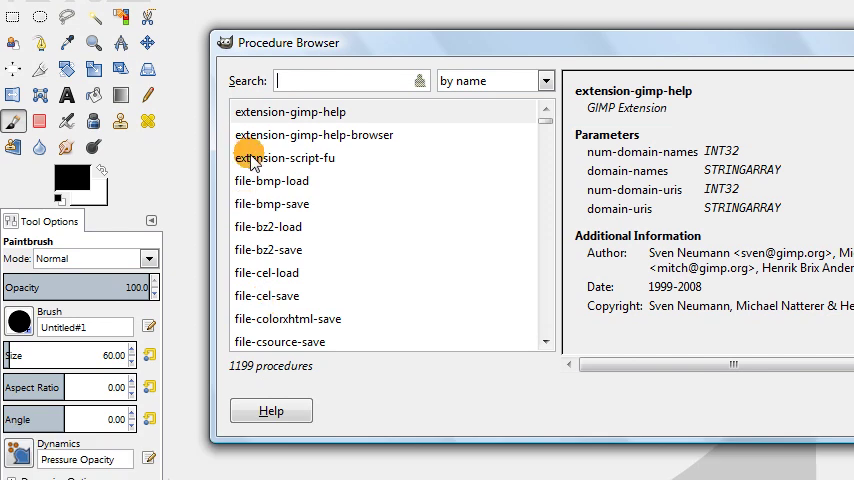
mouse_move(470, 175)
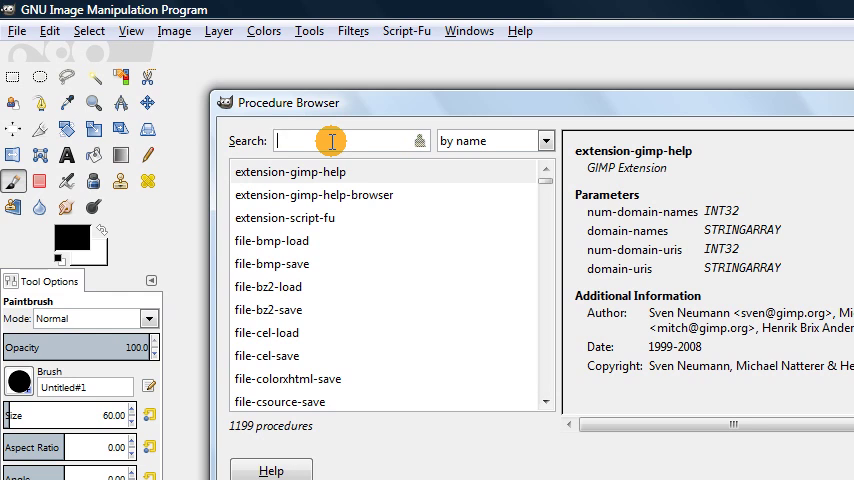
Step: Filter procedures by 'brush' (58 matches) and view gimp-context-set-brush details
text(brush)
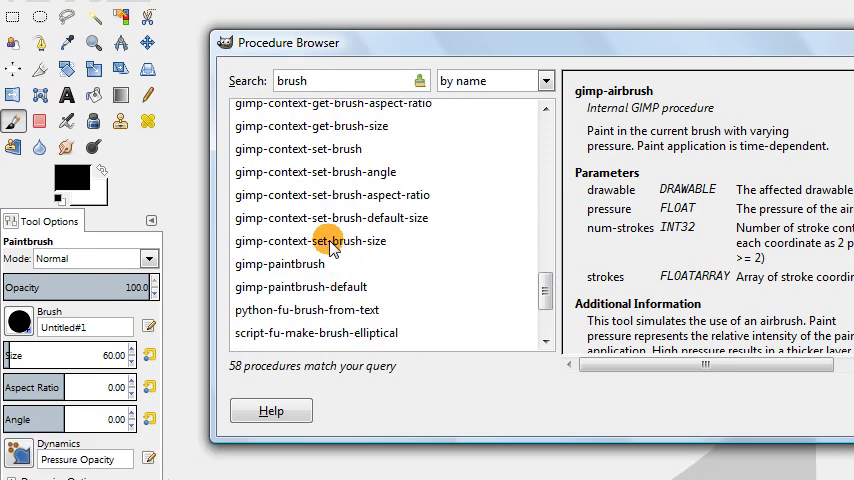
click(330, 241)
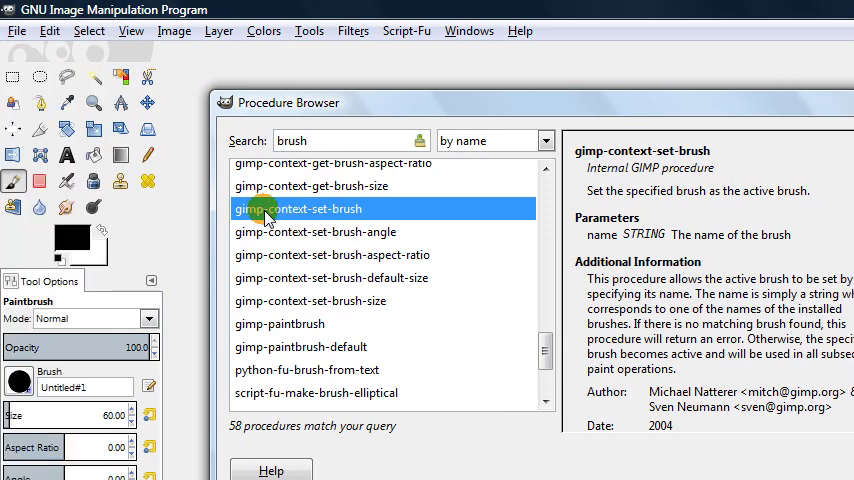
mouse_move(633, 238)
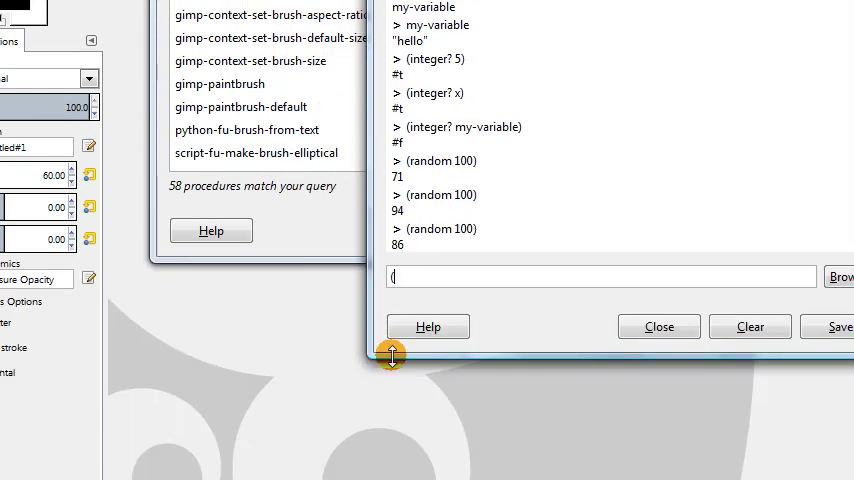
text((gimp-context)
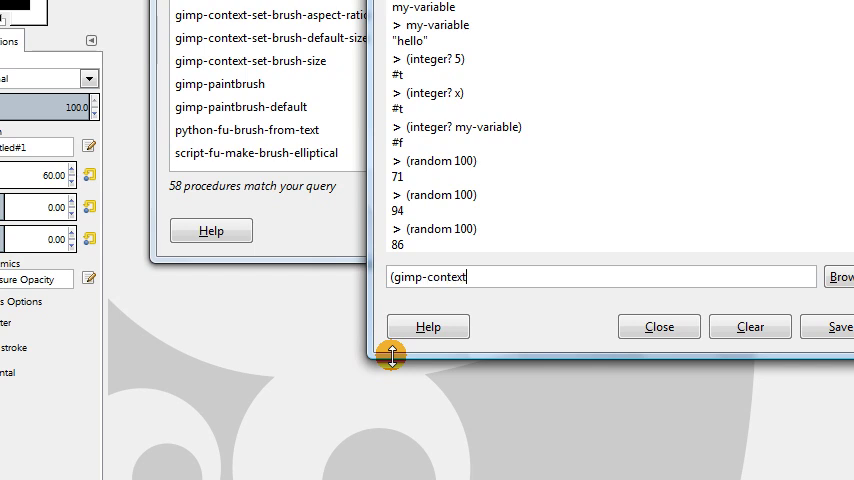
text(-set-brush)
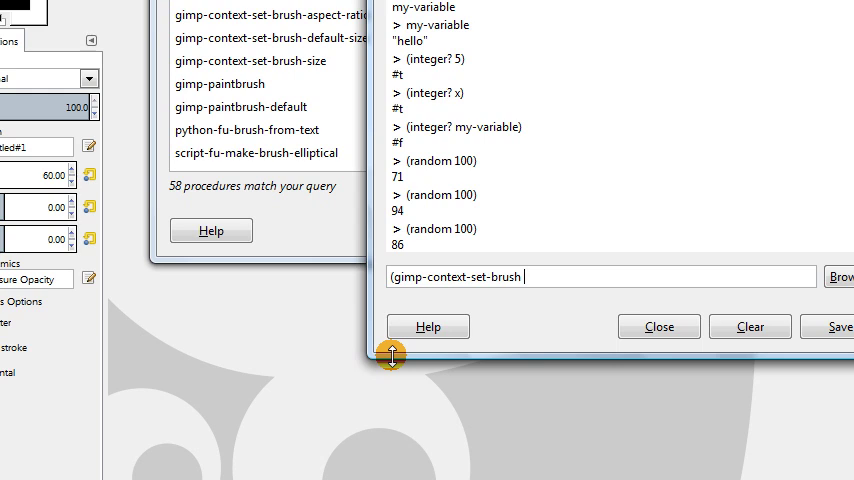
text(")
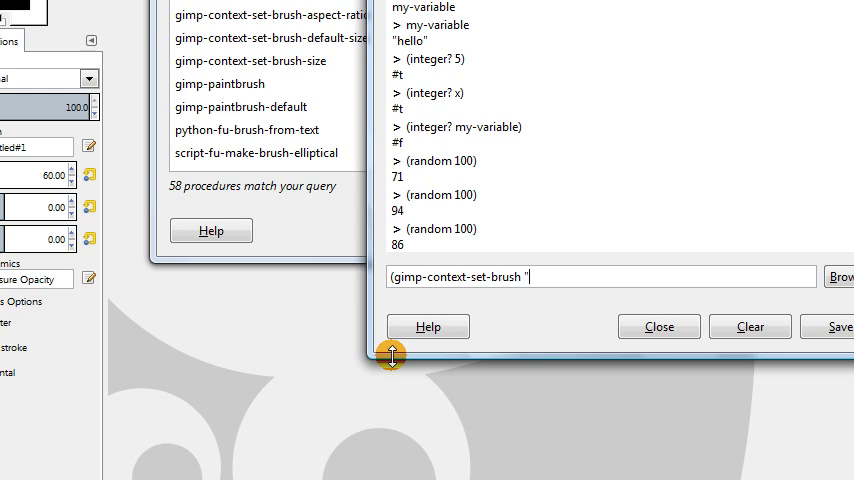
text(Sp)
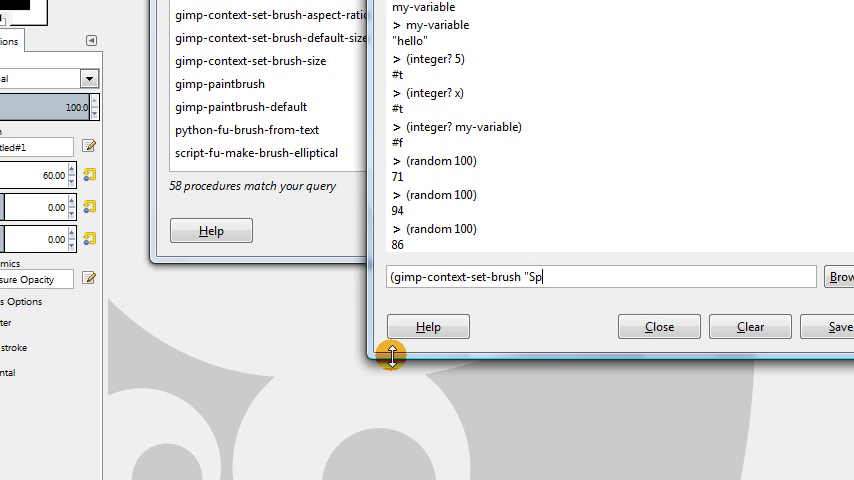
text(arks"))
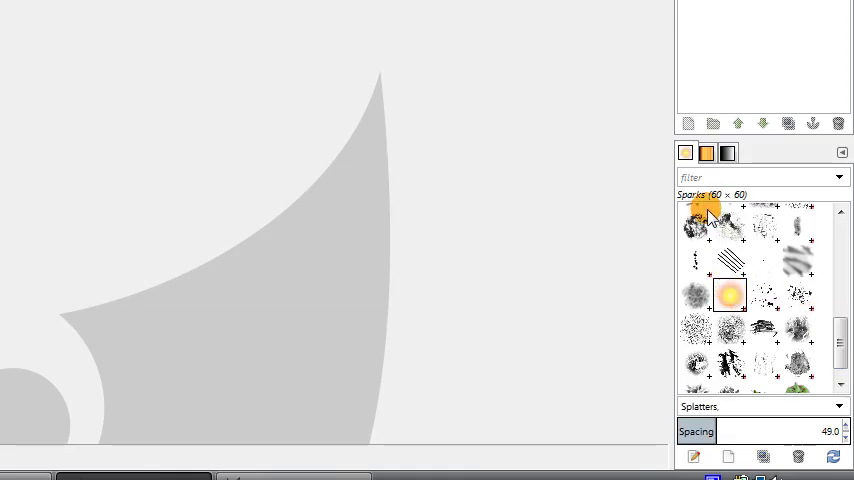
mouse_move(708, 196)
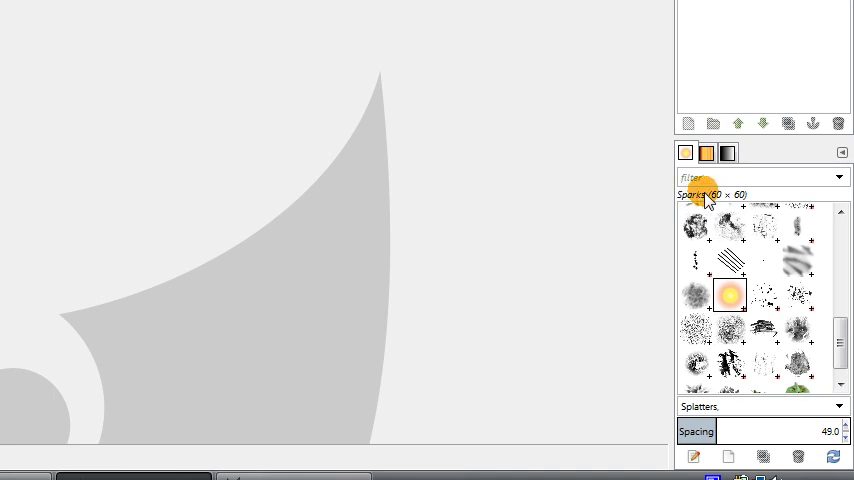
scroll(down, 3)
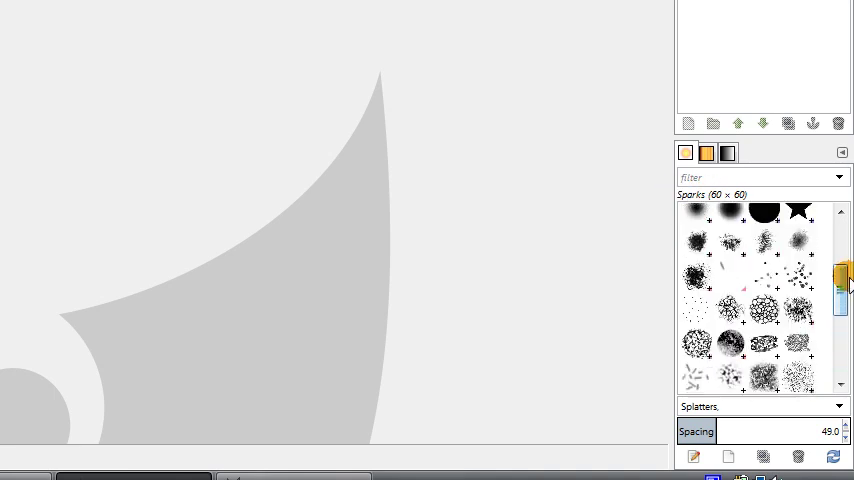
click(763, 228)
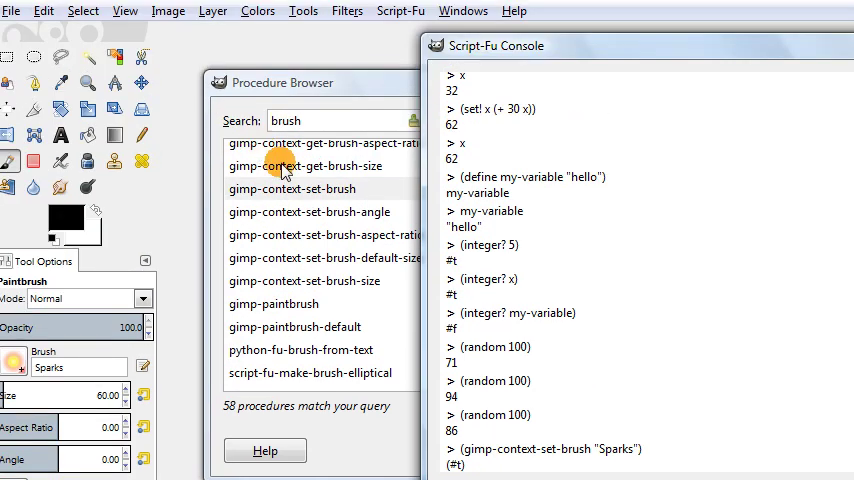
Step: Run (gimp-context-set-foreground '(255 255 0)) to make the foreground yellow
text((gimp-c)
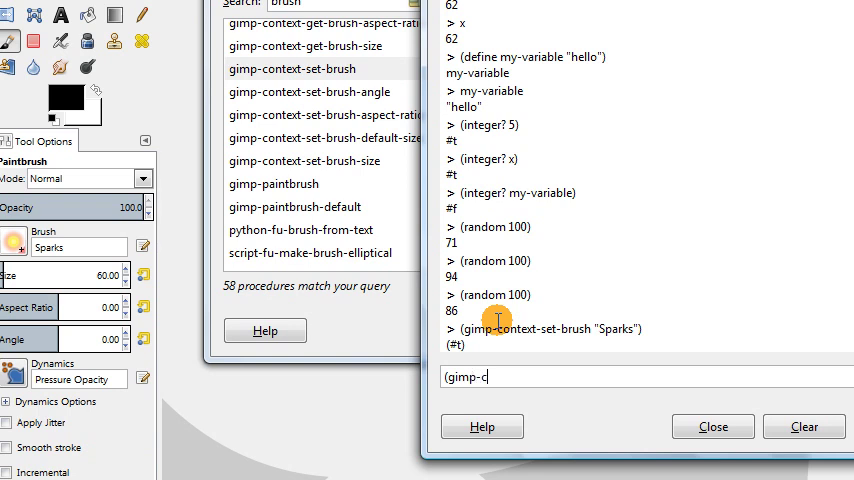
text(ontext-set-foreground)
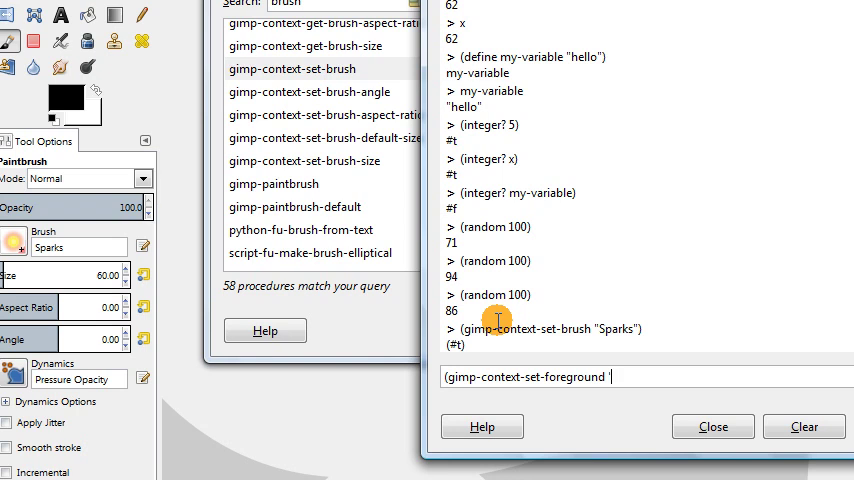
text('(255 255)
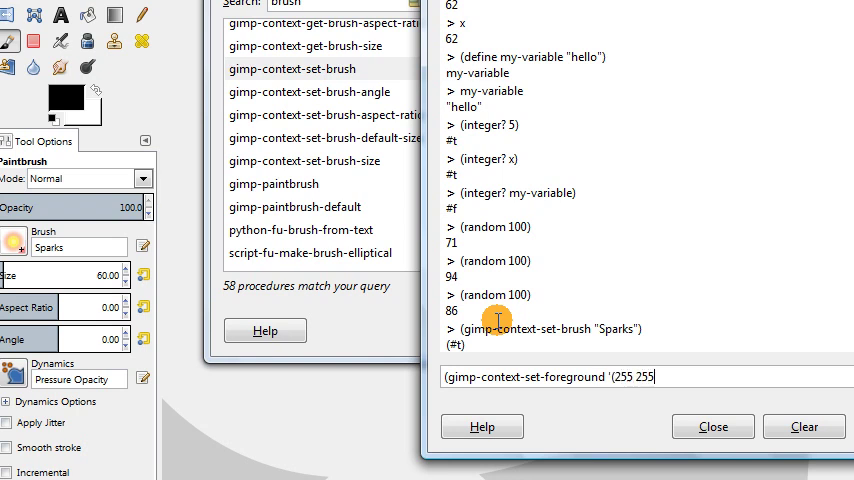
text(0)))
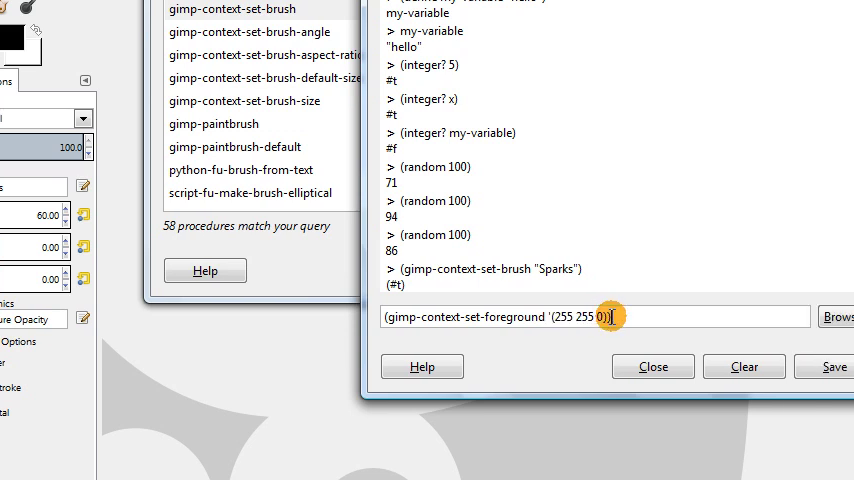
double_click(599, 316)
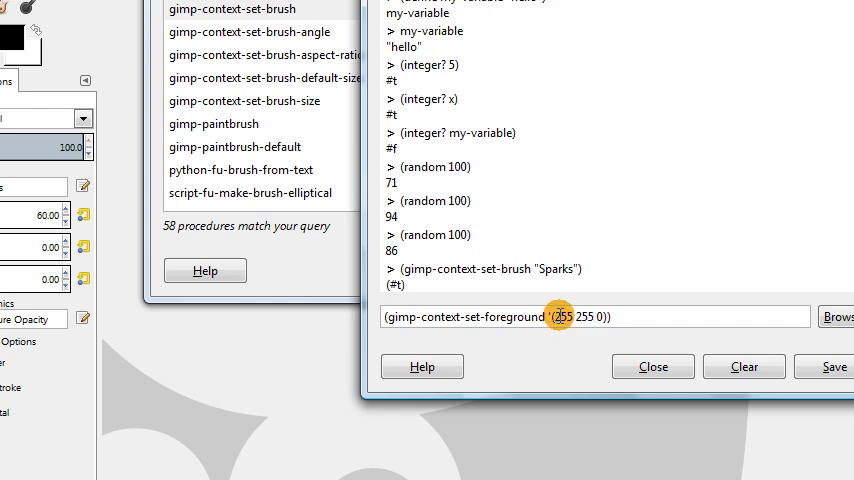
double_click(564, 316)
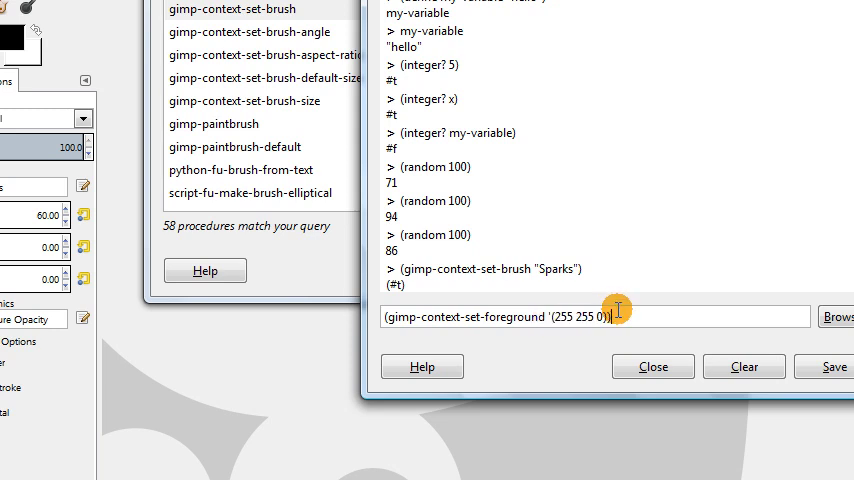
key(Return)
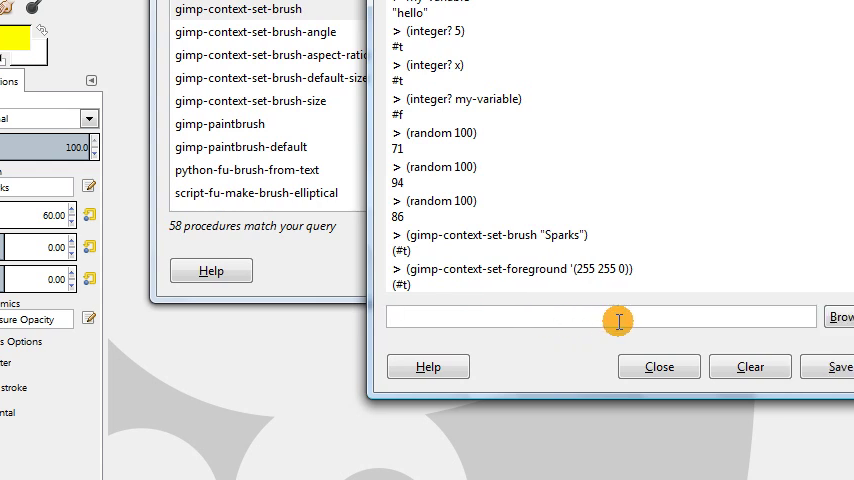
Step: Enter the quoted list '(1 3 55.66 -45 "hello") and get it back unchanged
click(600, 317)
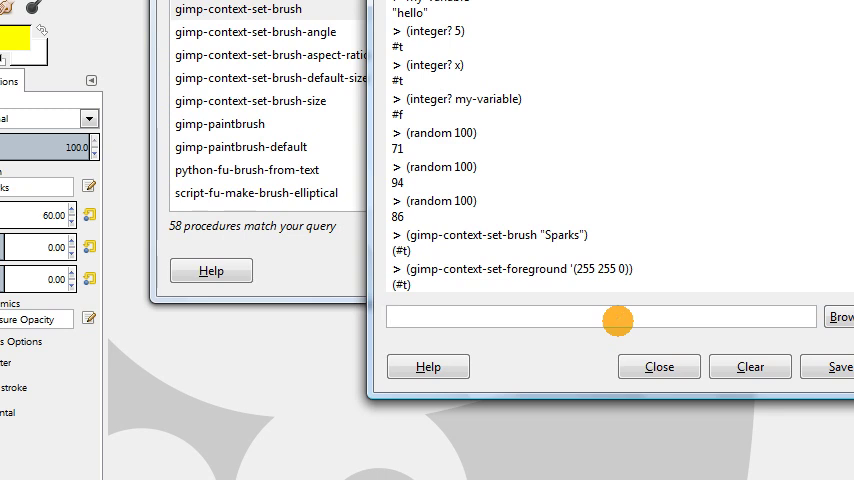
text('()
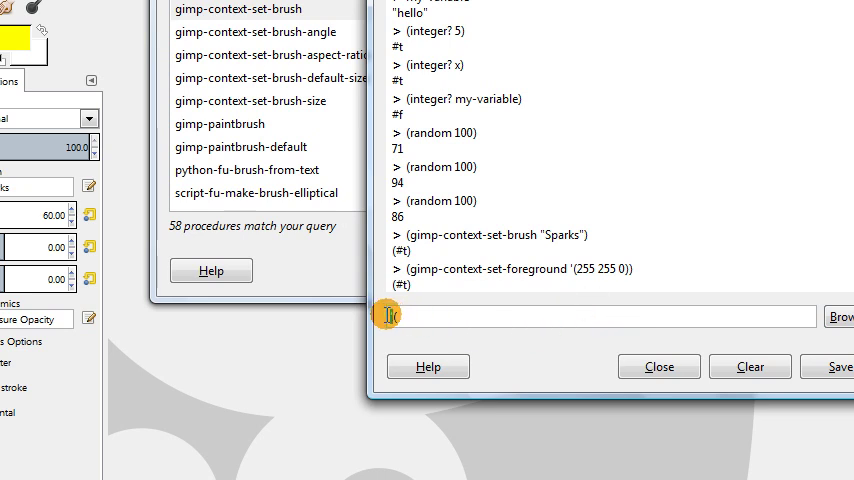
text('()
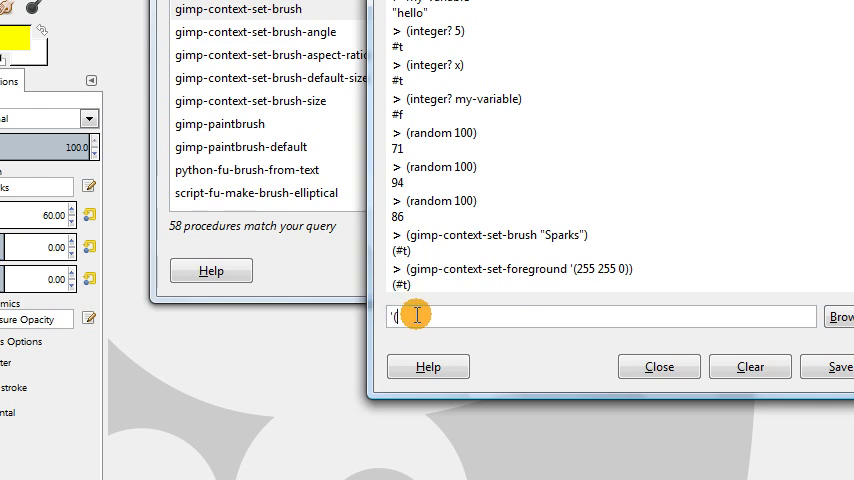
text(1)
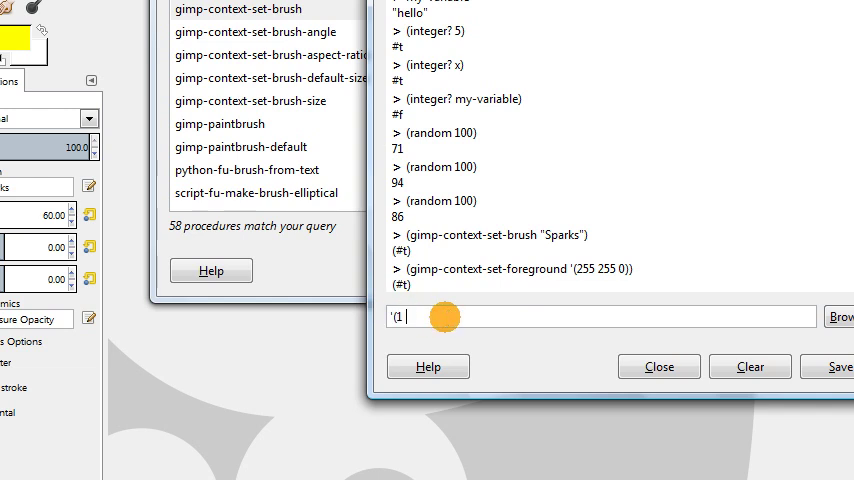
text(3 55.)
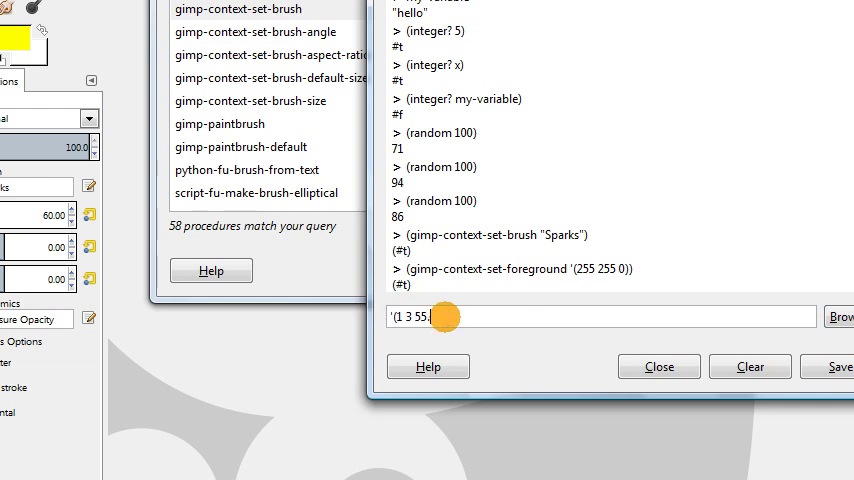
text(66)
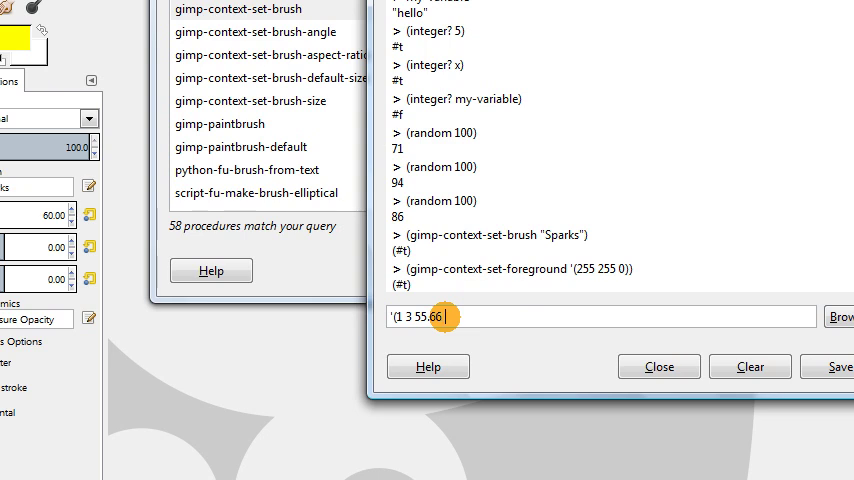
text(-45 ")
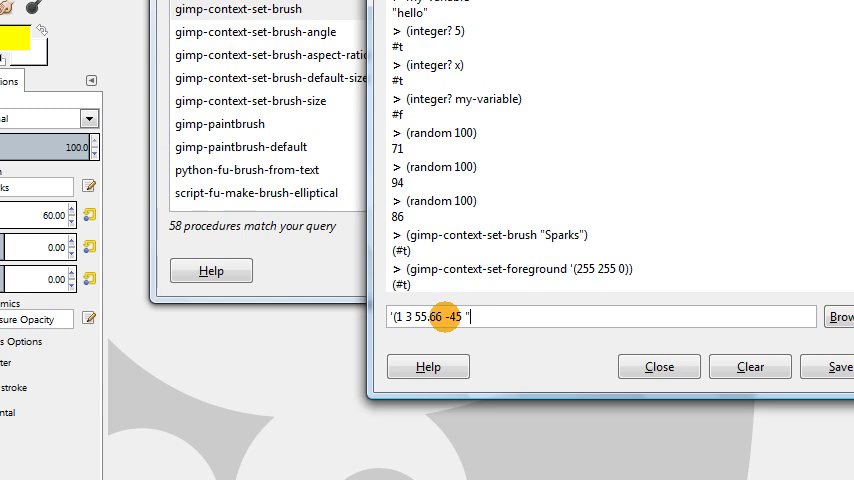
text(hello)
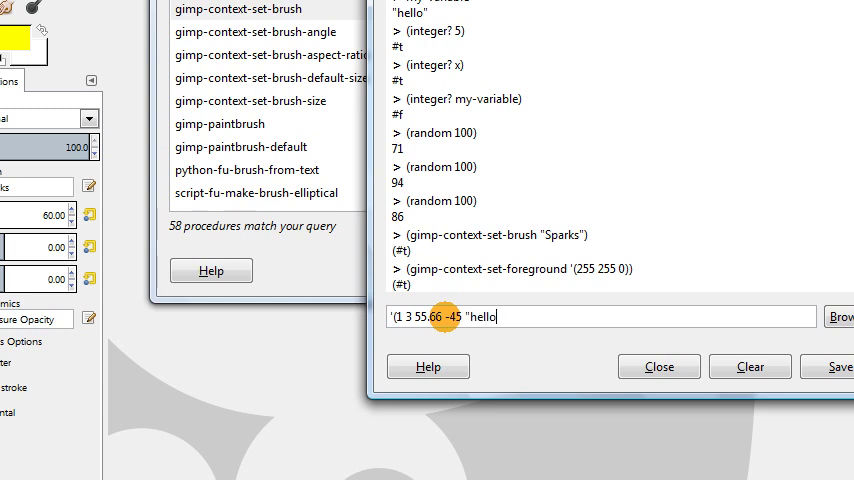
text("))
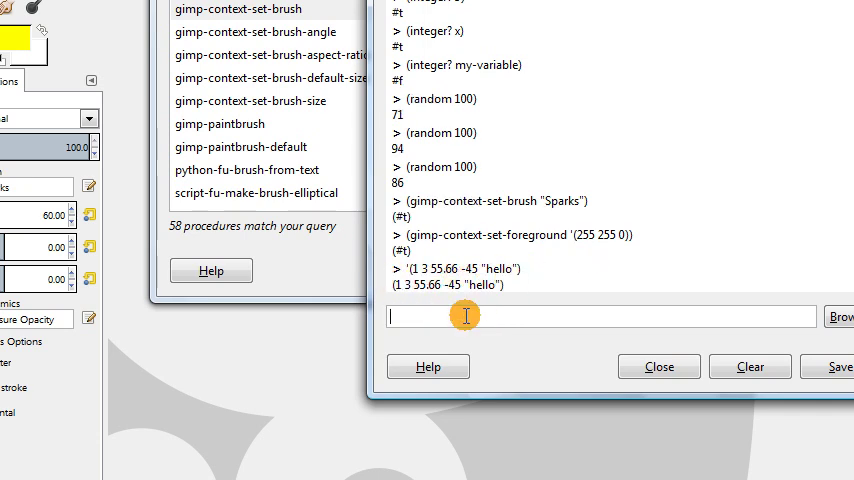
Step: Define my-list as '("gimp" (1 2 3) 45 9)
text((define)
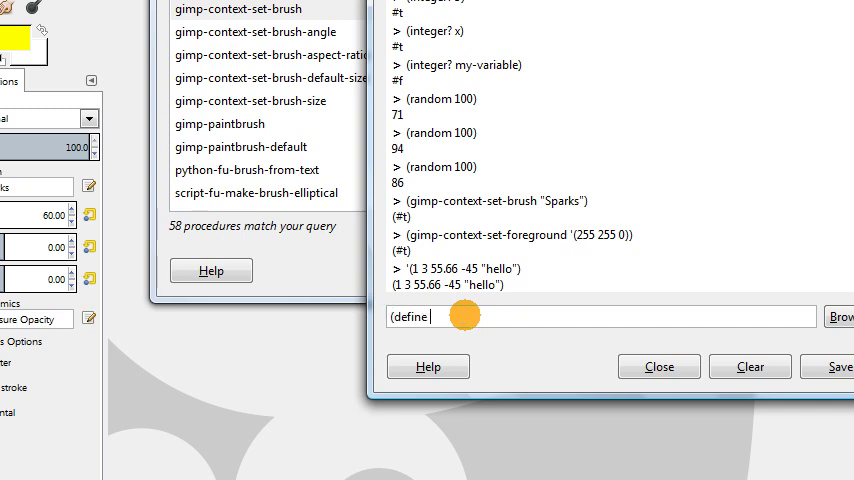
text(my-list)
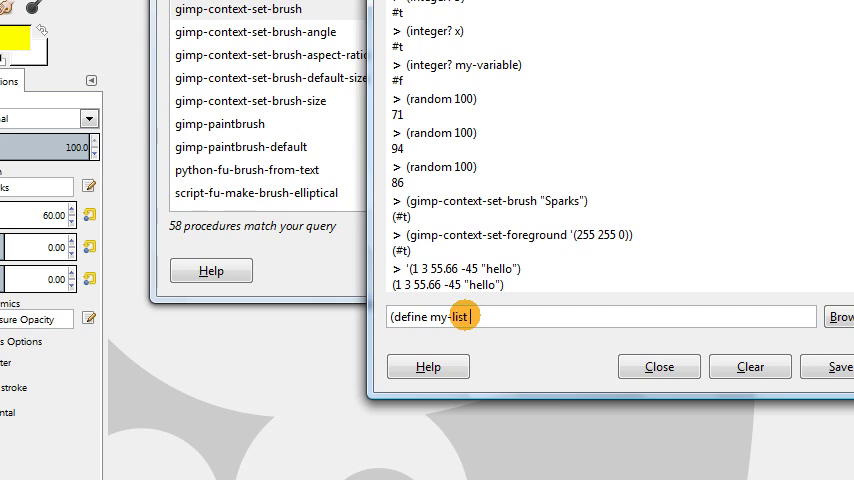
text('()
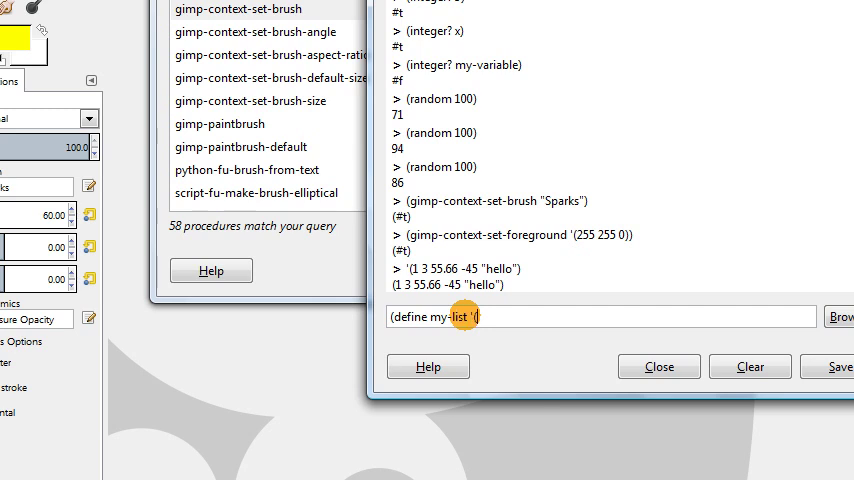
text(gimp)
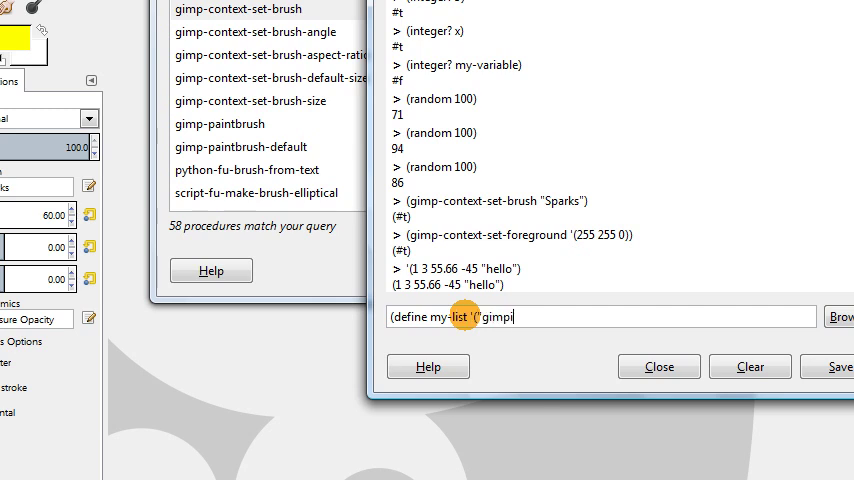
text(")
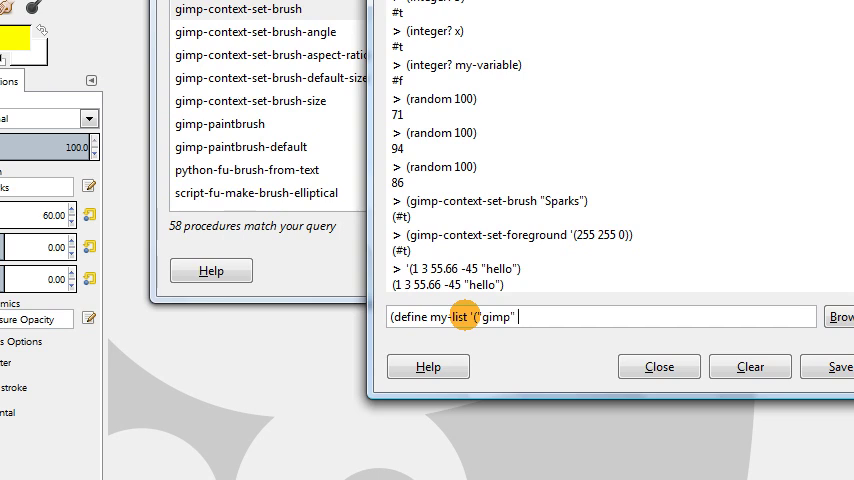
text(()
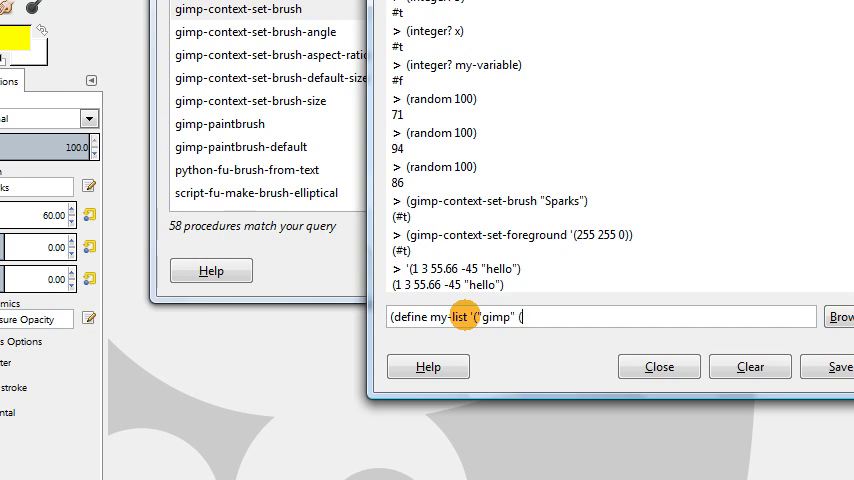
text(1 2)
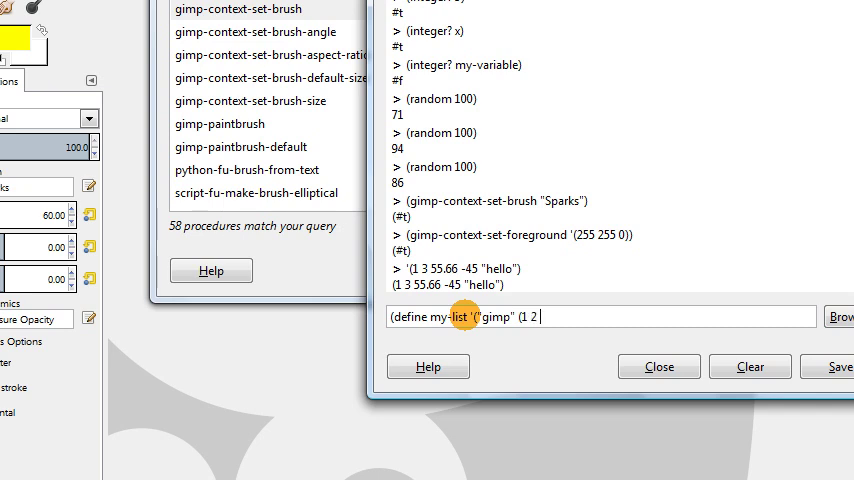
text(3))
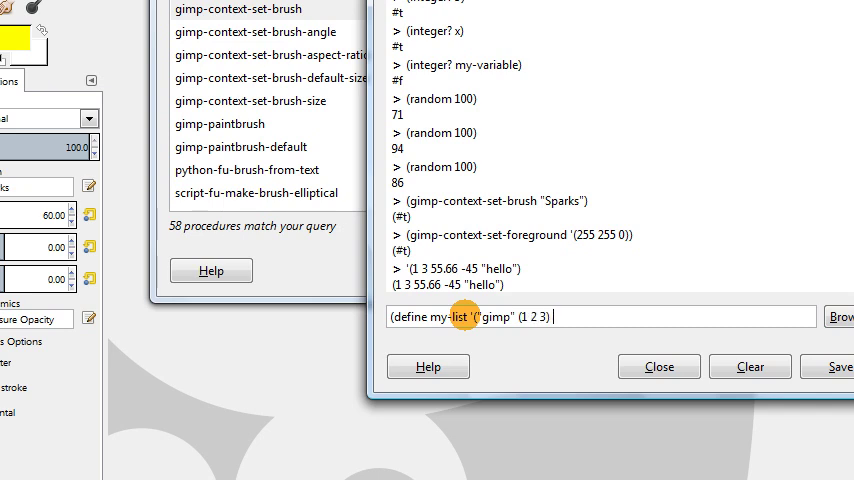
text(45)
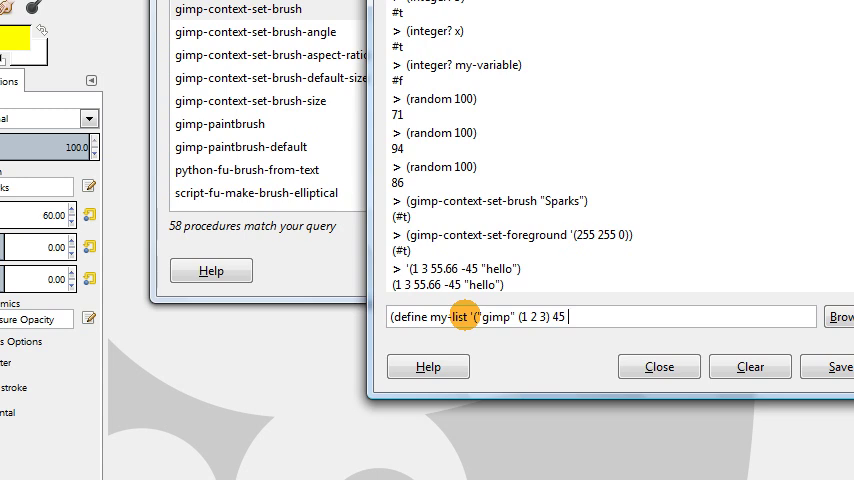
text(9))
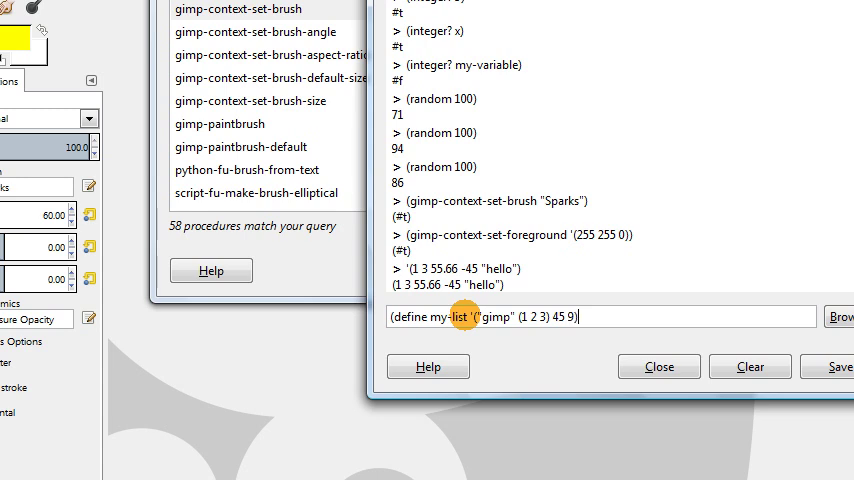
key(Return)
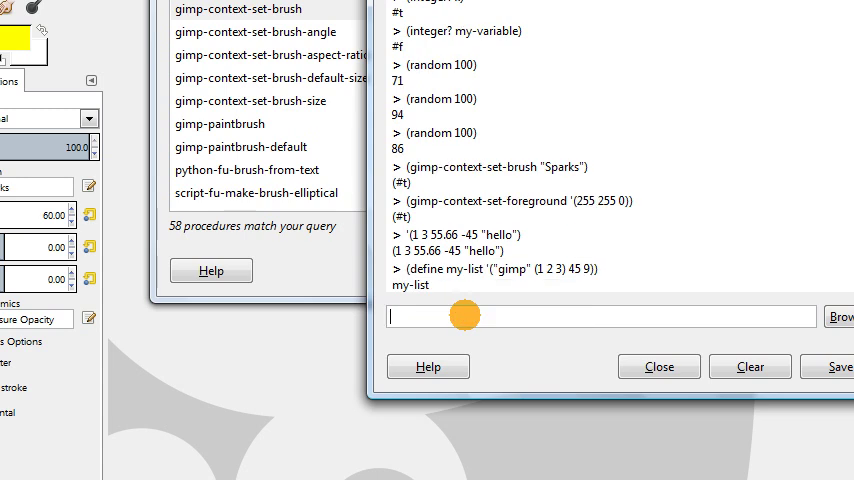
Step: Evaluate my-list and highlight 9 and "gimp" in the output
text(my-lis)
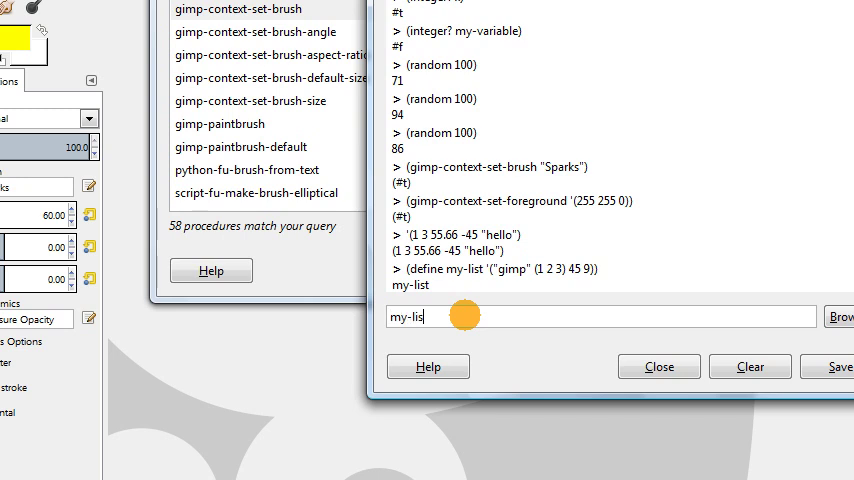
key(Return)
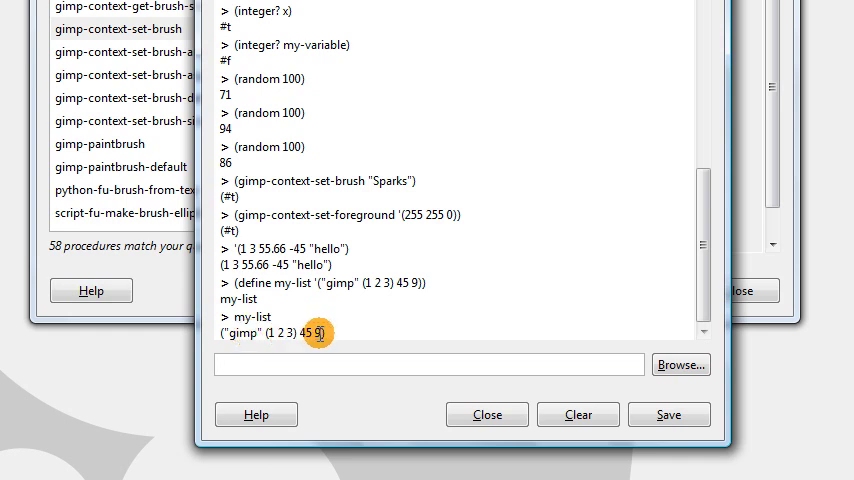
double_click(240, 332)
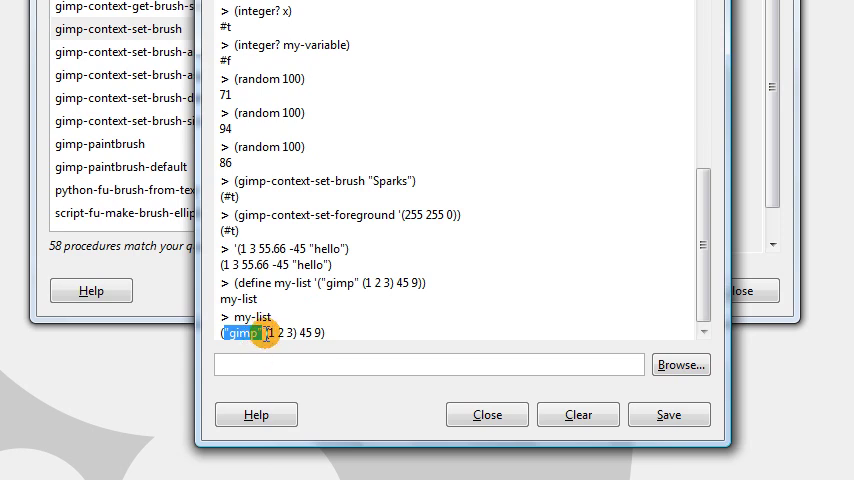
drag(255, 333, 320, 333)
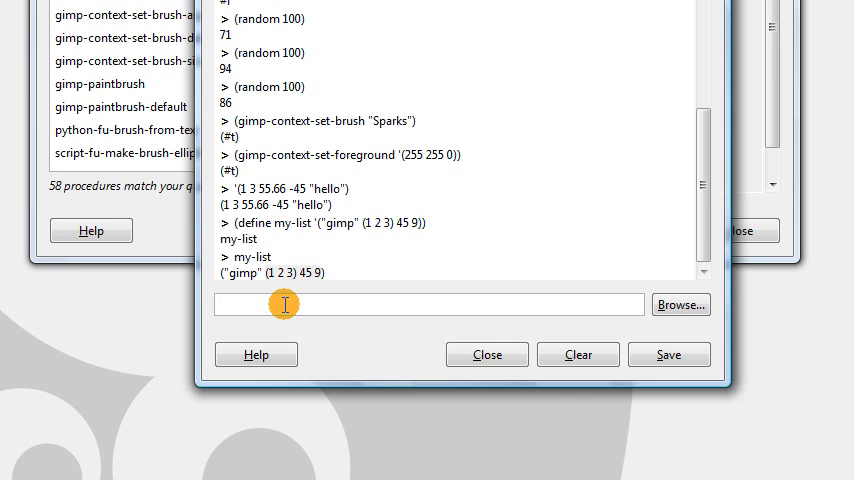
Step: Evaluate (car my-list) and (cdr my-list), giving "gimp" and ((1 2 3) 45 9)
text((car)
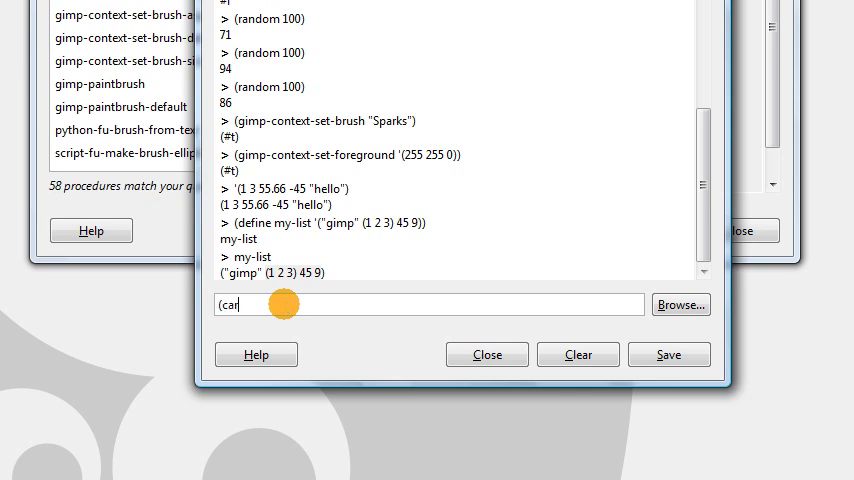
text(my-list)
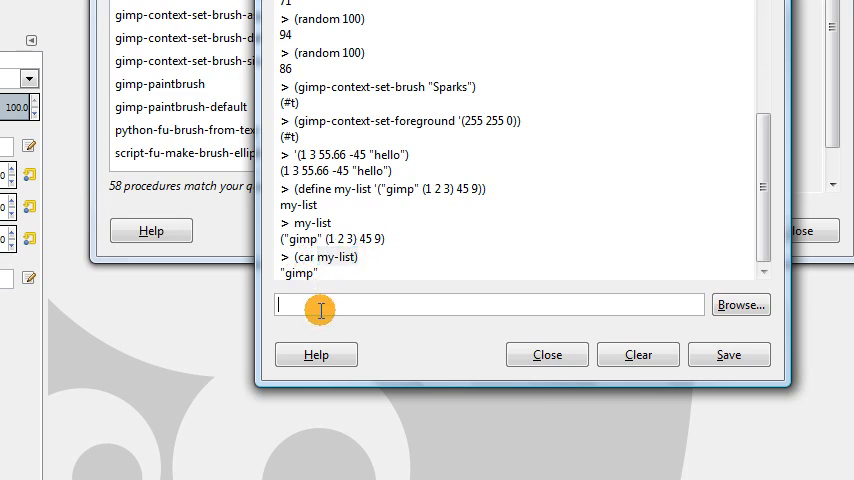
text((cdr)
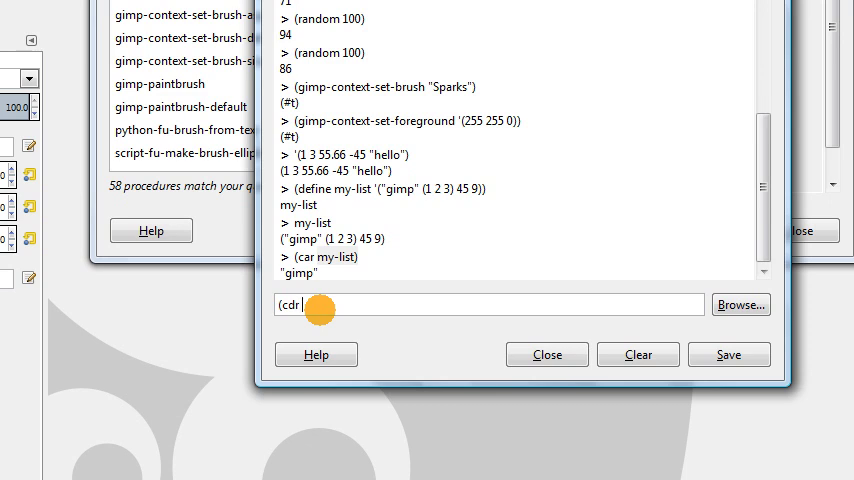
text(m)
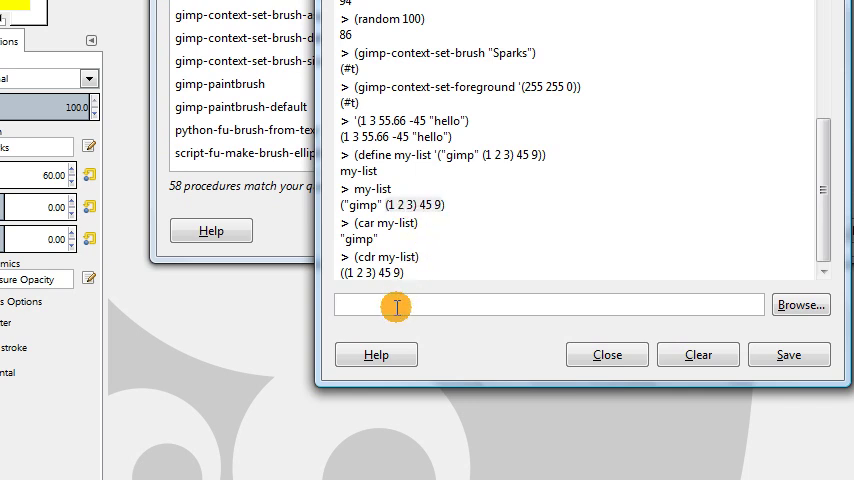
Step: Evaluate (car (cdr my-list)) to get (1 2 3)
text((car)
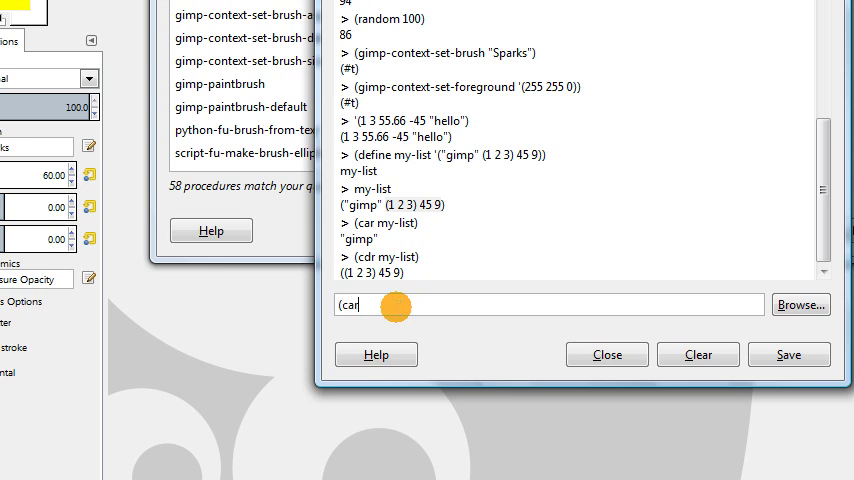
text(()
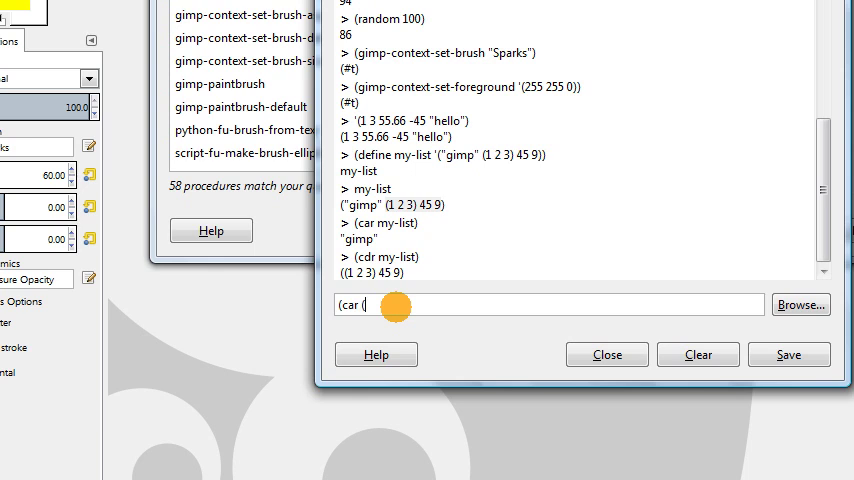
text(cdr my-list)
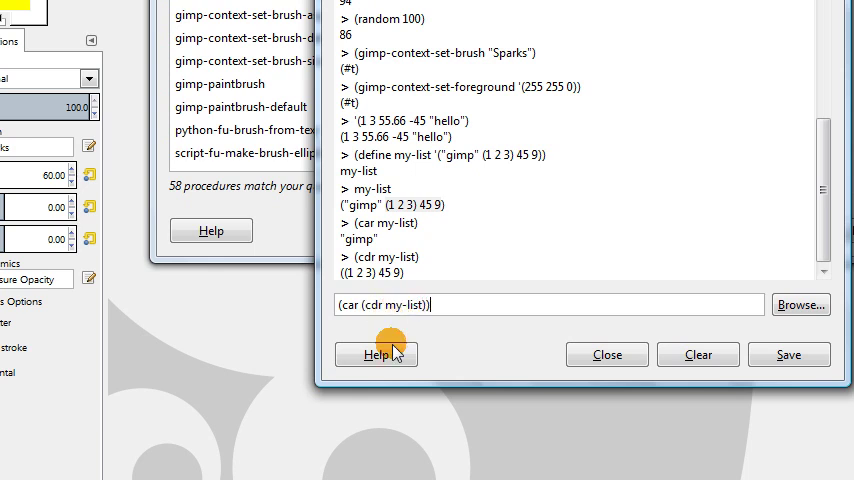
double_click(400, 305)
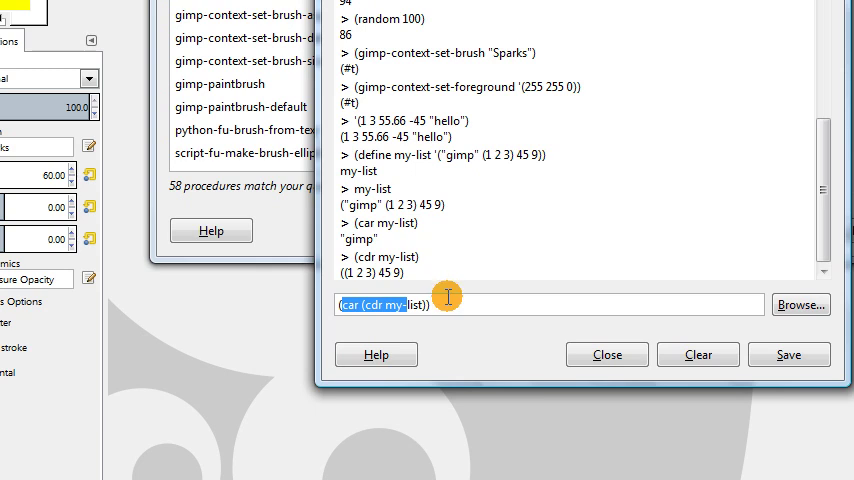
click(447, 304)
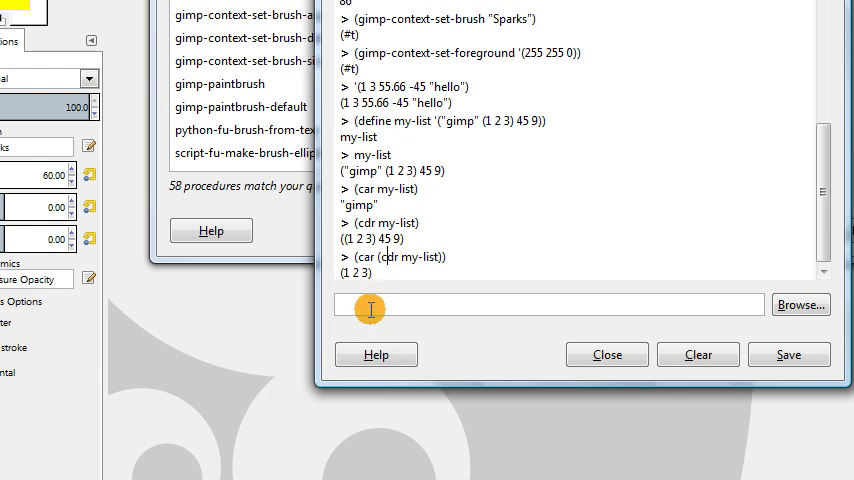
Step: Evaluate (cadr my-list), which also returns (1 2 3)
text(()
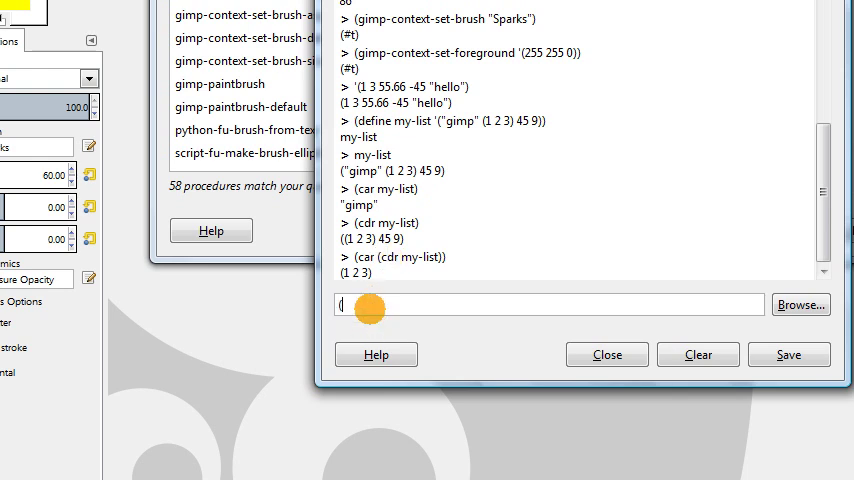
text(cadr)
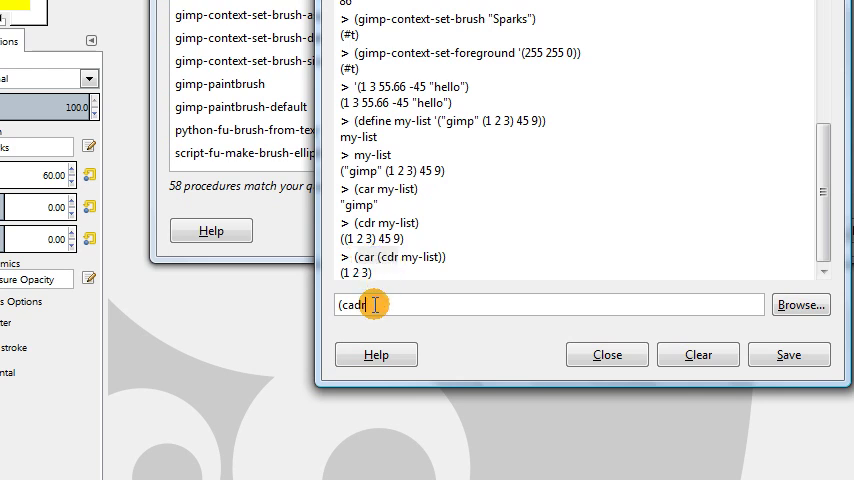
text(my-list)
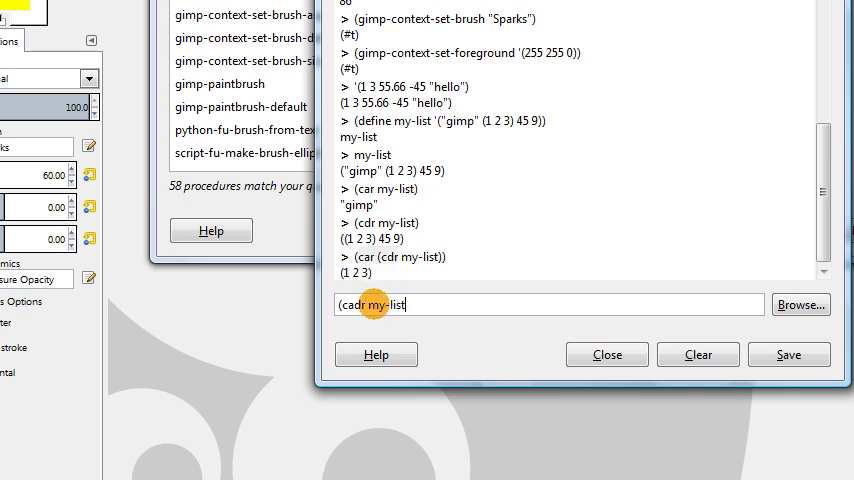
key(Return)
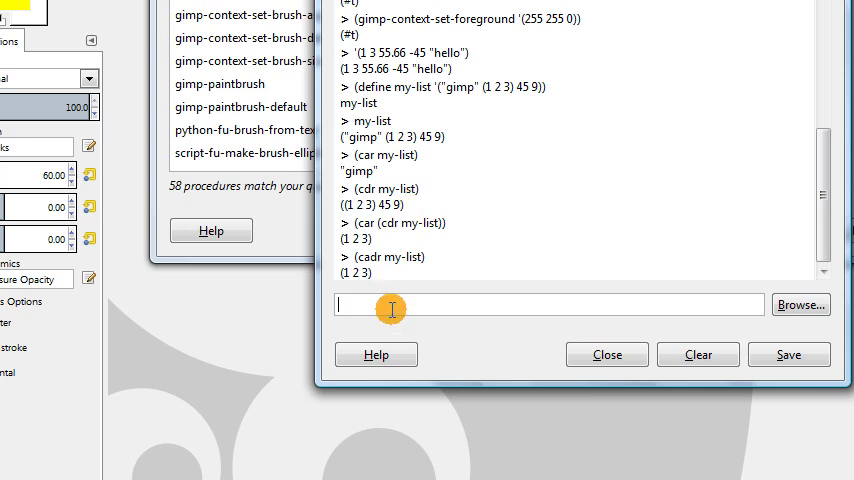
Step: Enter (define my-array (cons-array 4 'double)) to create a four-double array
text(()
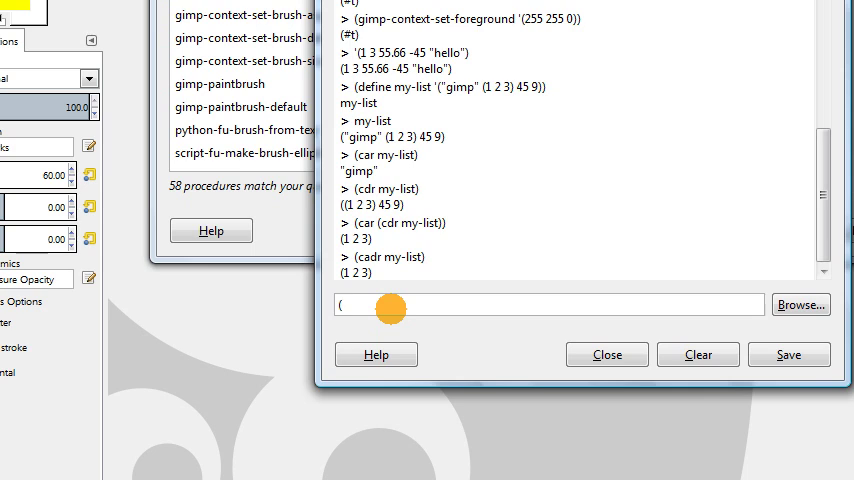
text(d)
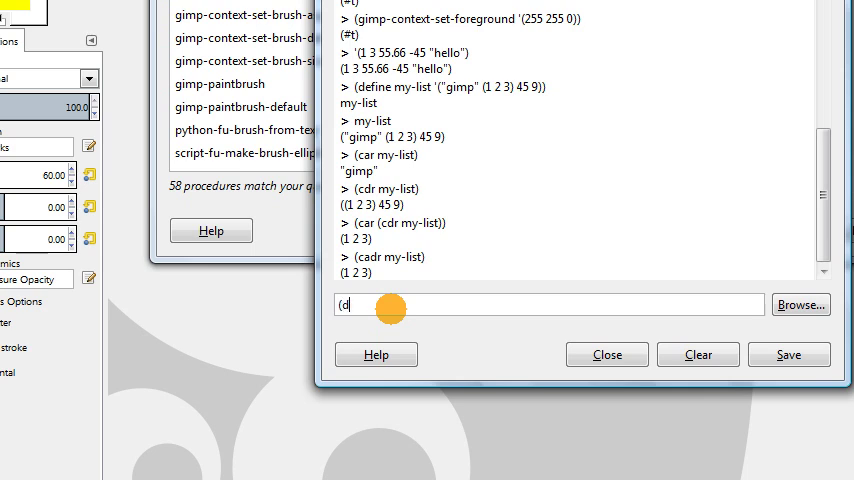
text(define my-ar)
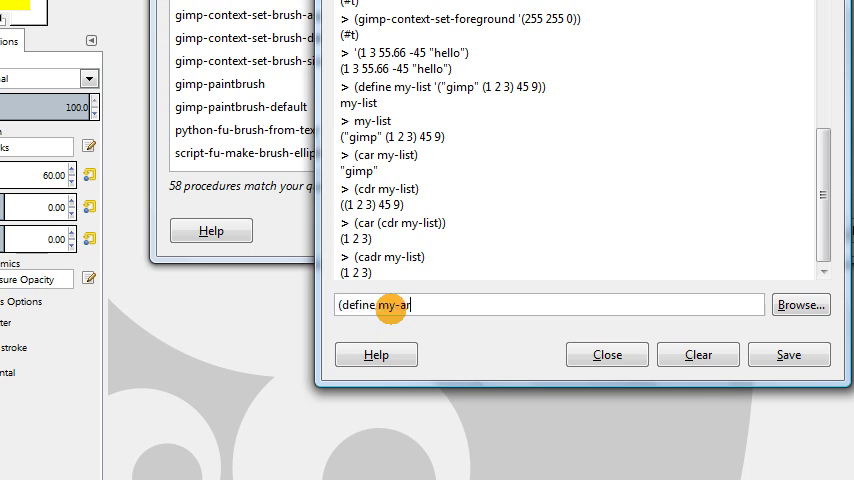
text(ray)
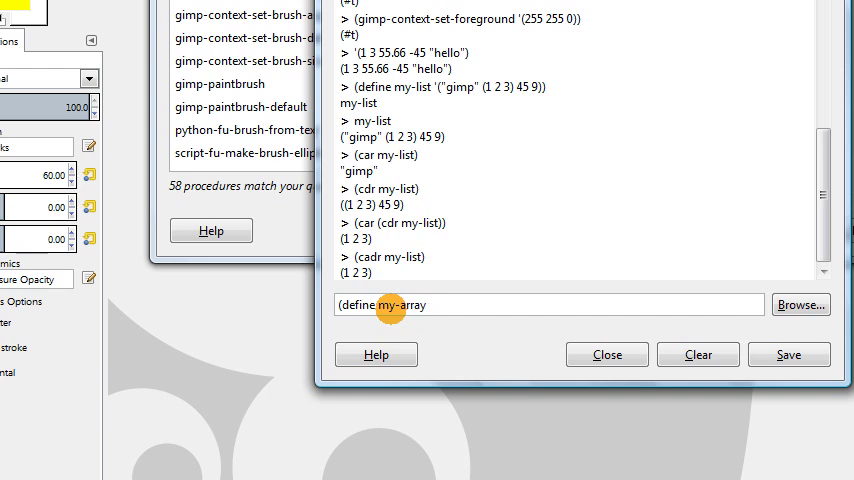
text(()
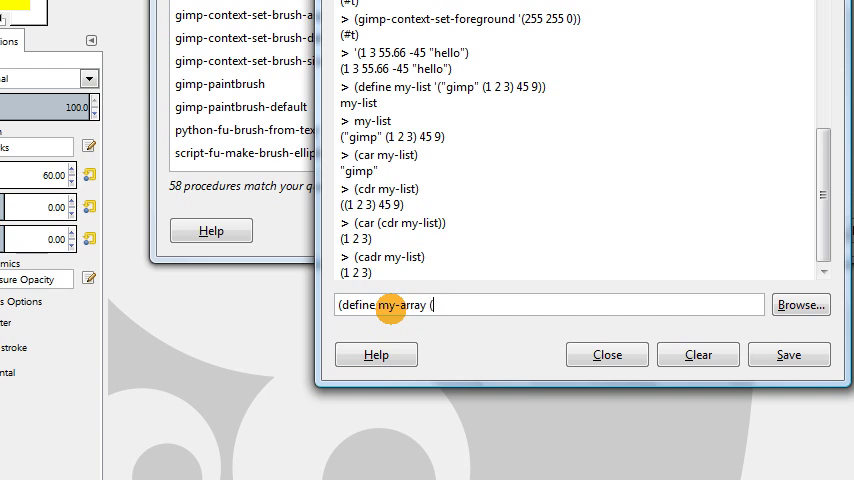
text((cons-array)
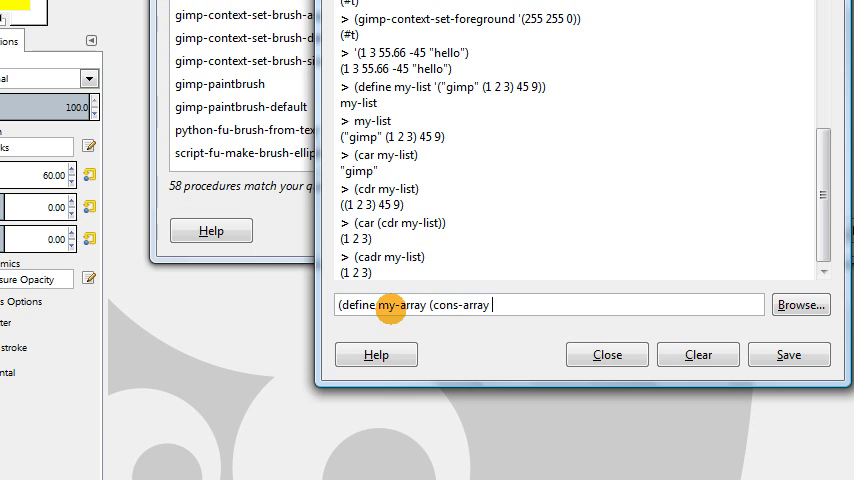
text(4)
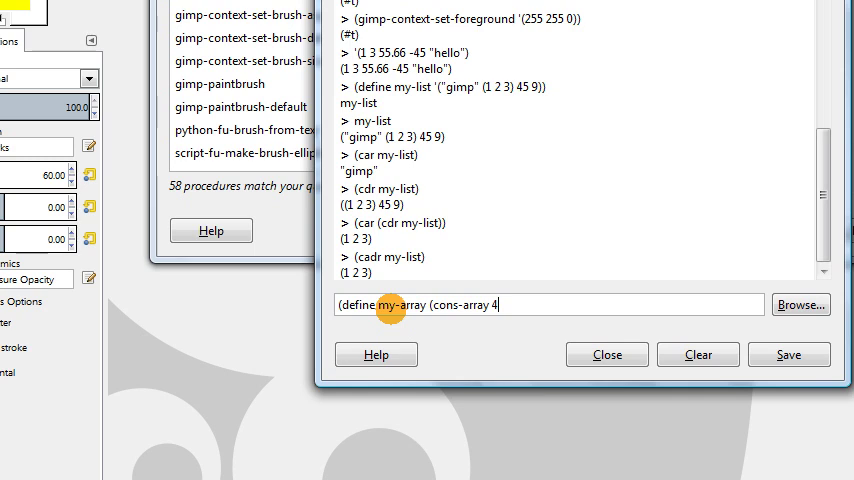
text(')
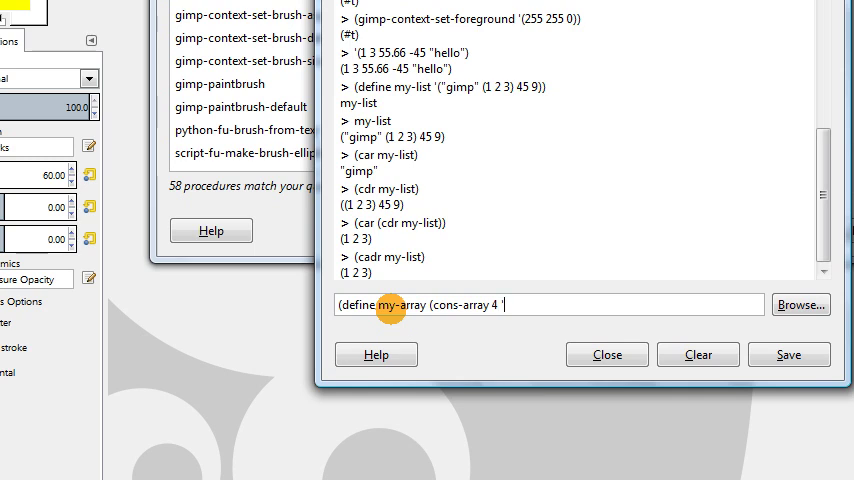
text(d)
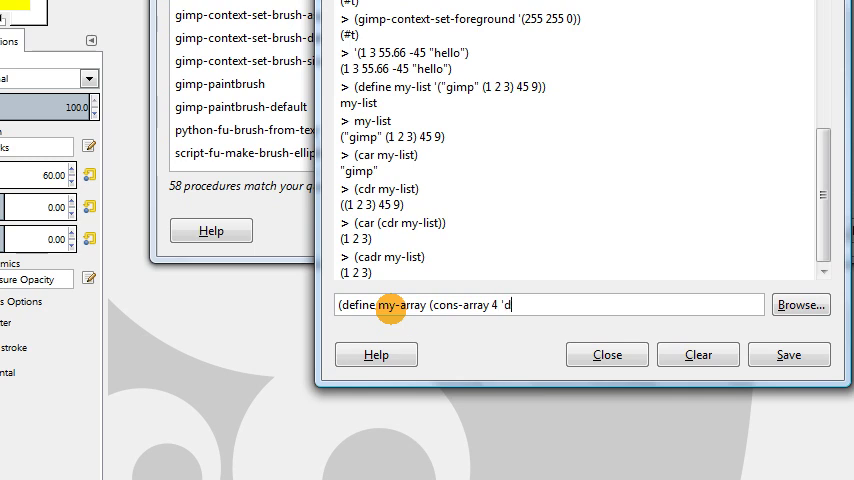
text(ouble))
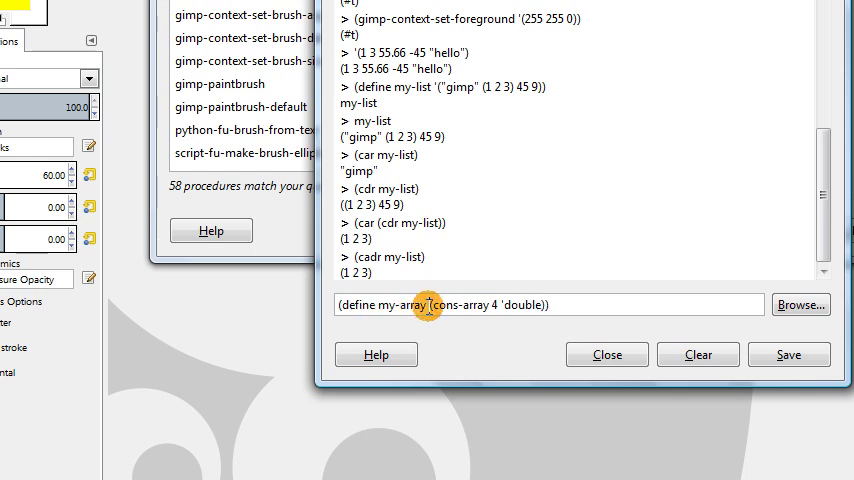
Step: Highlight the cons-array expression and its 'double' type to explain them
drag(427, 304, 547, 304)
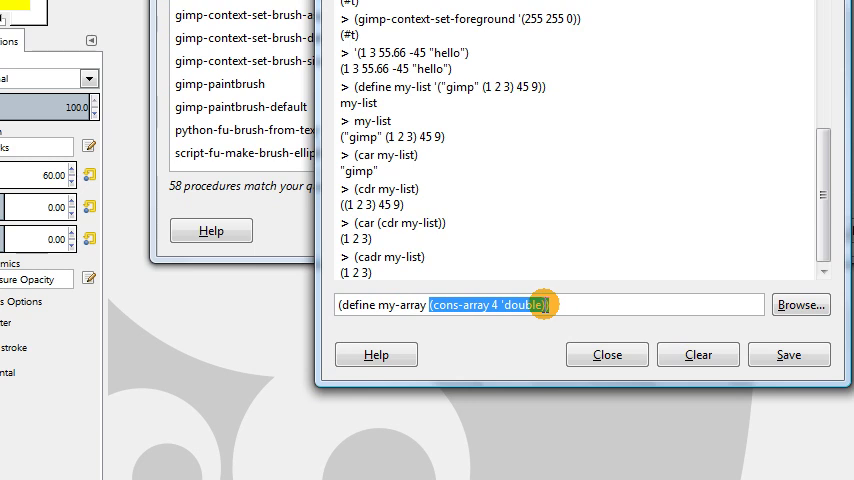
click(495, 304)
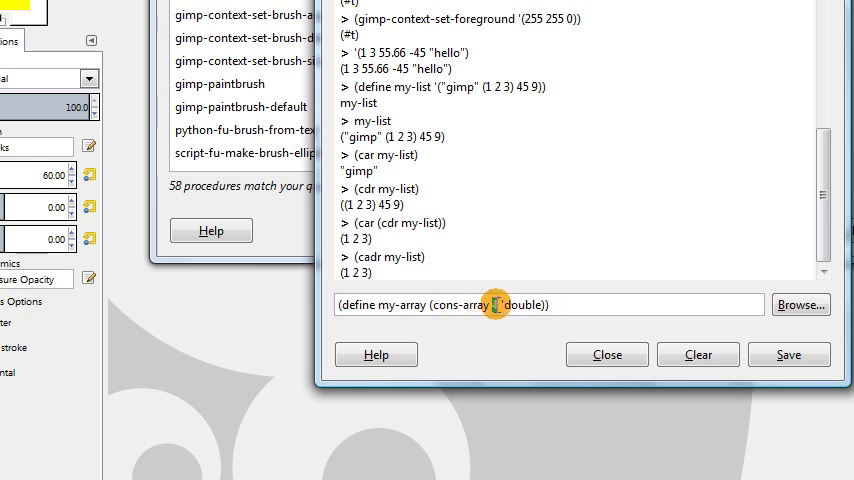
double_click(518, 305)
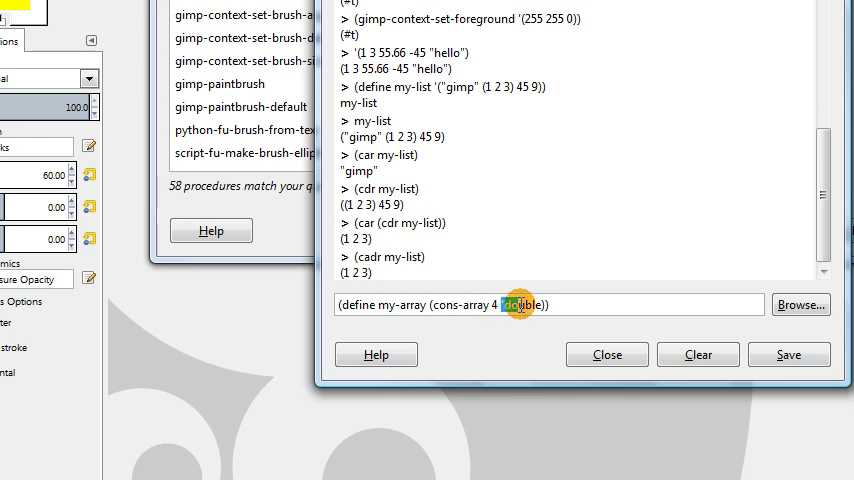
click(501, 305)
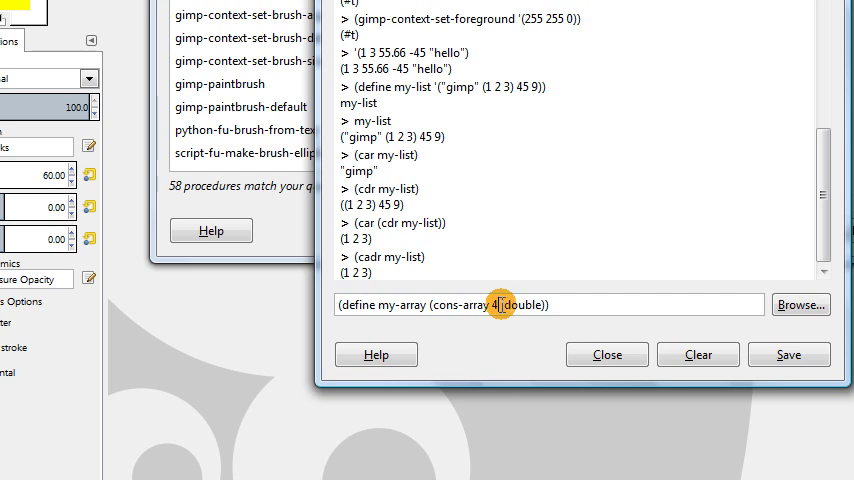
mouse_move(563, 304)
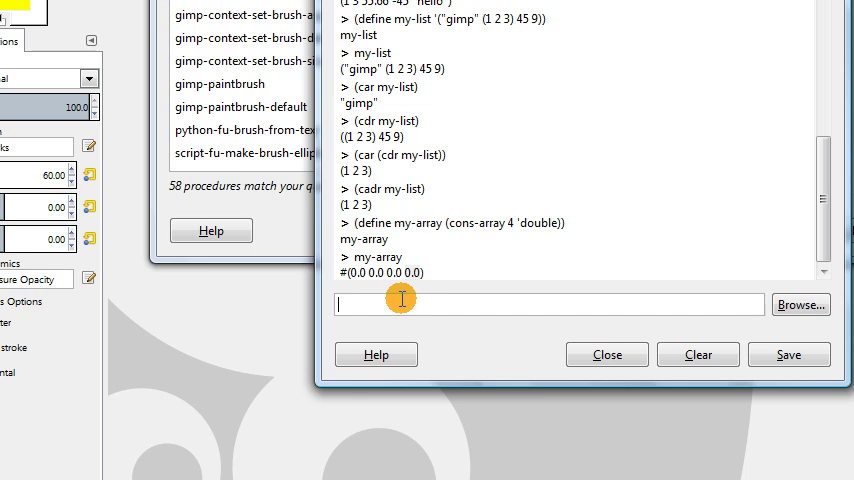
text((a s)
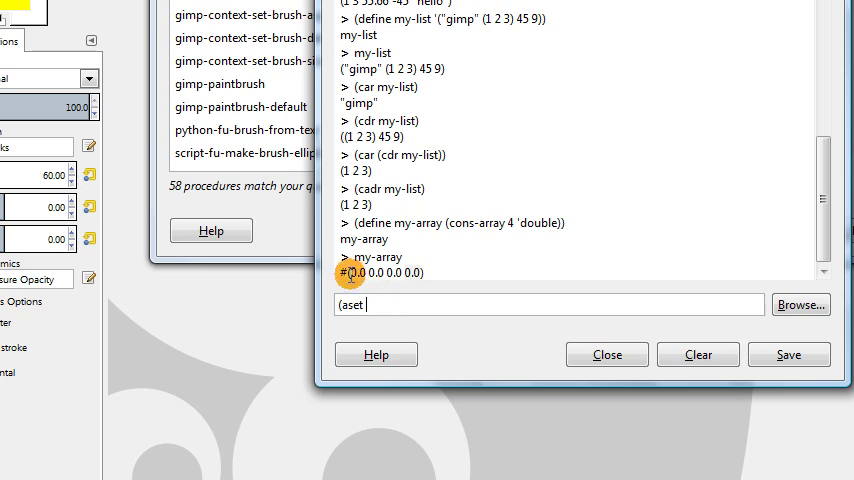
Step: Run (aset my-array 0 47) to store 47 in the first element
double_click(354, 273)
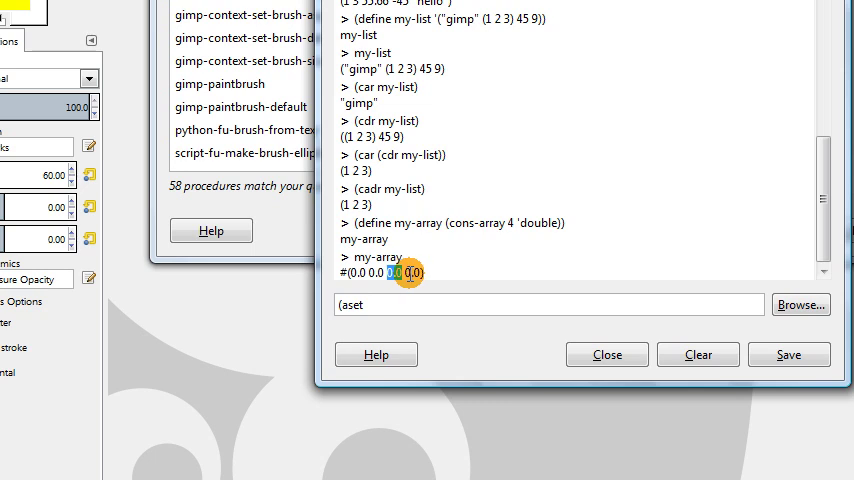
text(0)
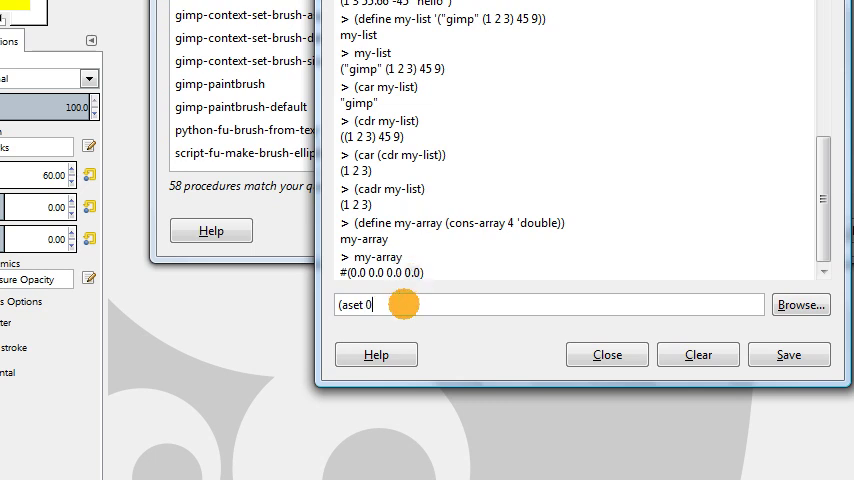
text(47)
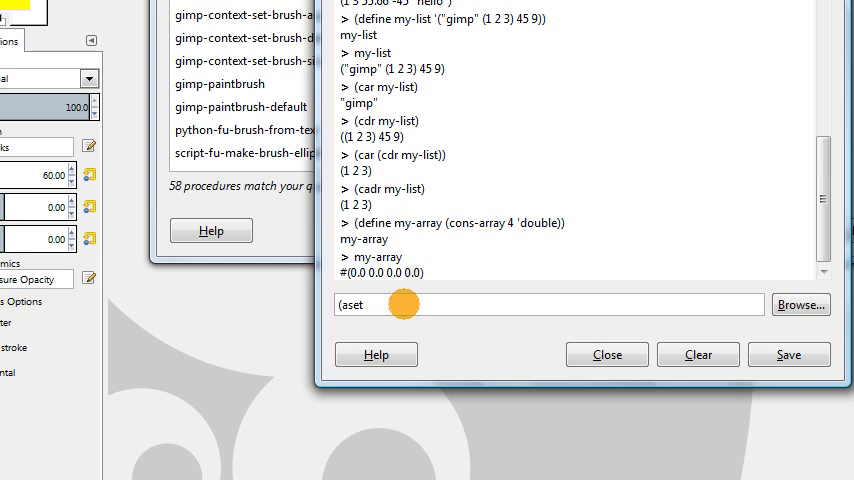
text(my-0ar)
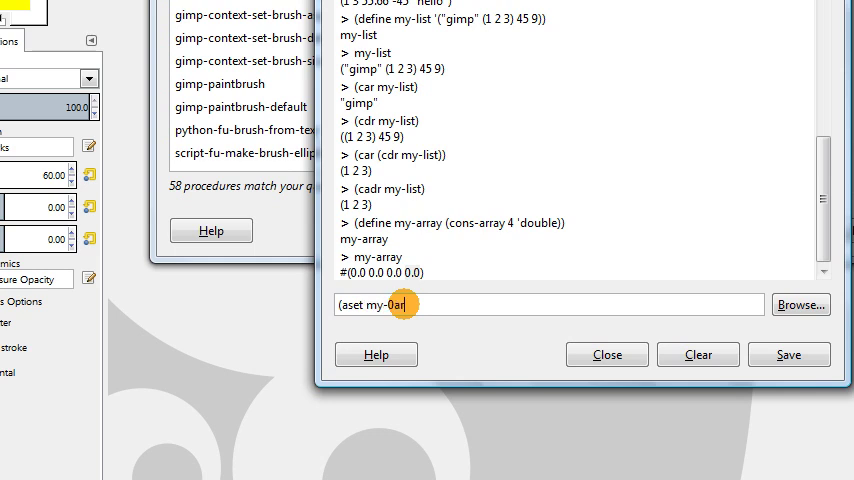
text(rray)
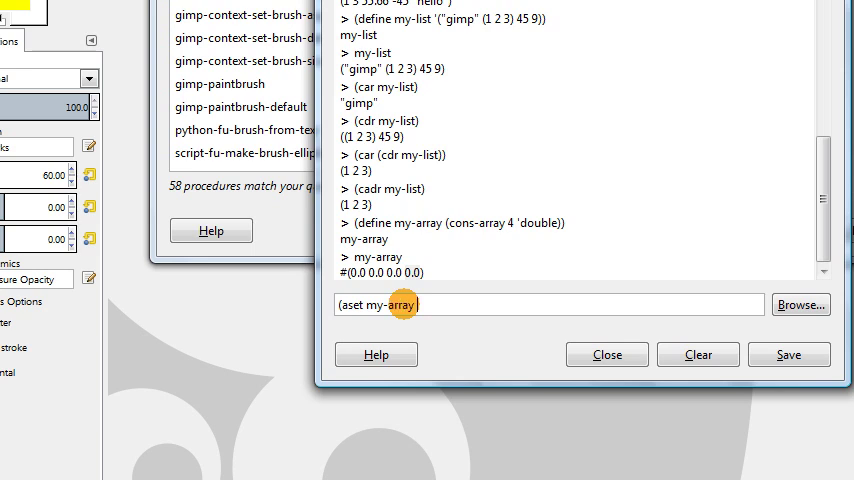
text(0 47)
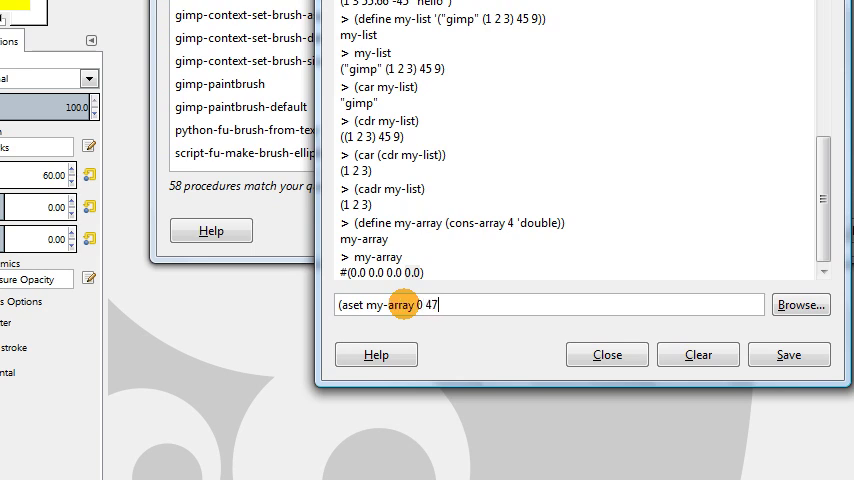
key(Return)
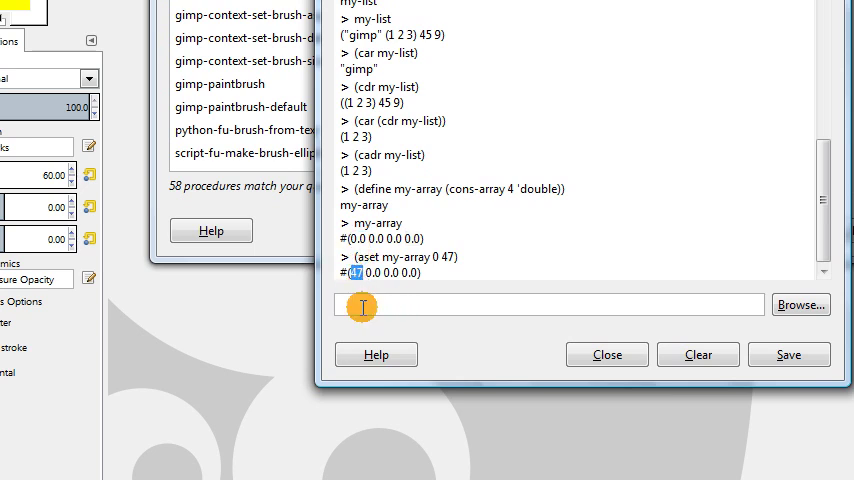
Step: Enter (aset my-array 3 -45) to store -45 in the fourth element
text((aset my-)
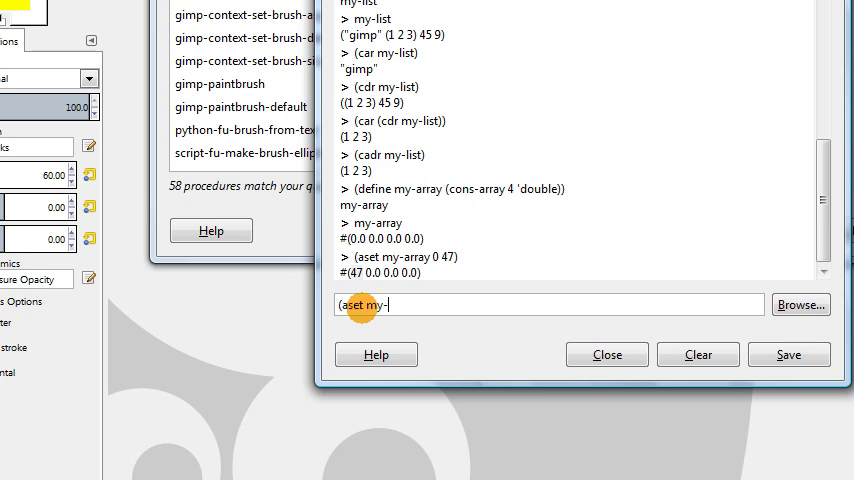
text(array)
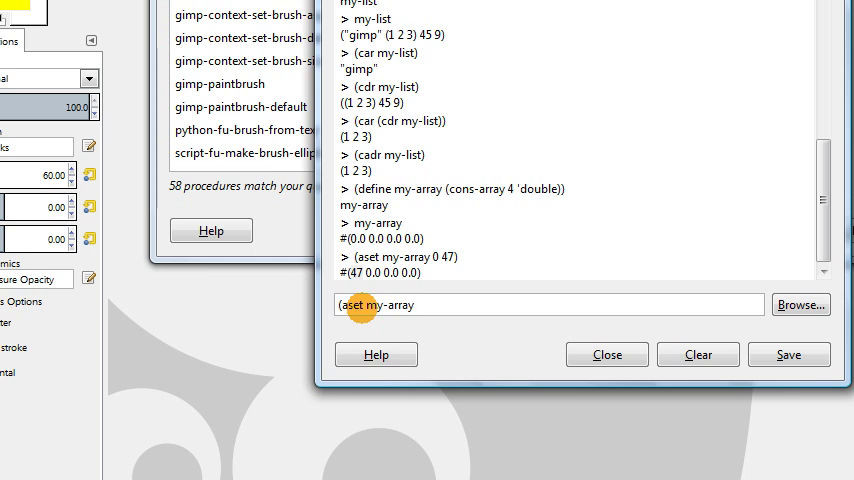
text(3)
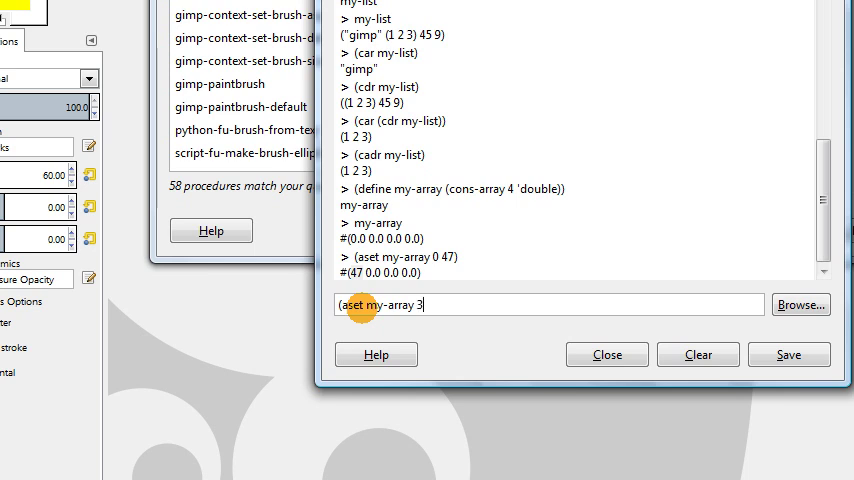
text(-)
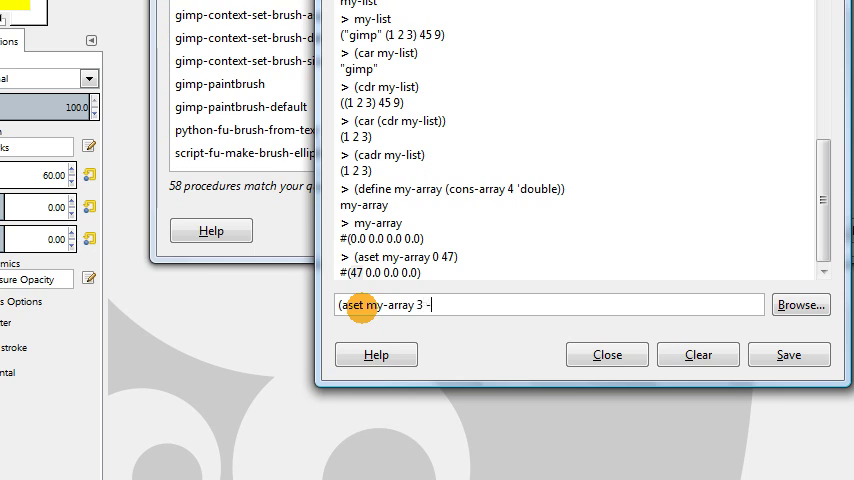
text(45))
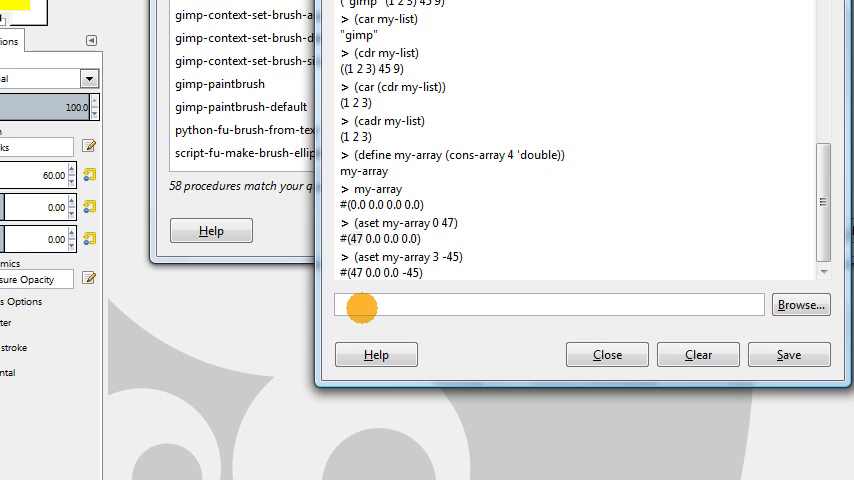
Step: Evaluate (aref my-array 2), returning 0.0, then click back into the input field
text((a)
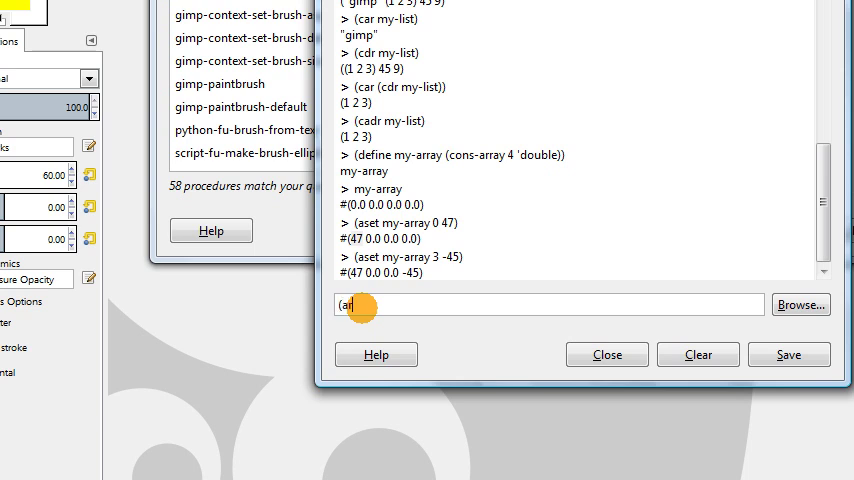
text(ref)
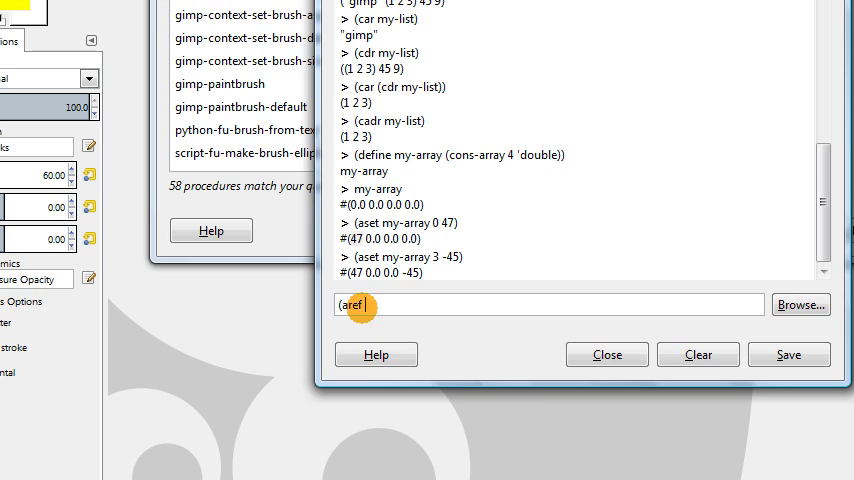
text(my-array)
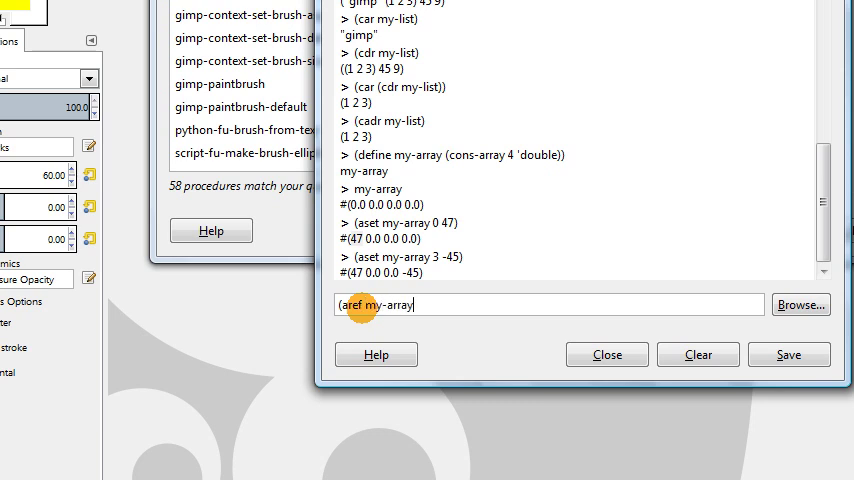
text(2))
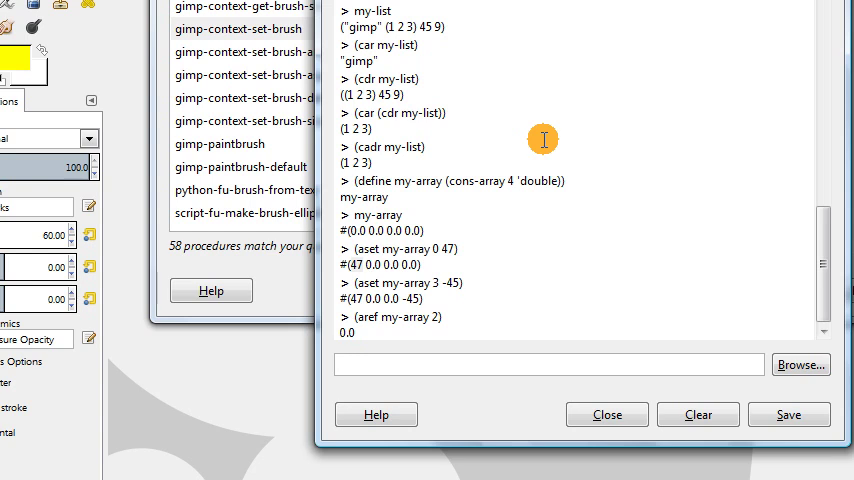
click(548, 365)
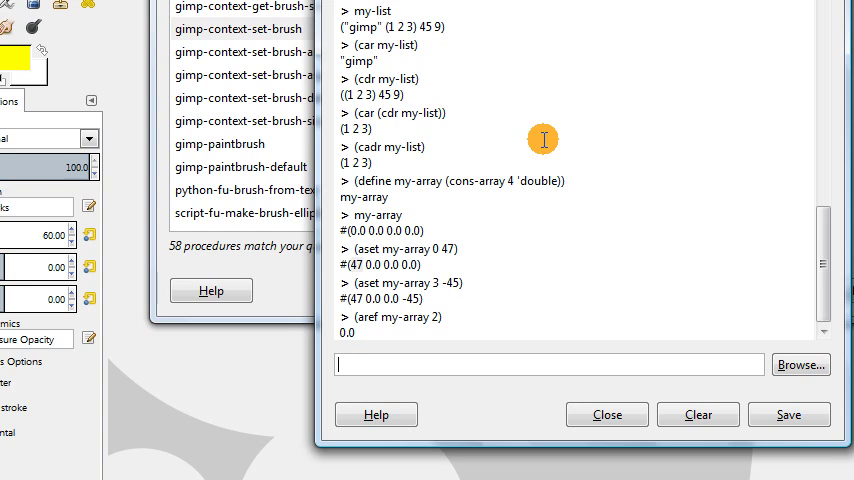